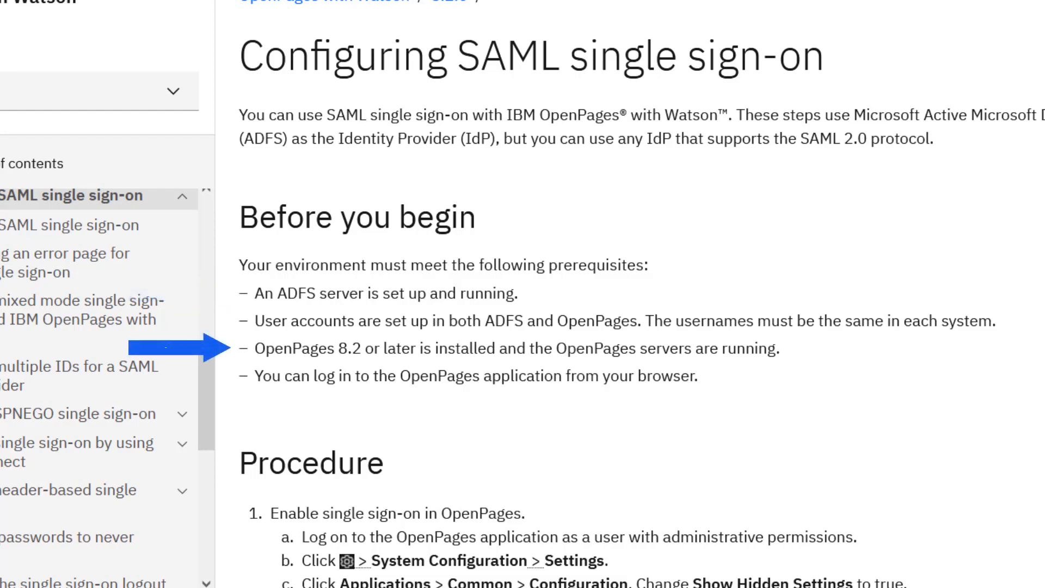
mouse_move(634, 201)
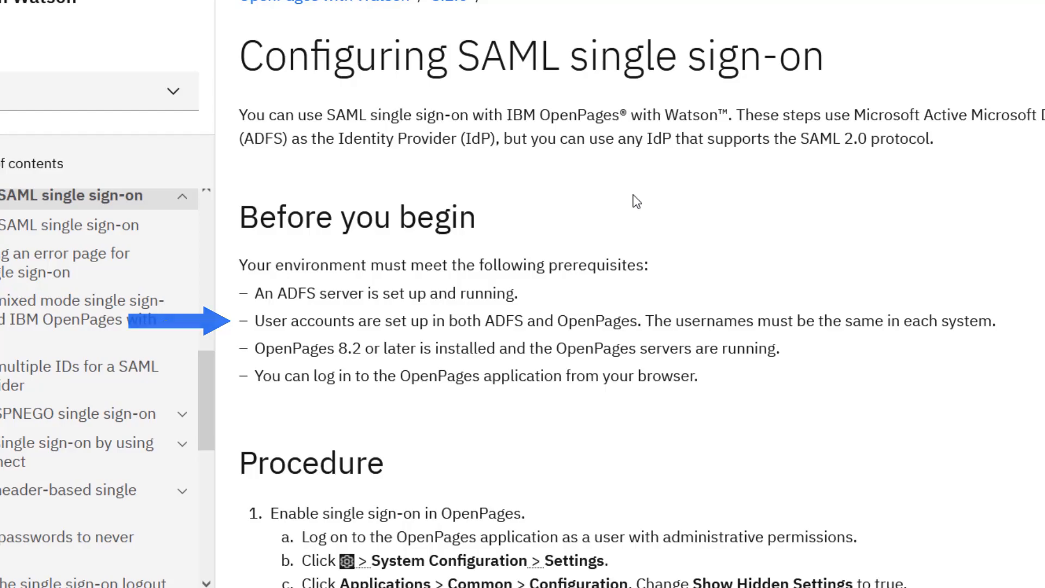
Log in as OpenPagesAdministrator and expand System Configuration under the Administration gear menu.
click(226, 14)
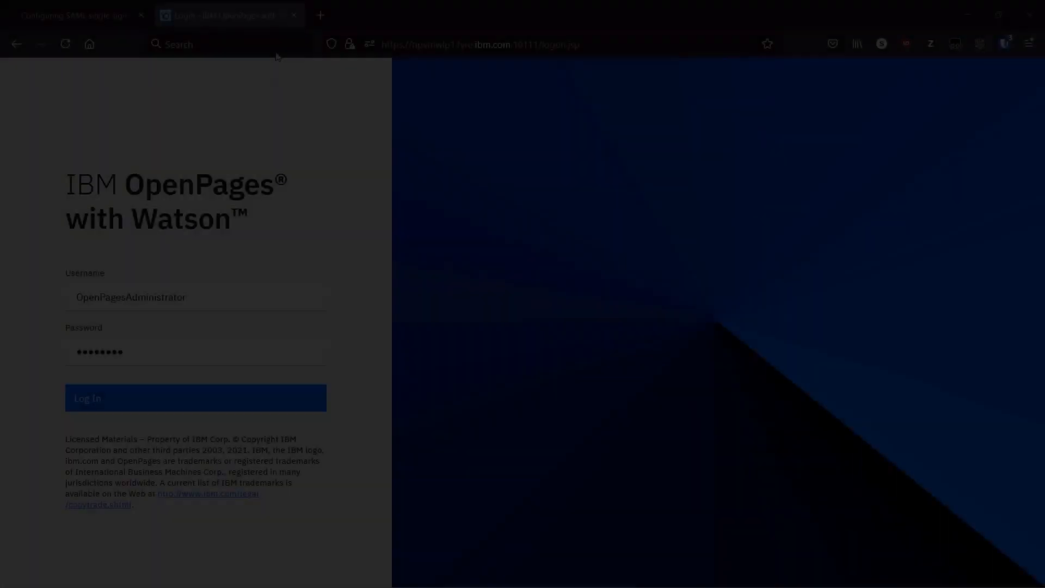
click(195, 398)
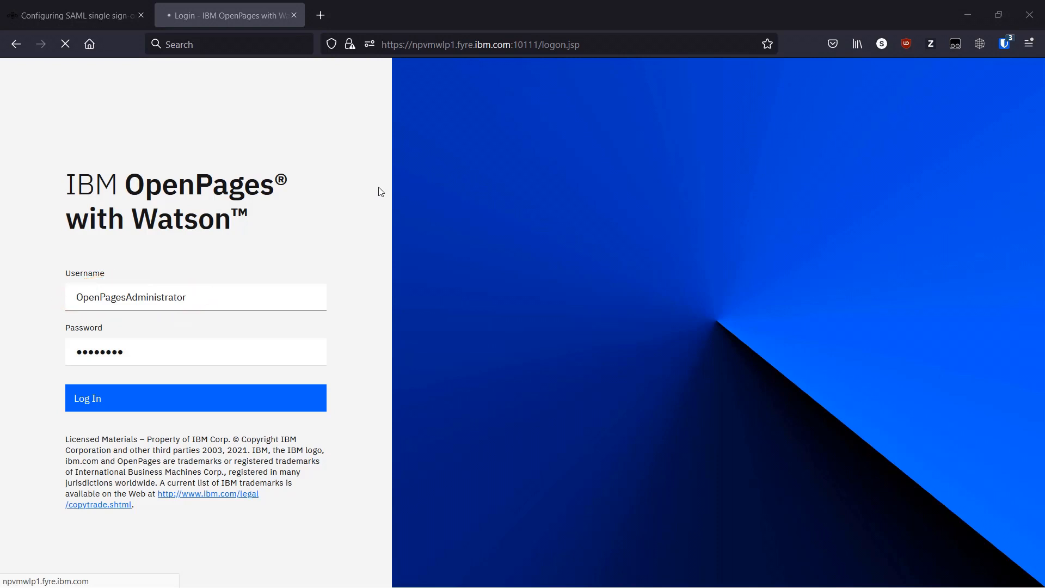
click(194, 398)
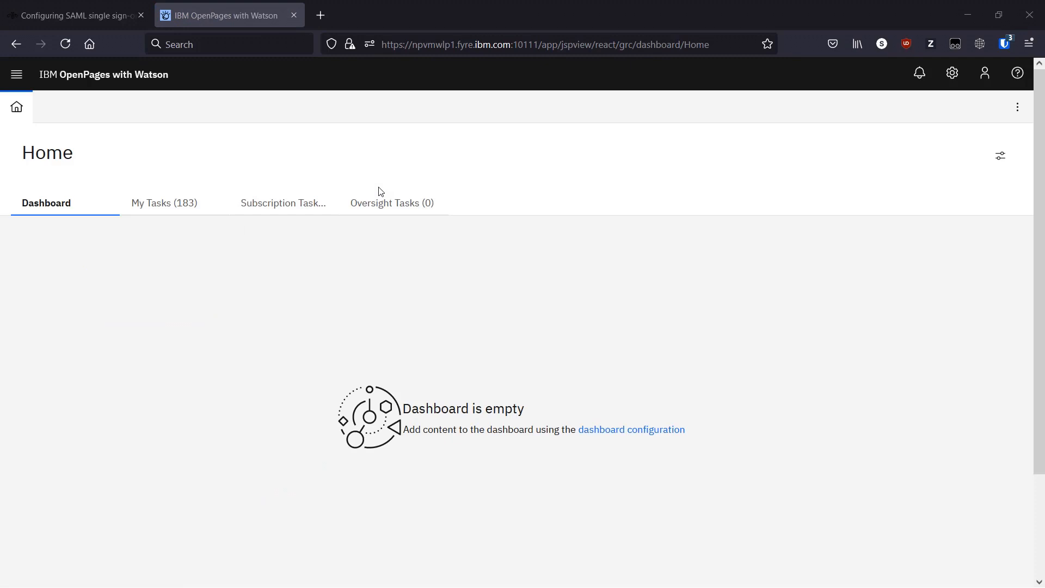
mouse_move(1016, 72)
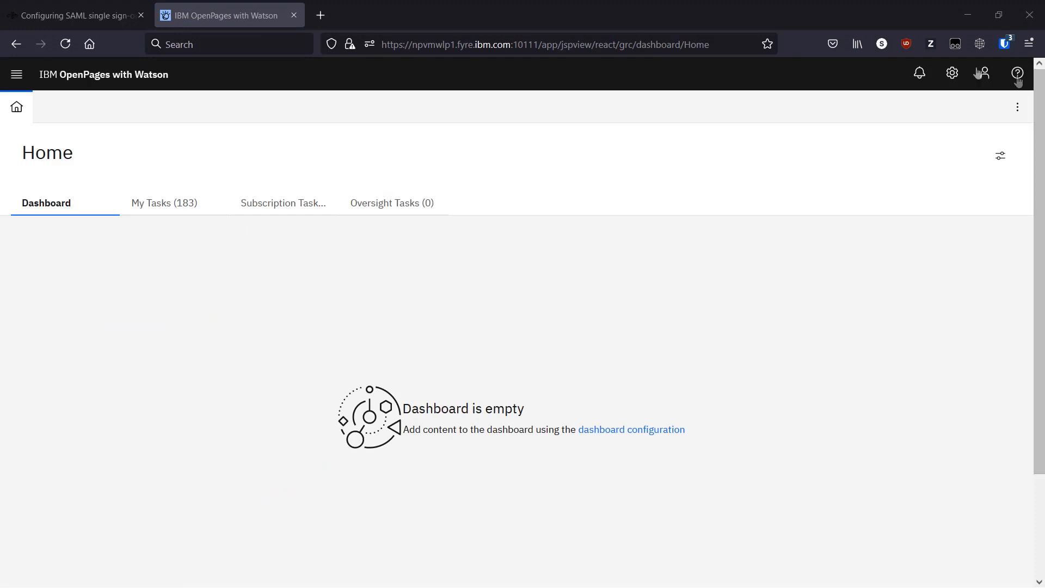
click(953, 73)
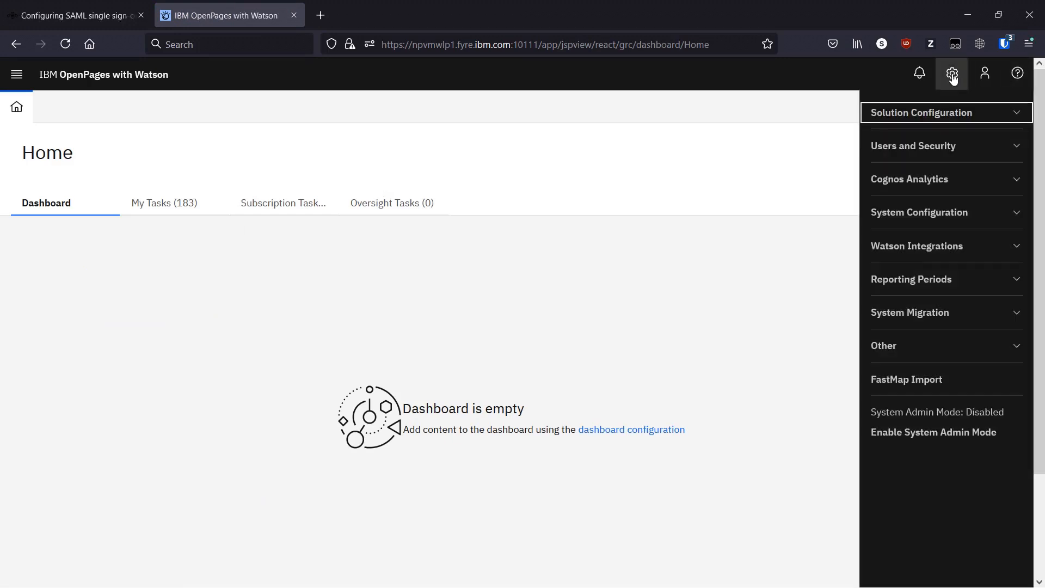
mouse_move(931, 212)
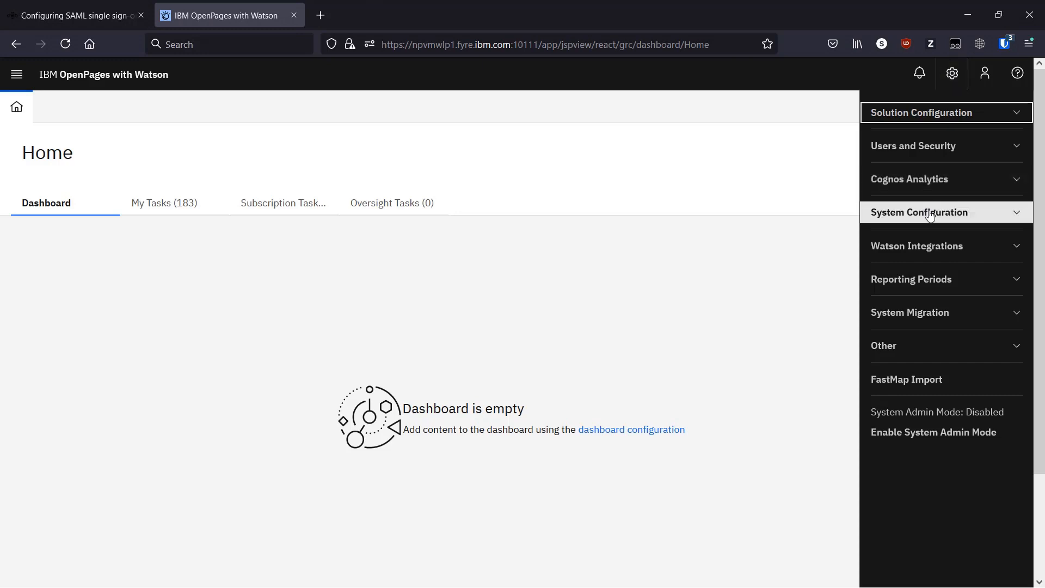
click(918, 212)
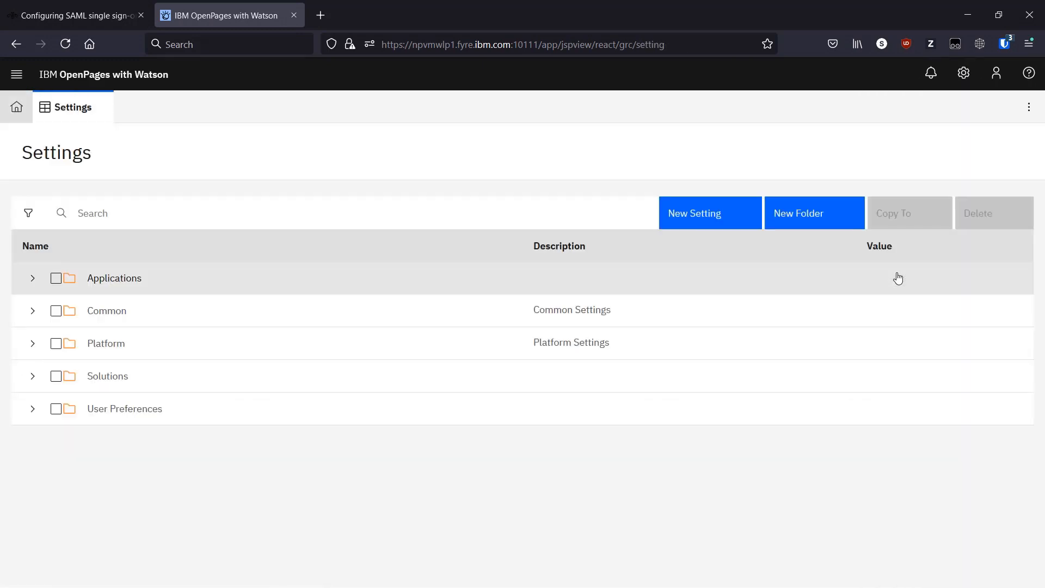
mouse_move(646, 178)
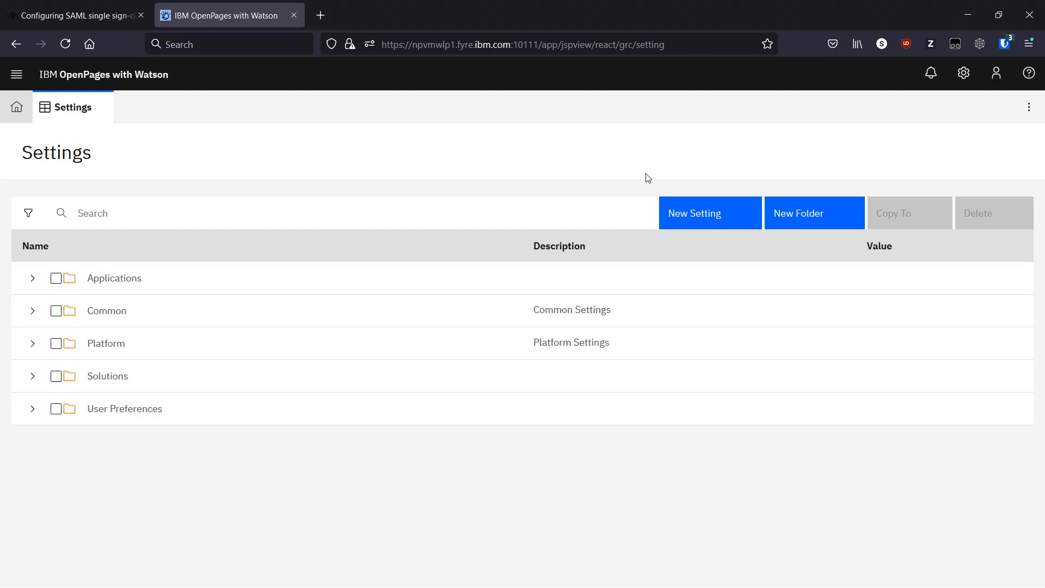
mouse_move(504, 186)
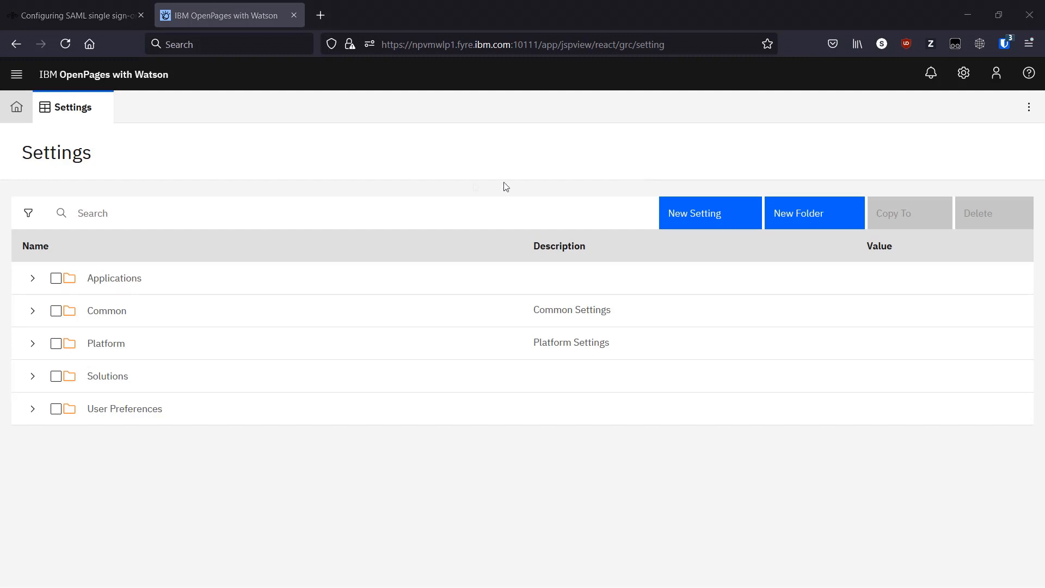
Find Show Hidden Settings via search 'hidden', set its value to true, then clear the search.
text(hidden)
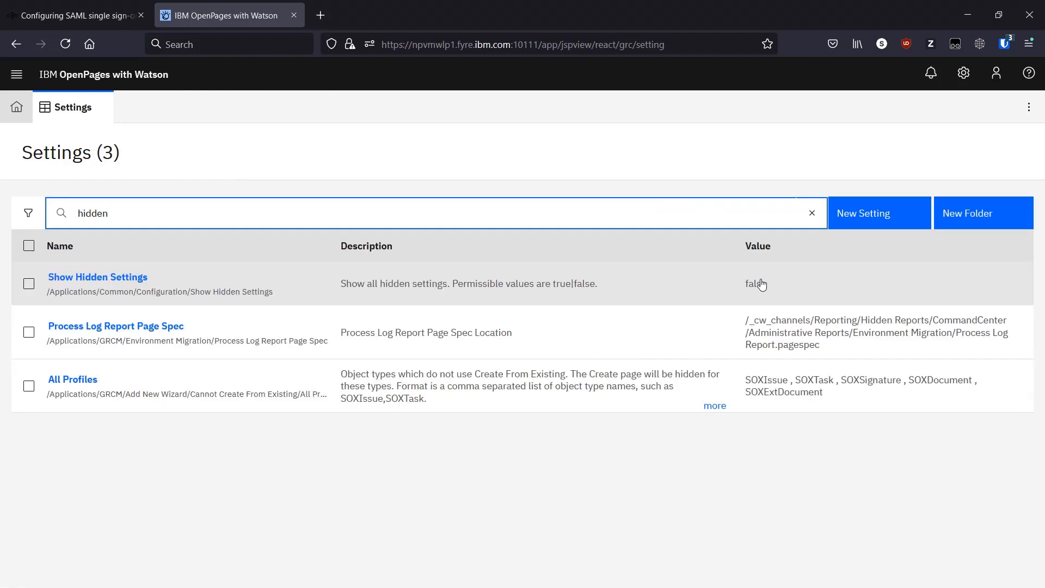
click(97, 278)
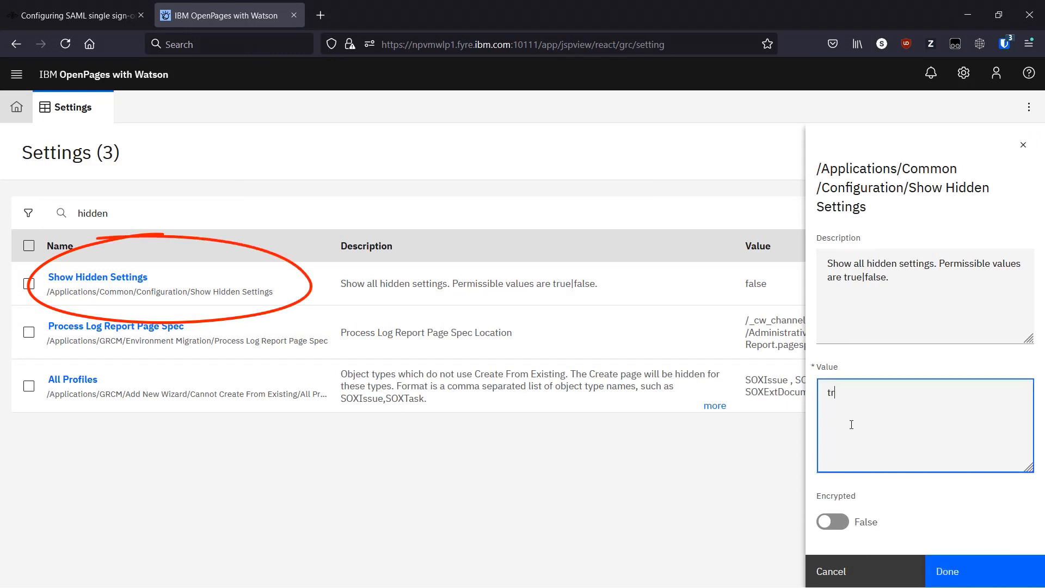
click(976, 572)
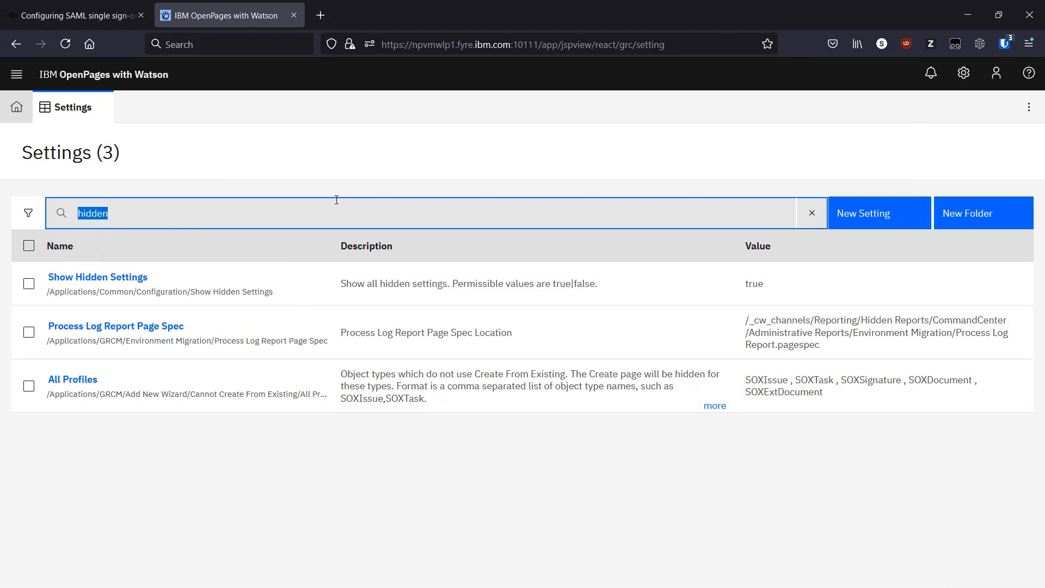
click(811, 213)
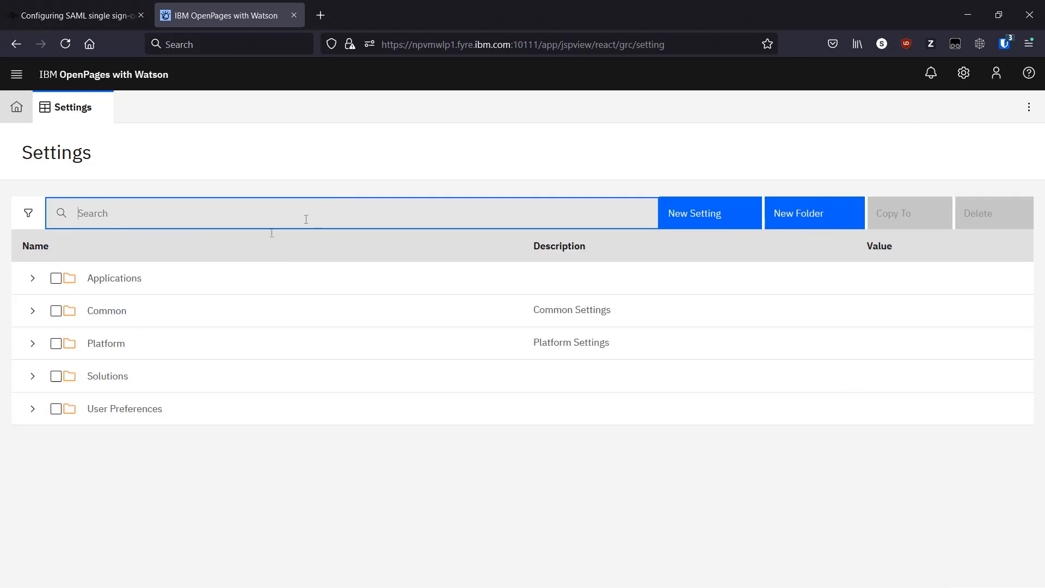
Change Platform > Security > Single Sign On > Implementations > Current from Header-based to HTTP-User-based and save.
click(32, 342)
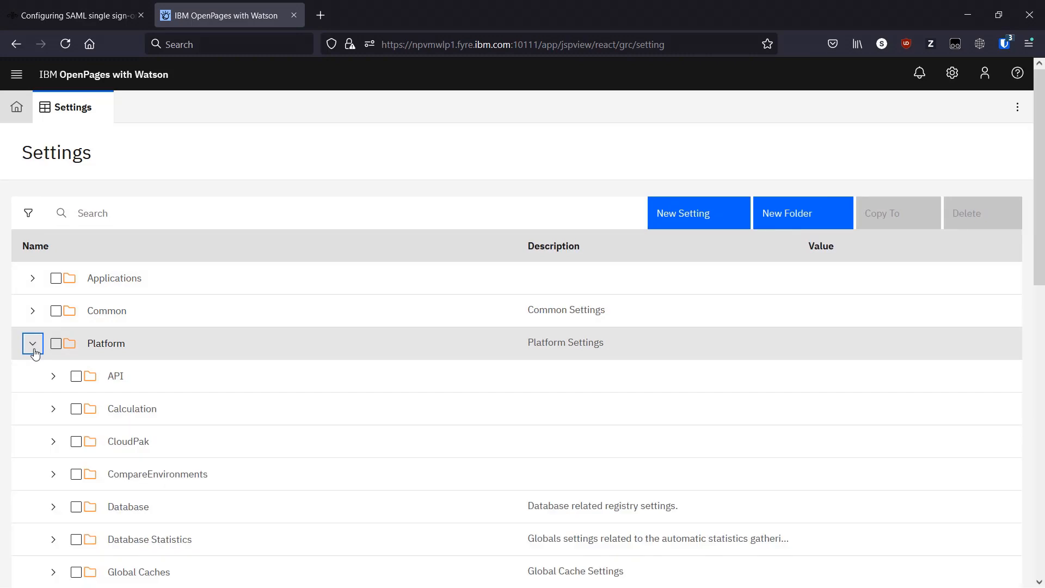
scroll(down, 3)
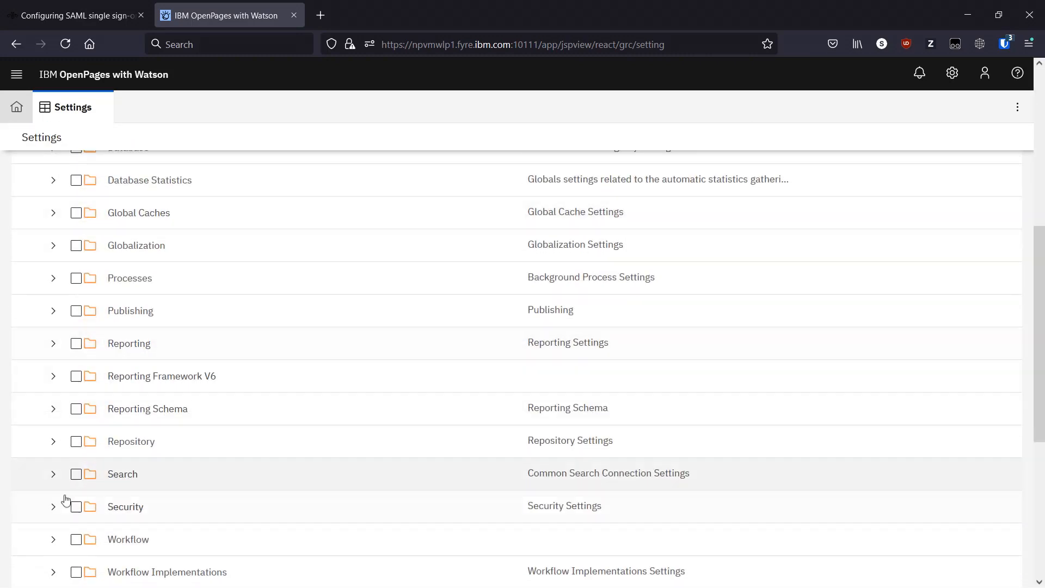
click(52, 506)
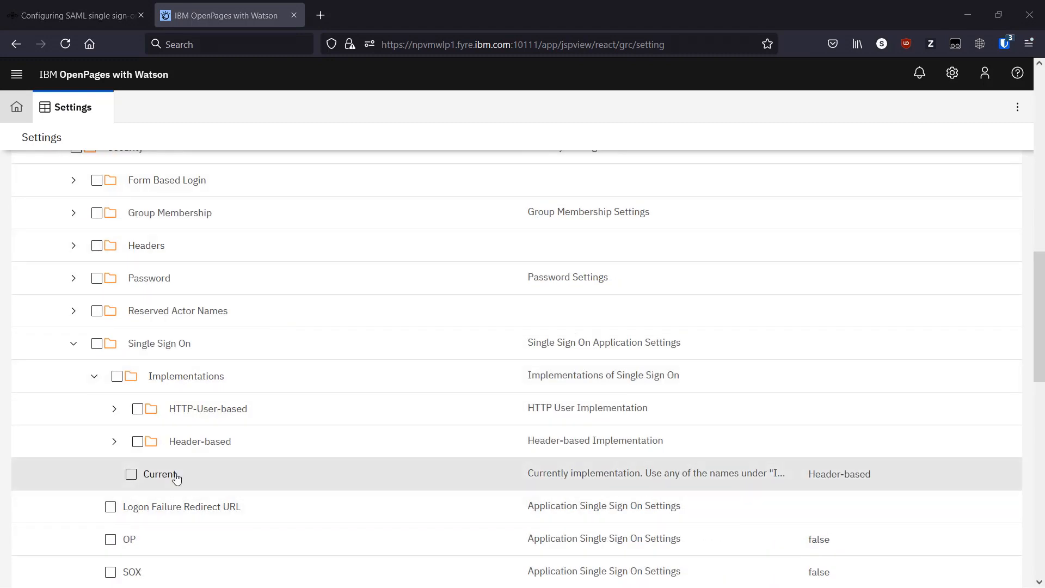
click(160, 473)
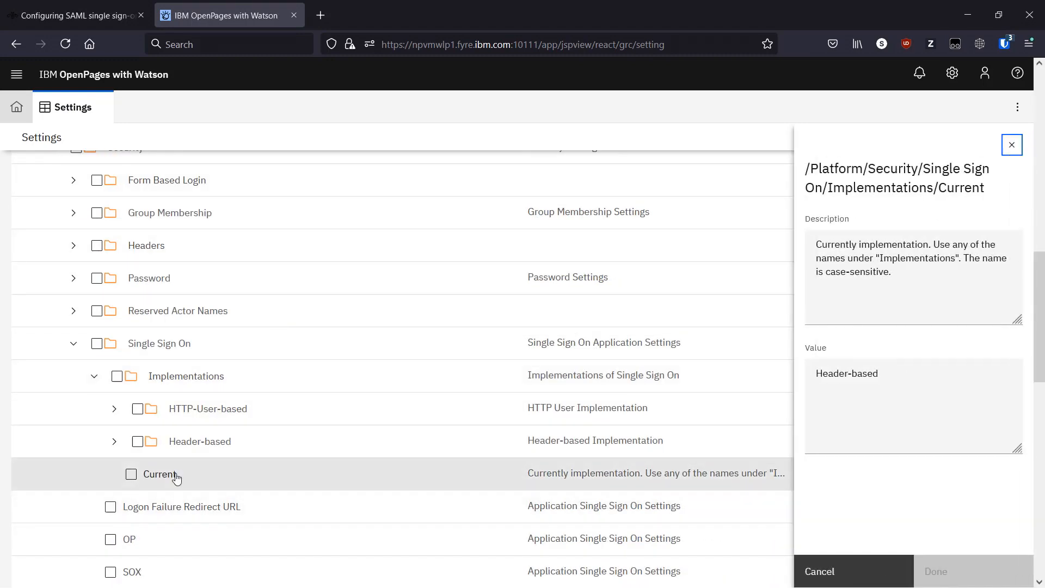
click(913, 405)
text(HTTP)
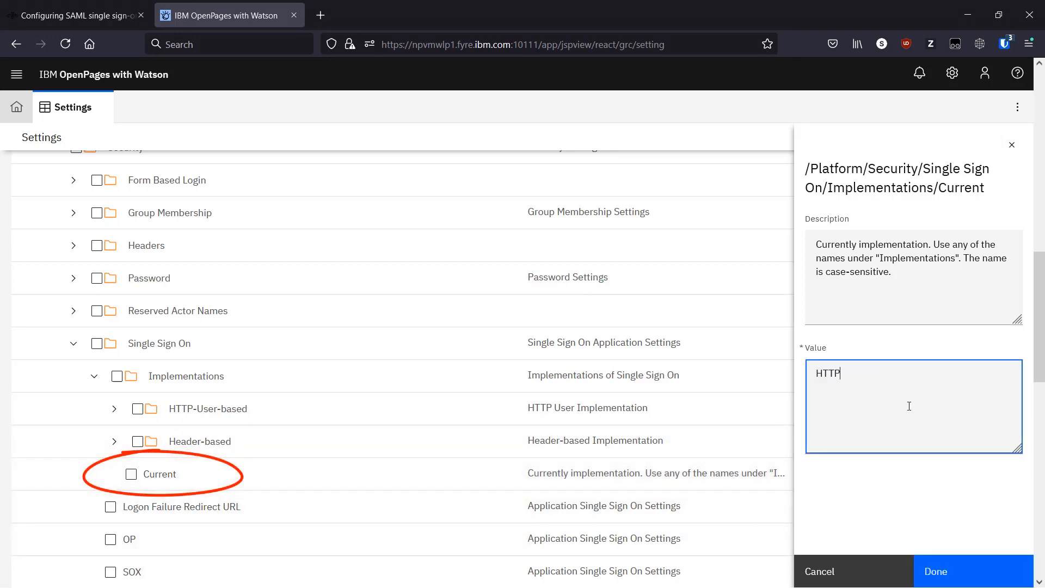
text(-User-based)
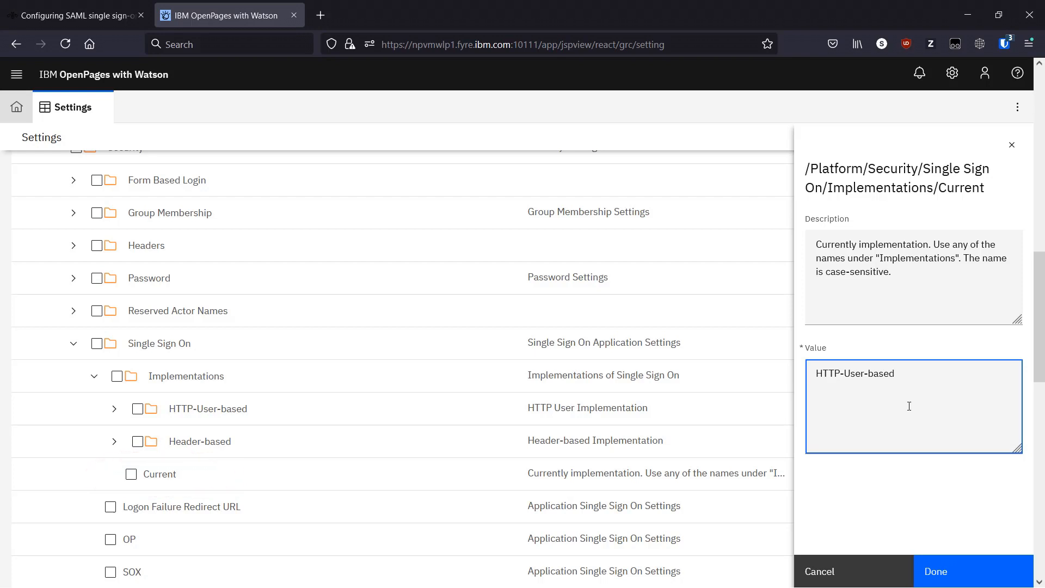
click(935, 571)
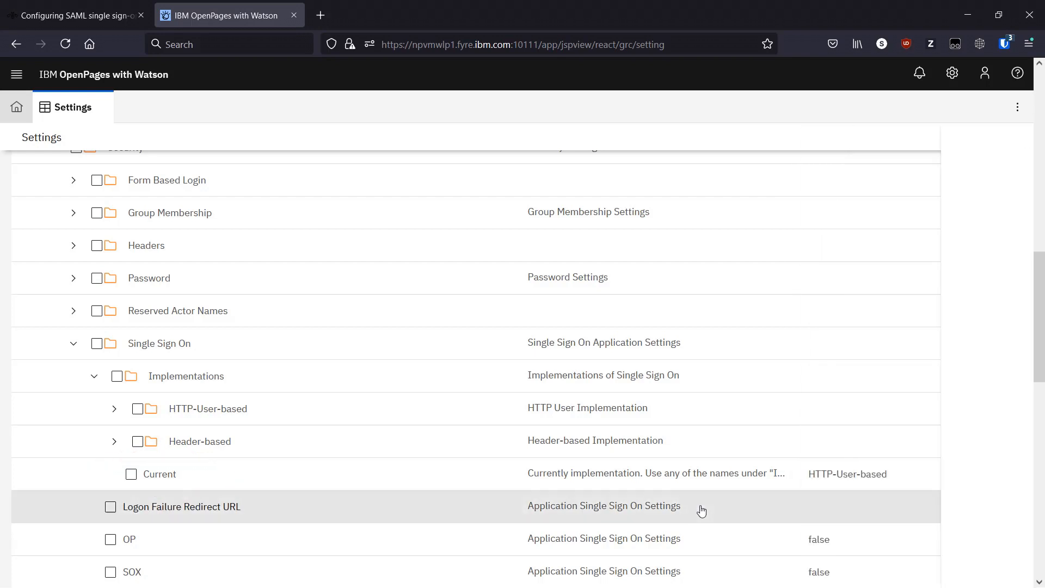
Set both the OP and SOX Single Sign On settings to true.
scroll(down, 3)
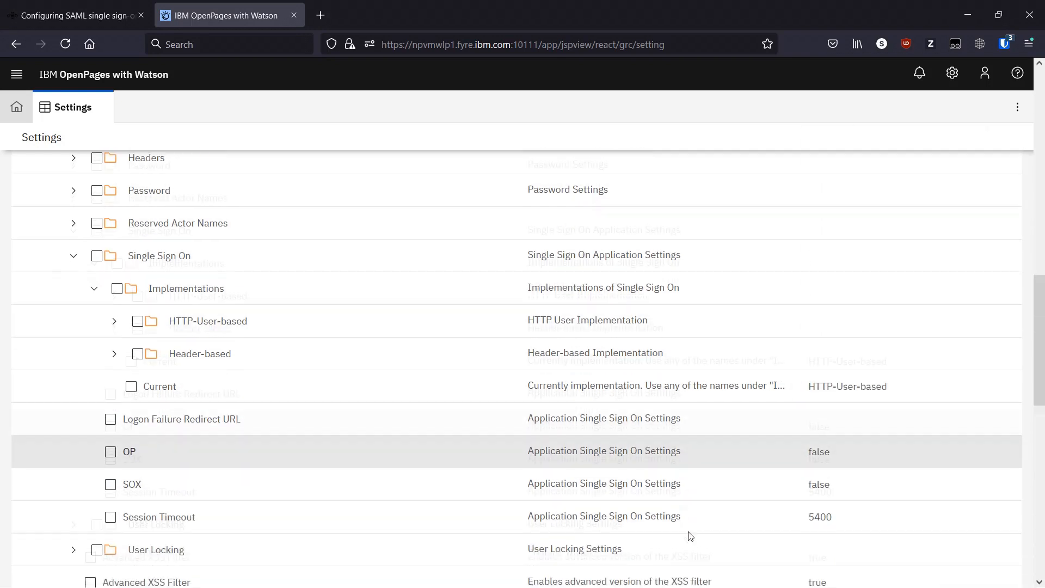
scroll(down, 3)
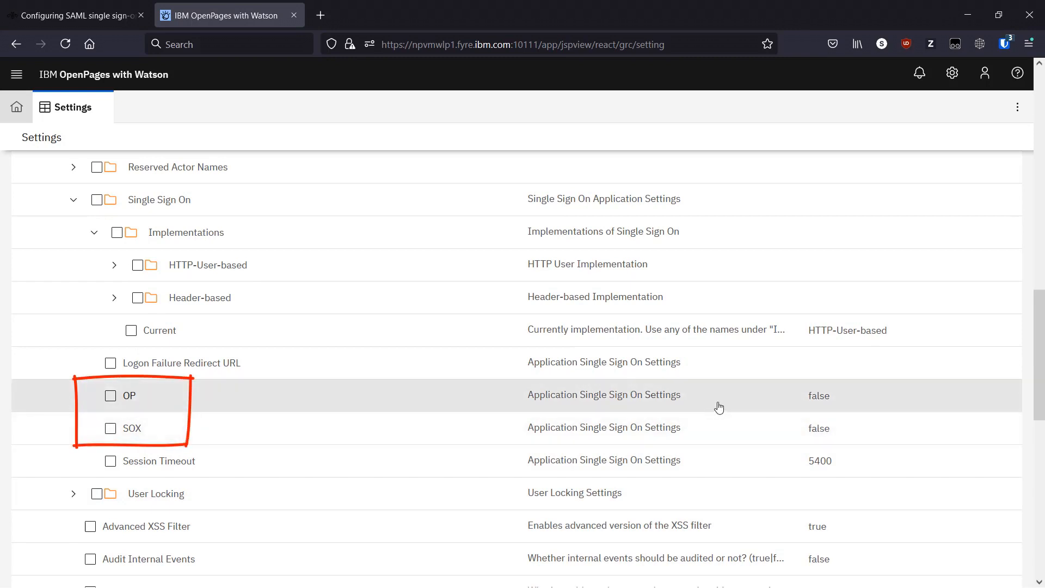
click(128, 395)
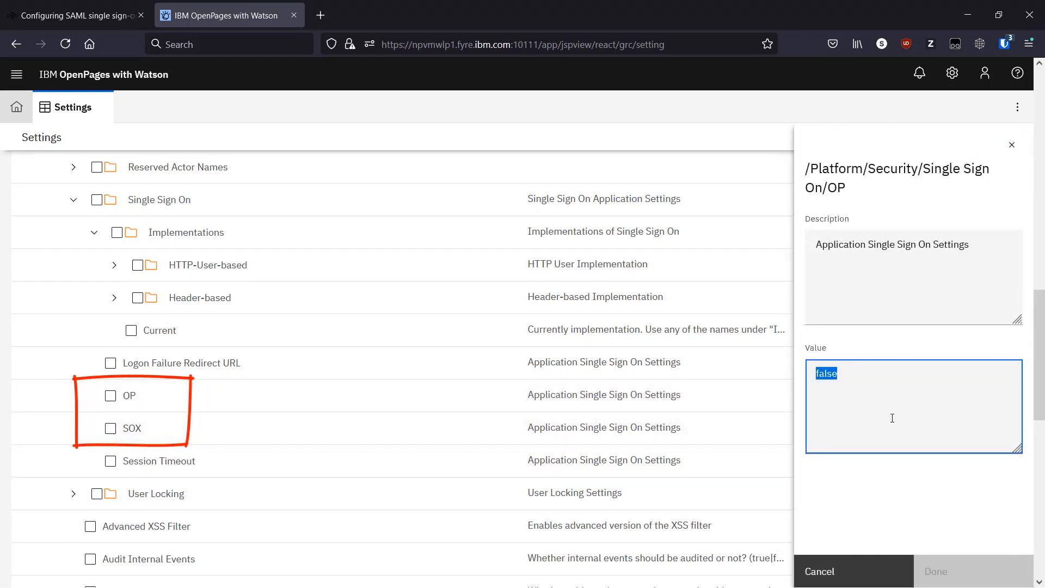
text(true)
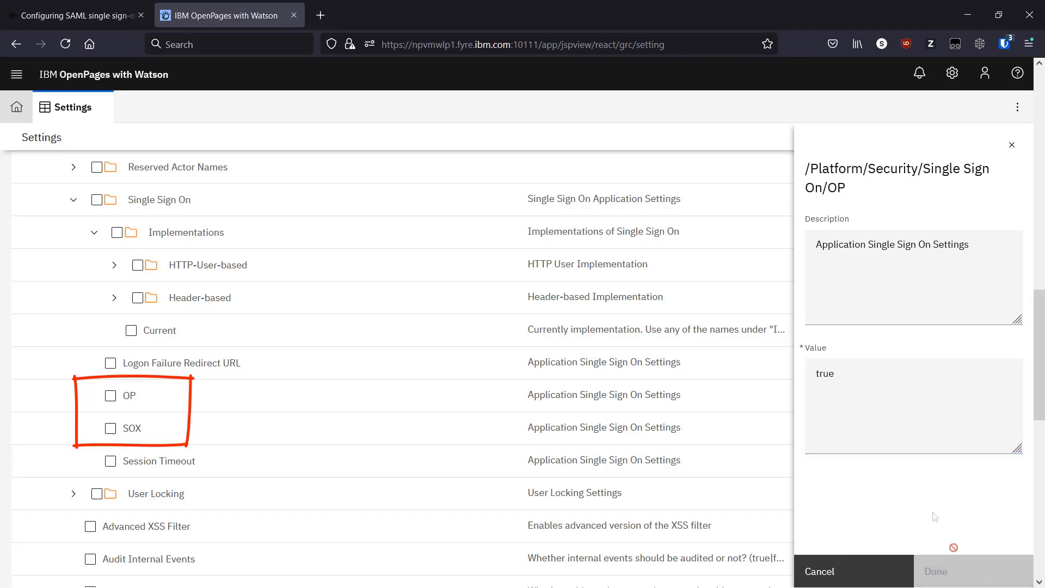
click(131, 428)
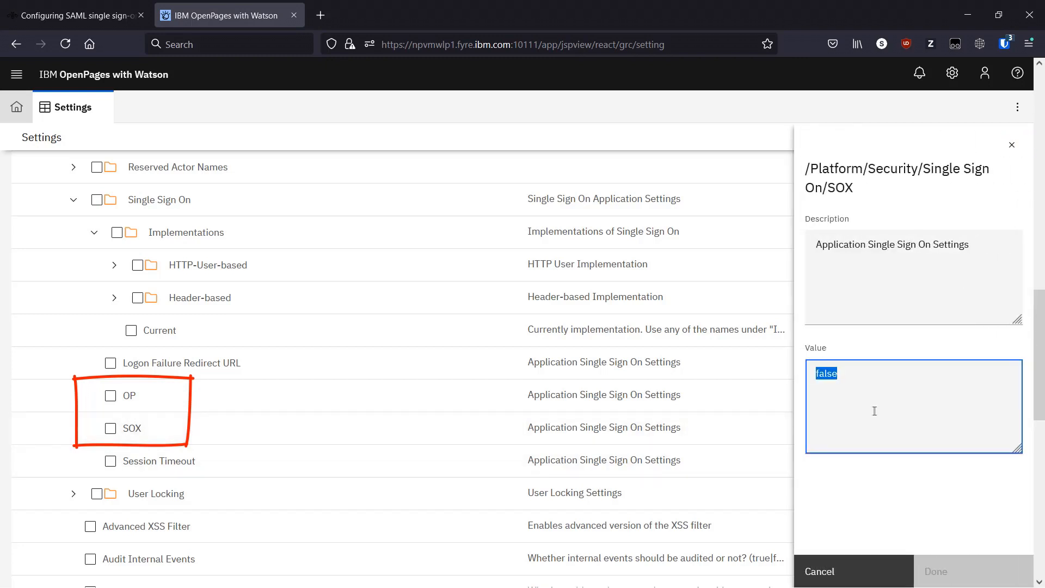
text(true)
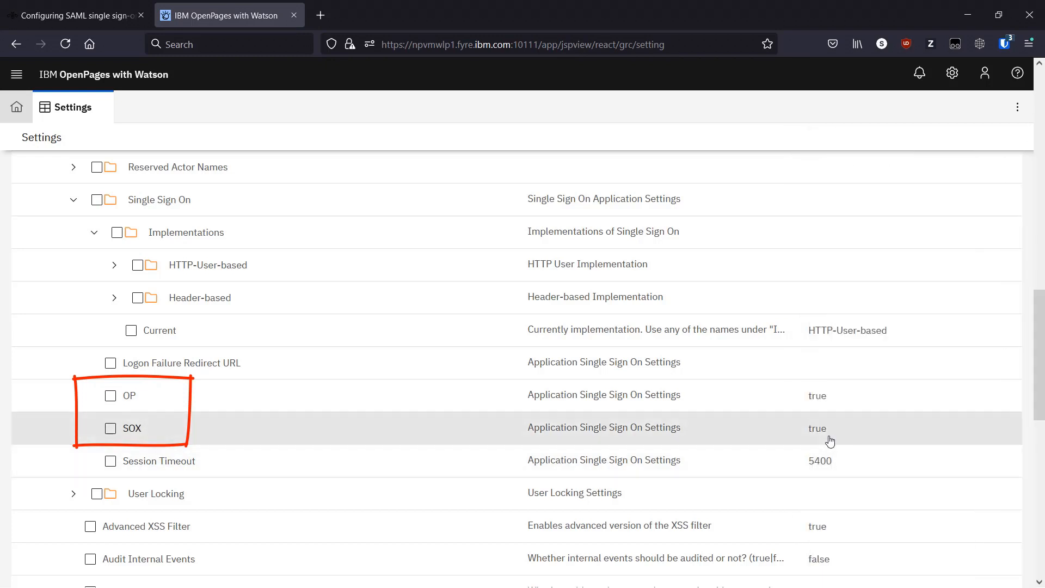
mouse_move(824, 431)
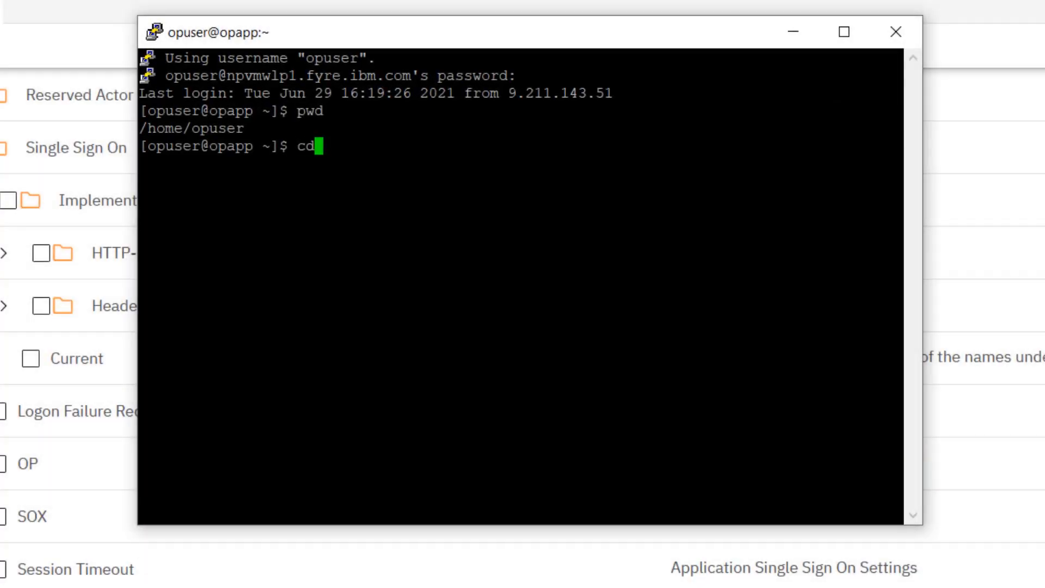
Change directory to OP/OpenPages/wlp/bin in the PuTTY session.
text(OP/OpenPages/)
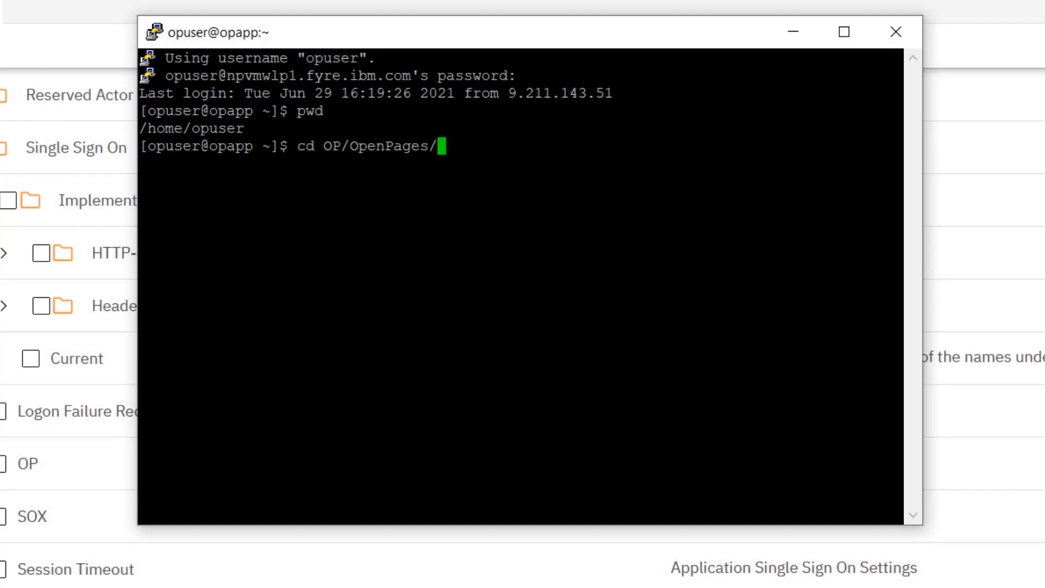
text(wlp/b)
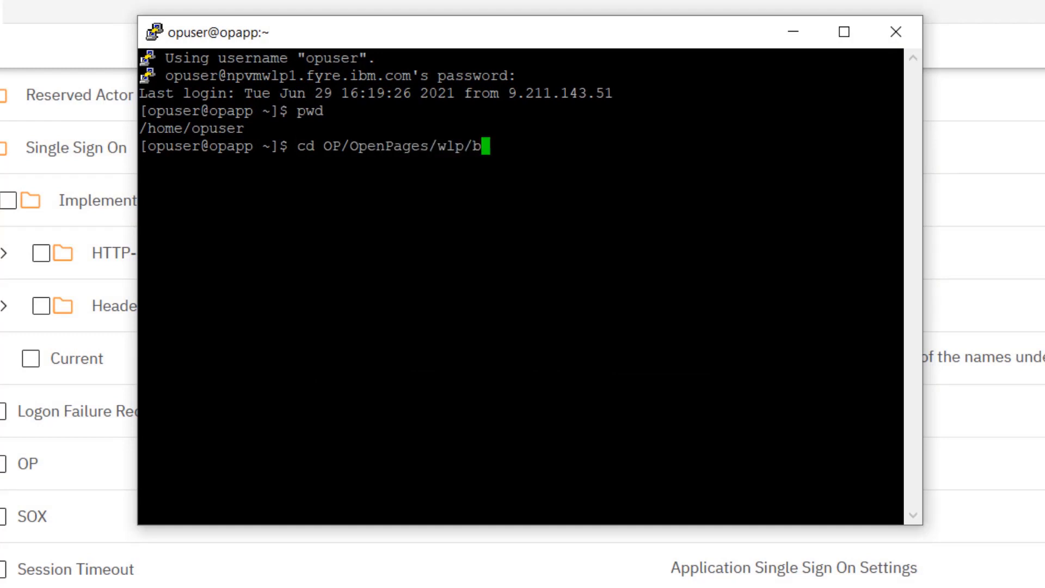
text(in)
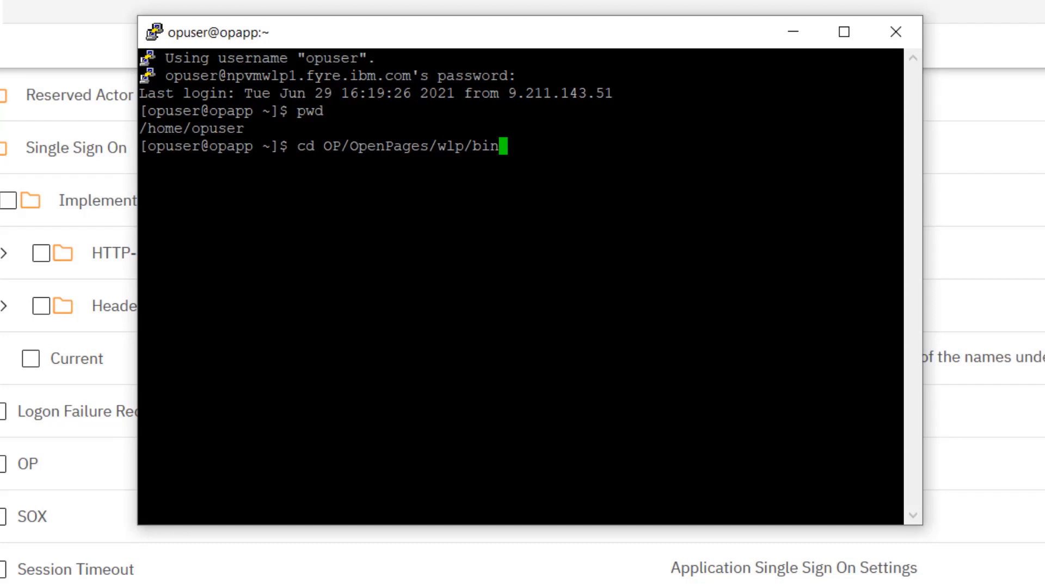
key(Return)
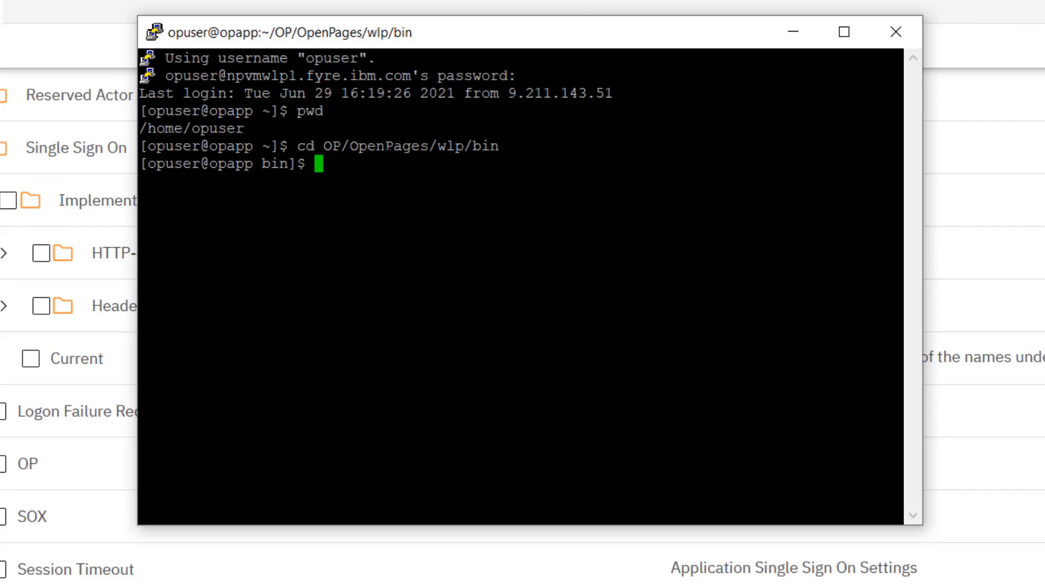
Begin entering the ./installUtility install command for the samlWeb-2.0 feature.
text(./install)
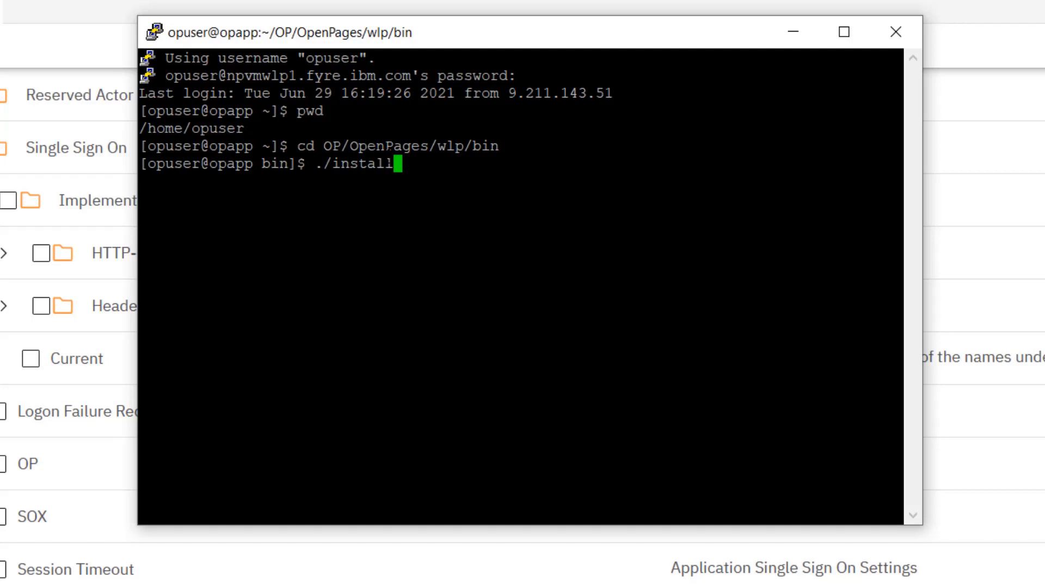
text(Utility)
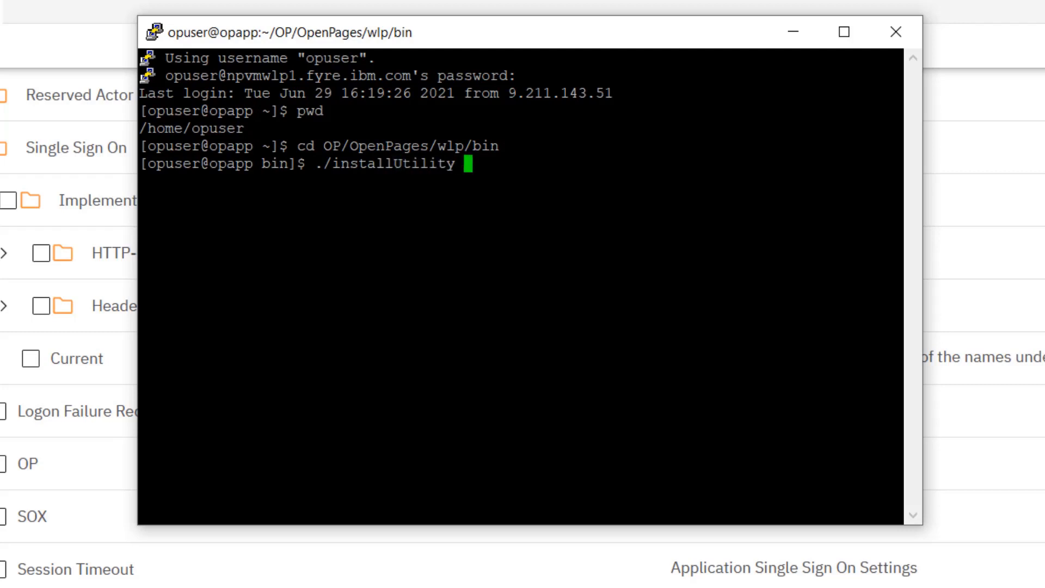
text(install sa)
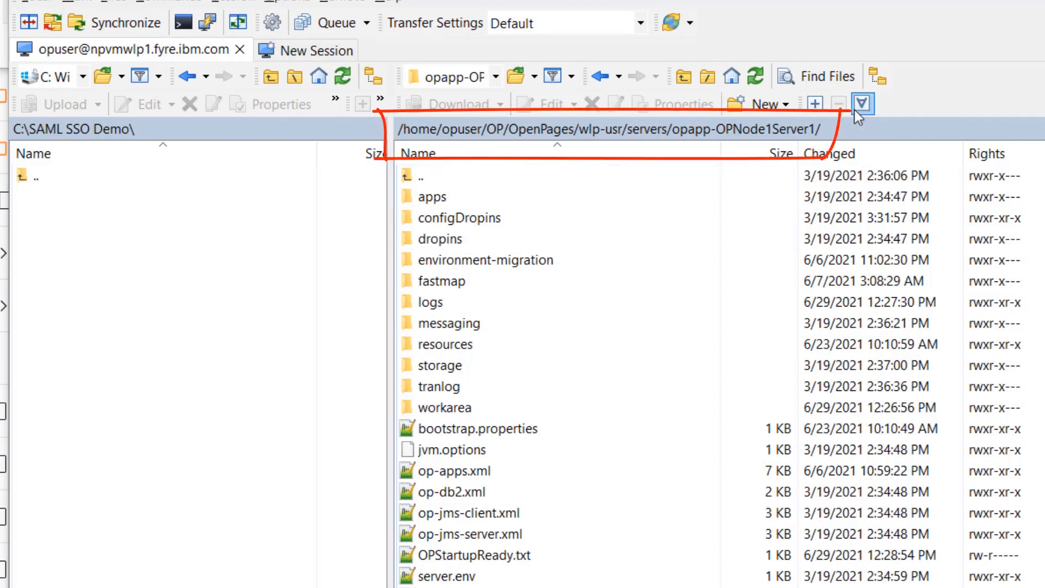
mouse_move(791, 90)
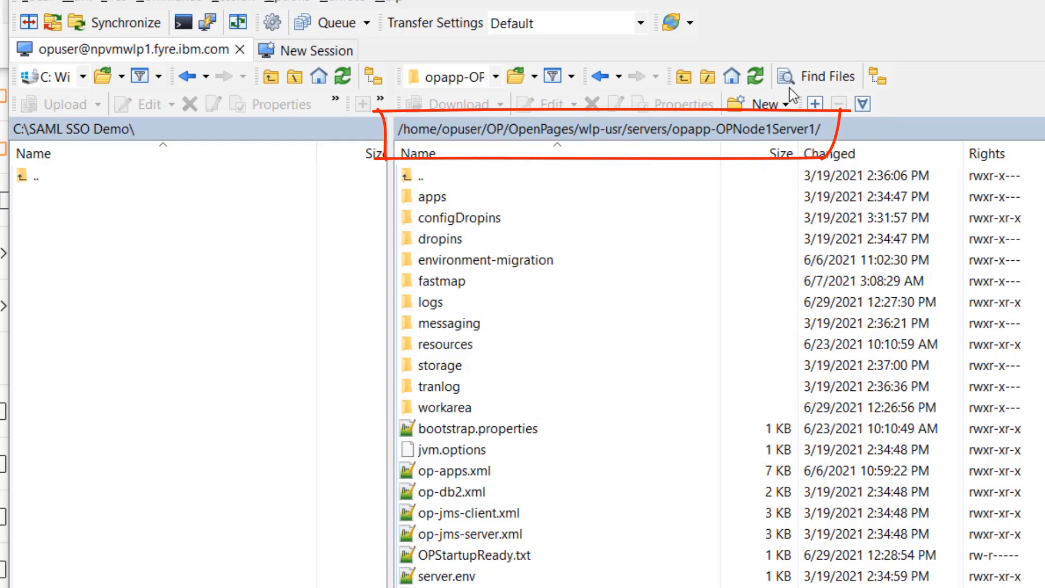
mouse_move(741, 69)
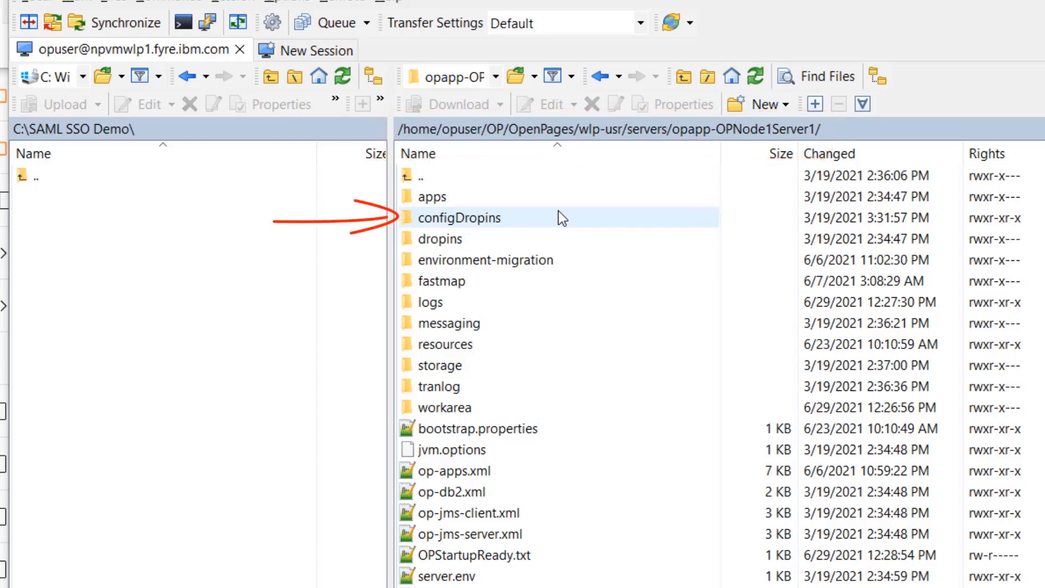
Inside configDropins/overrides, create a new file named OP_SSO_SAML_config.xml.
double_click(459, 217)
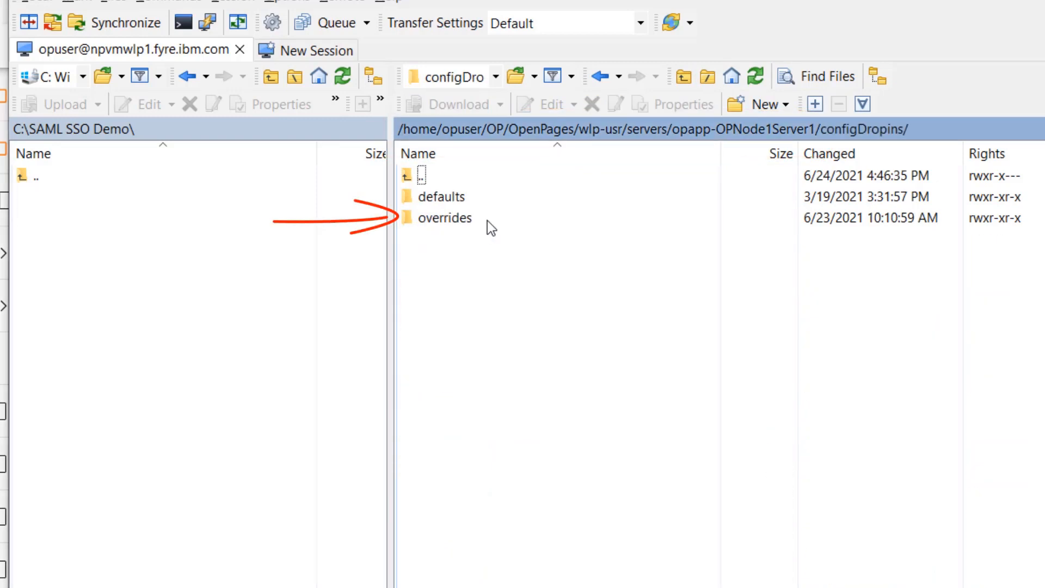
double_click(444, 217)
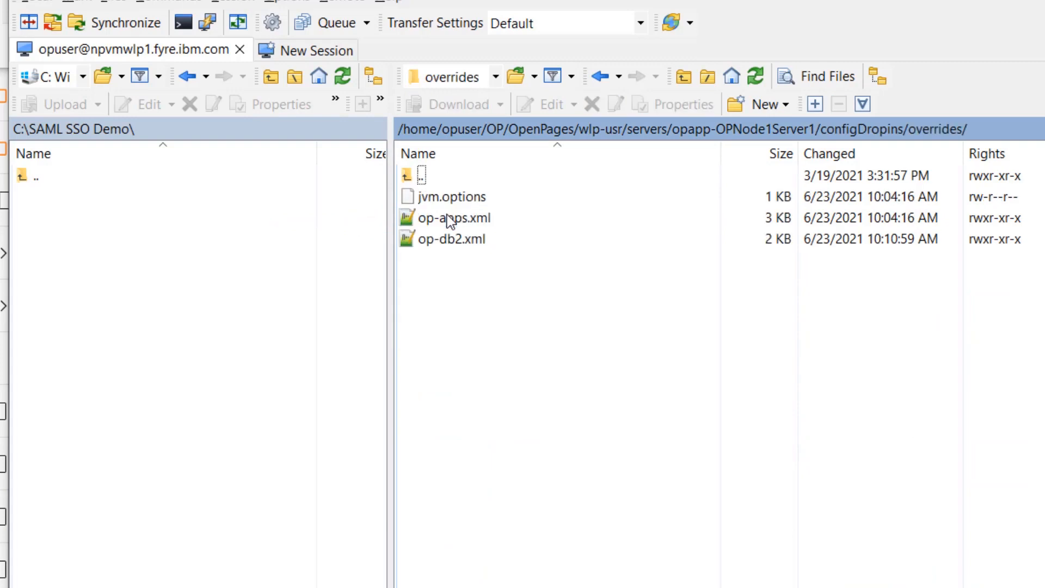
mouse_move(486, 263)
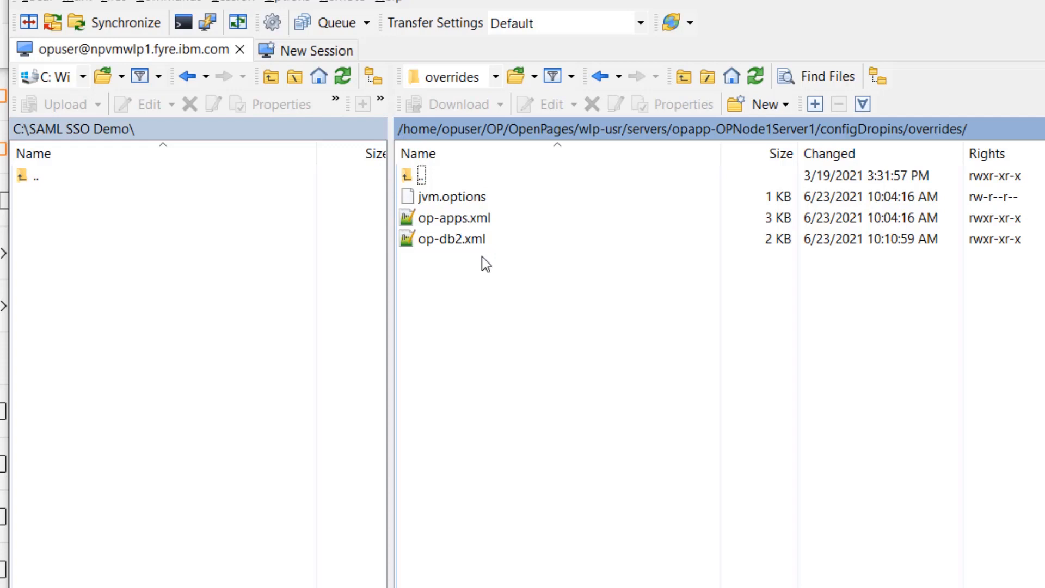
right_click(485, 264)
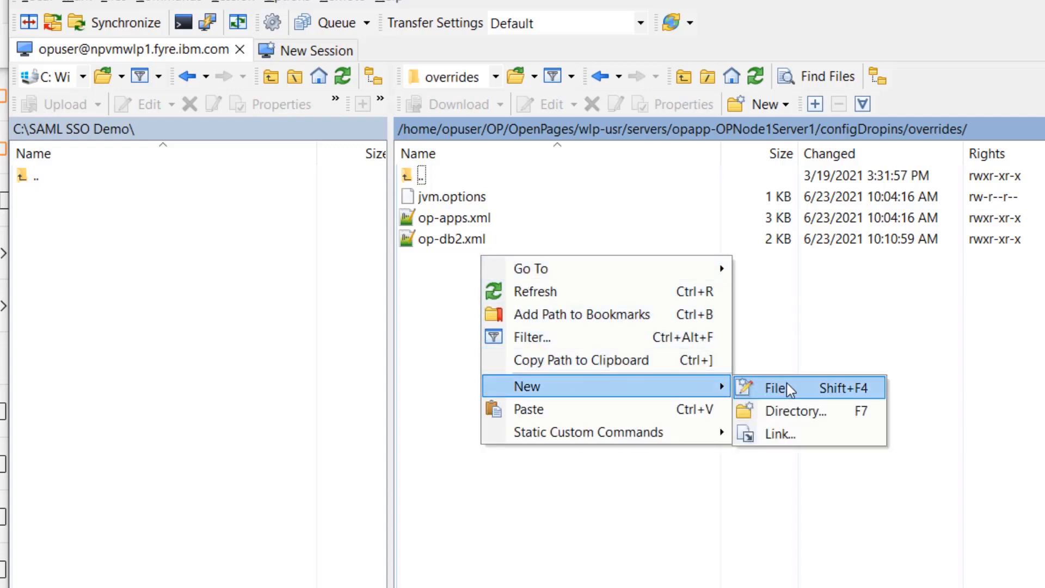
click(774, 388)
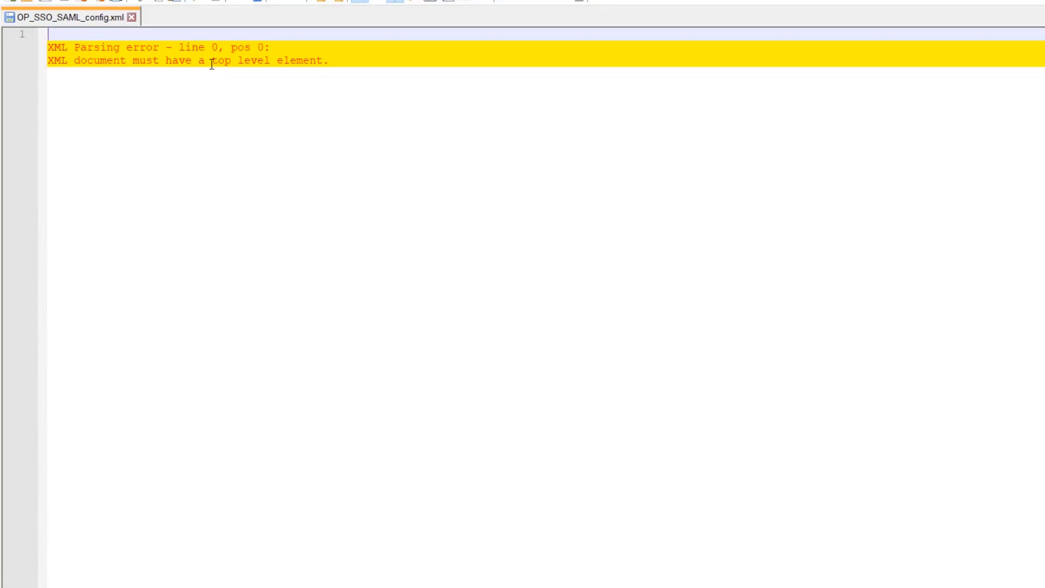
mouse_move(215, 68)
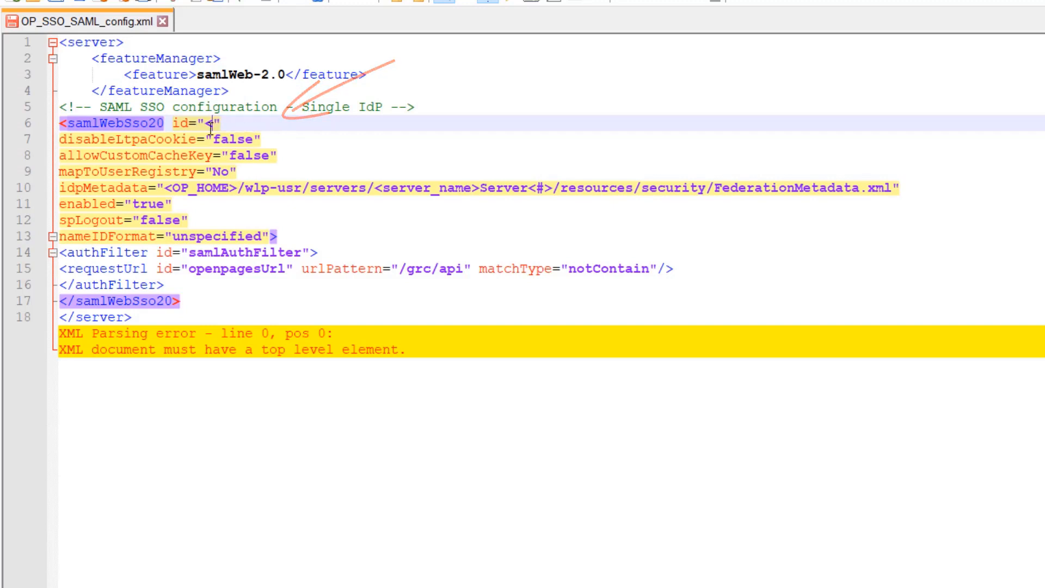
Set the samlWebSso20 id to defaultSP in the pasted SAML configuration template.
text(defaultSE)
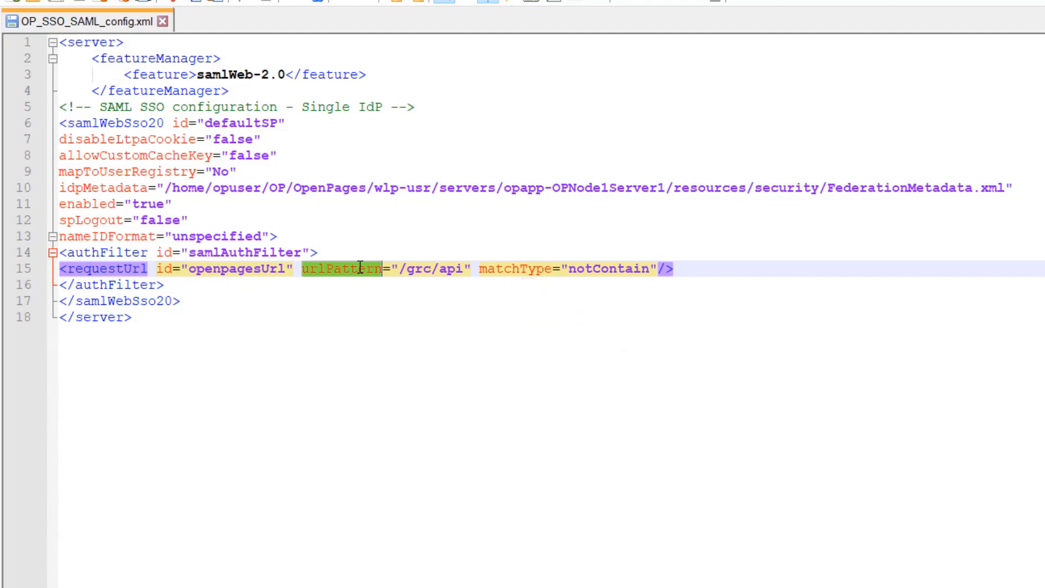
Point out the urlPattern and notContain request-filter attributes, then move to AD FS Management.
double_click(607, 269)
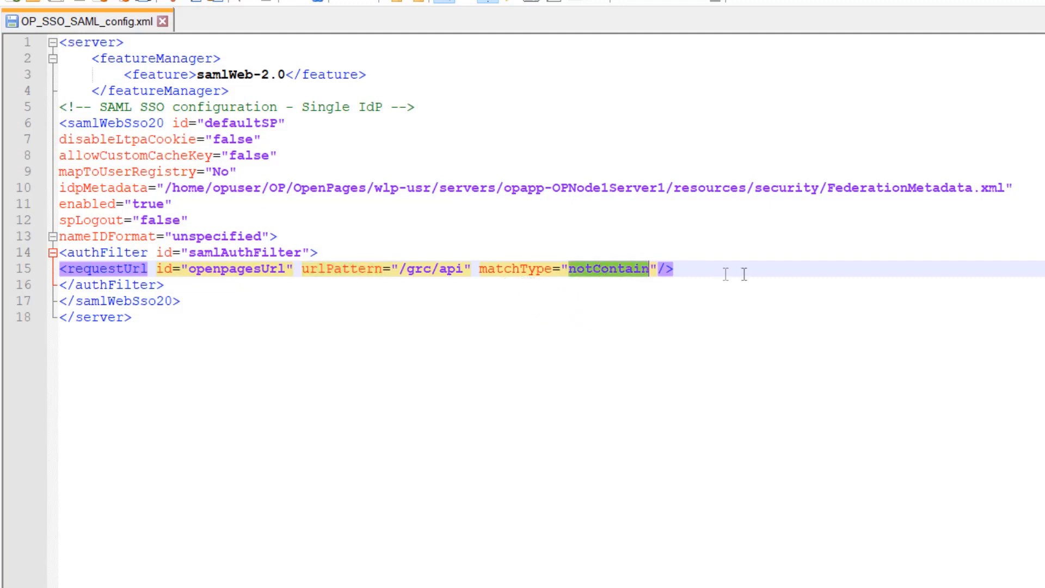
click(749, 273)
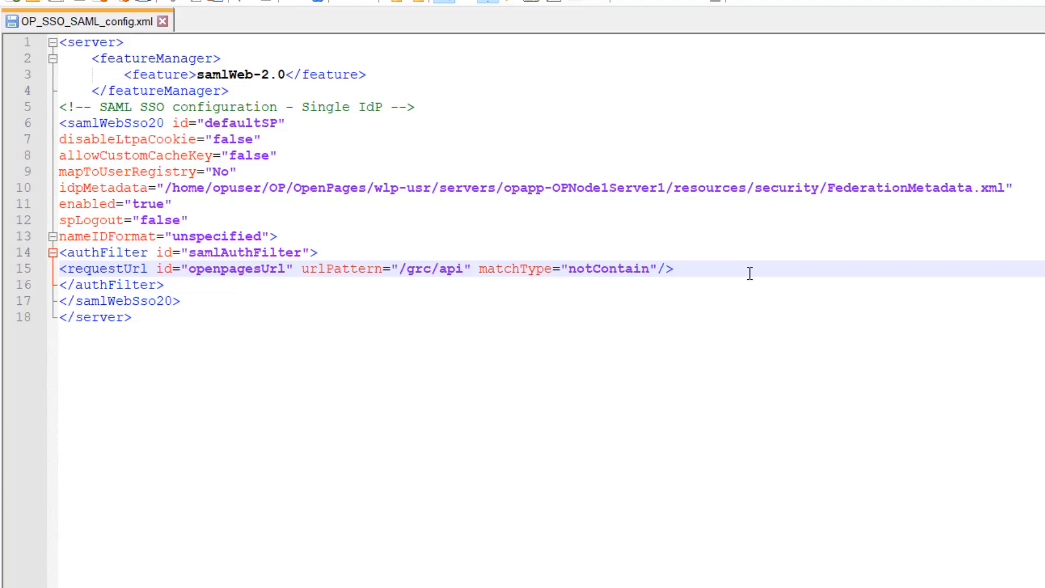
click(673, 268)
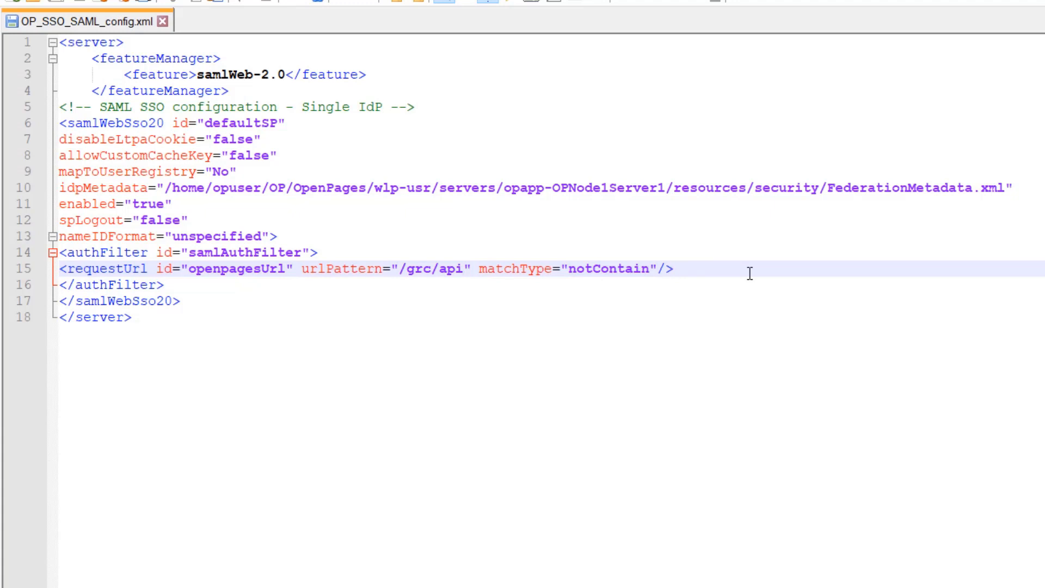
click(674, 271)
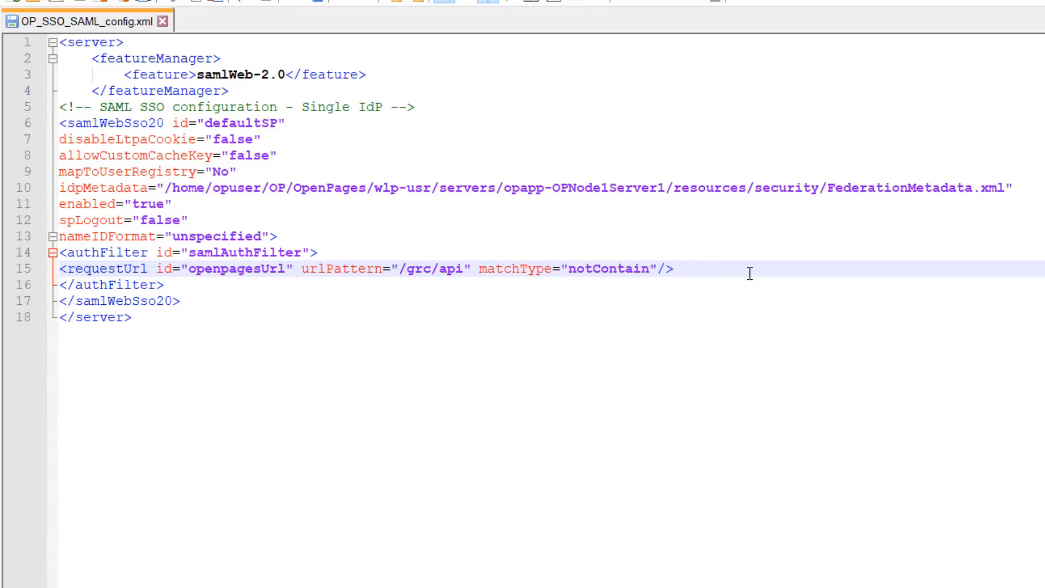
click(673, 269)
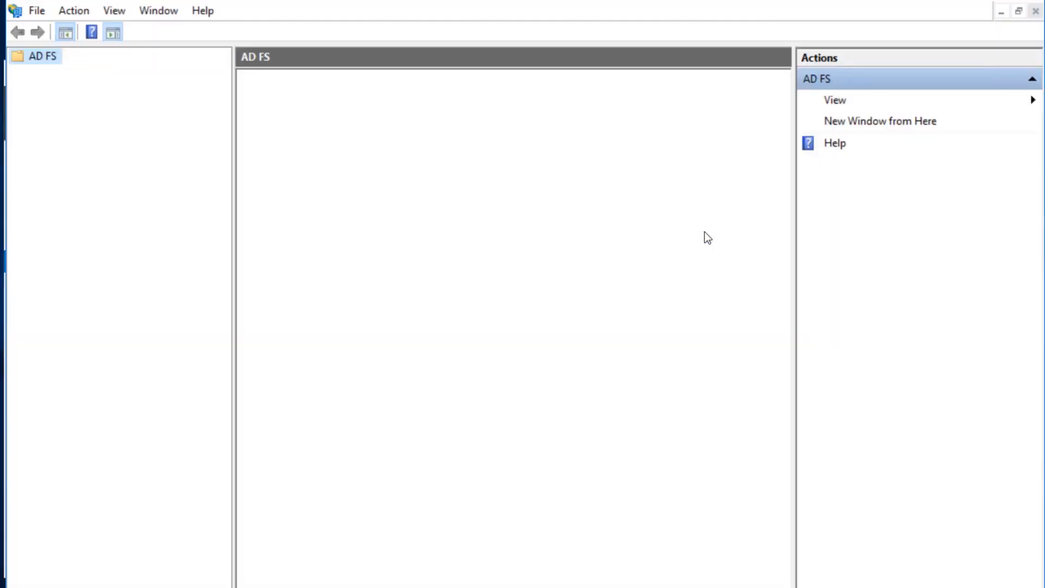
Under AD FS > Service > Certificates, view the ADFS Signing token-signing certificate.
click(44, 56)
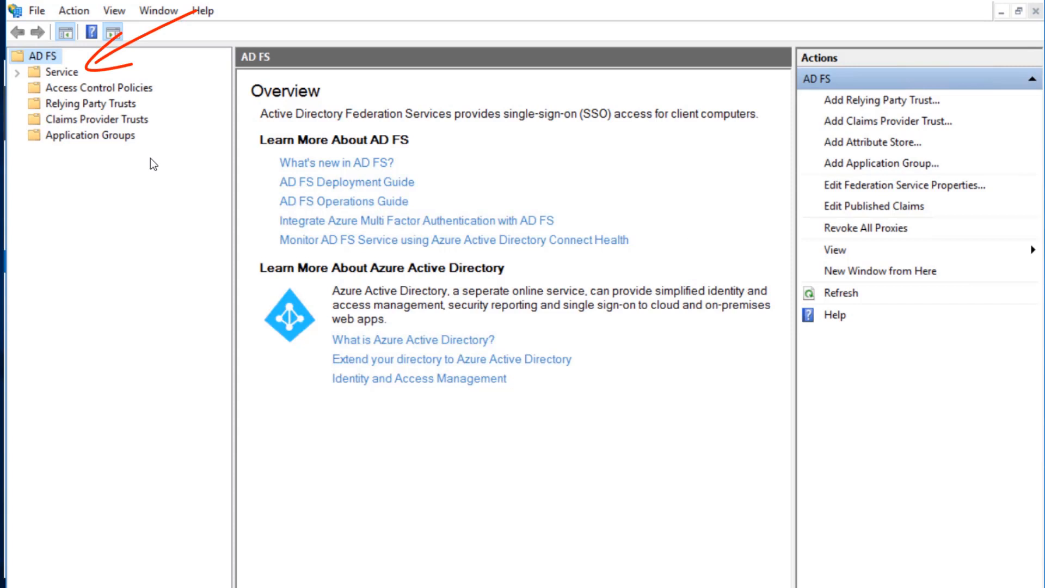
click(16, 72)
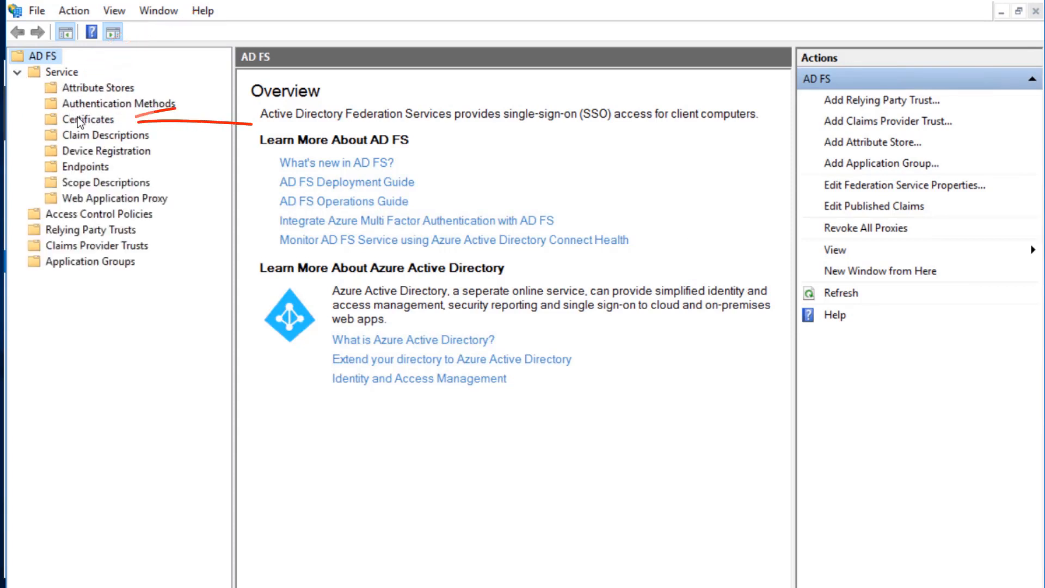
click(88, 119)
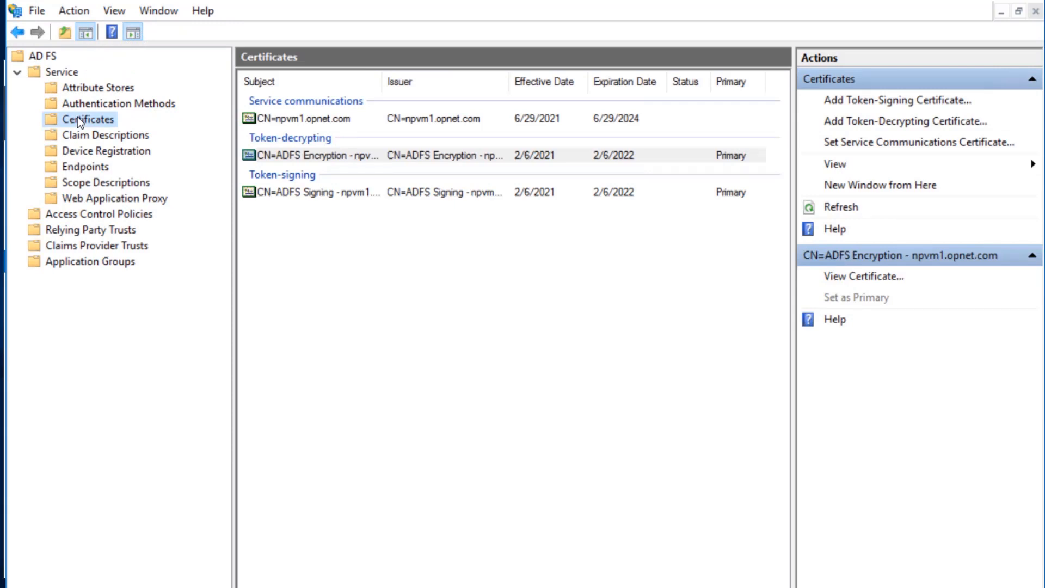
mouse_move(327, 153)
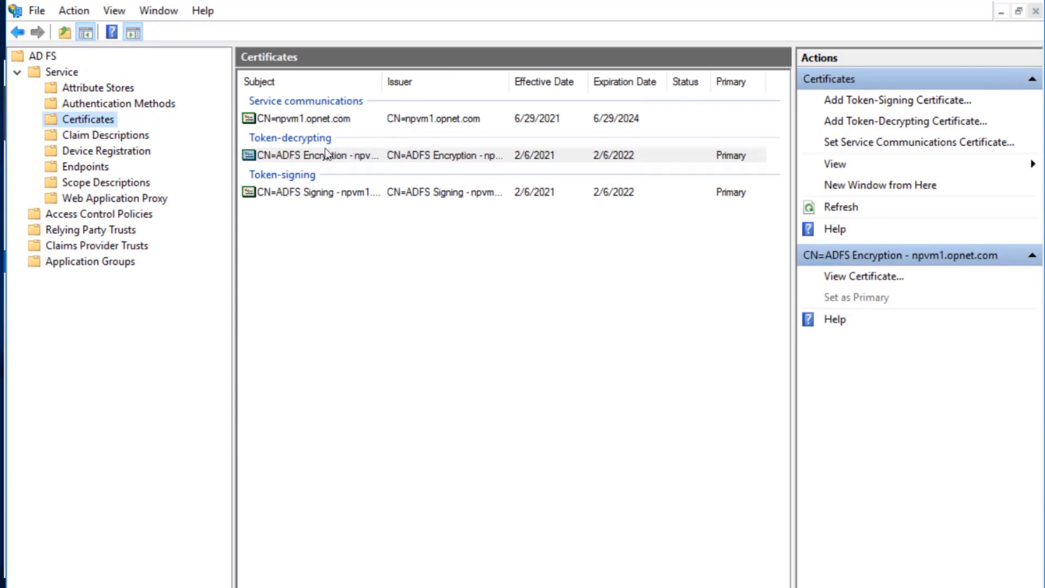
click(313, 192)
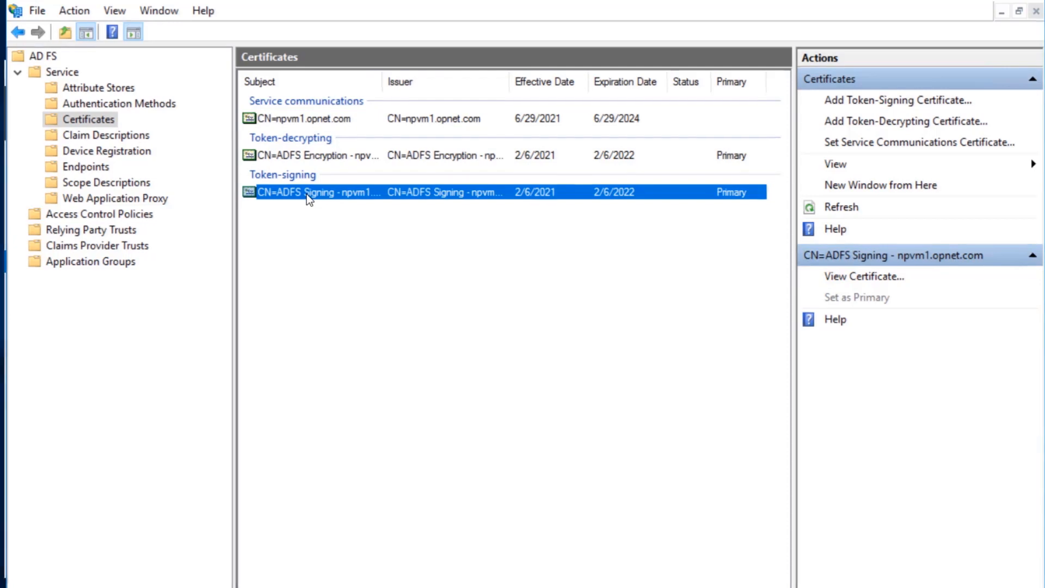
click(863, 275)
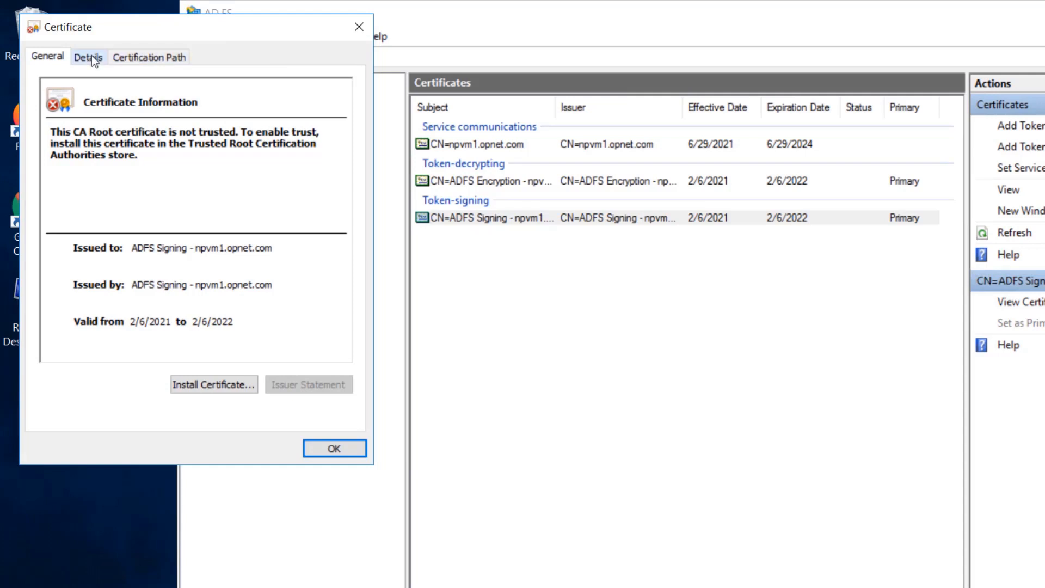
Export the token-signing certificate through the Copy to File wizard, saving it as adfs.cer.
click(213, 385)
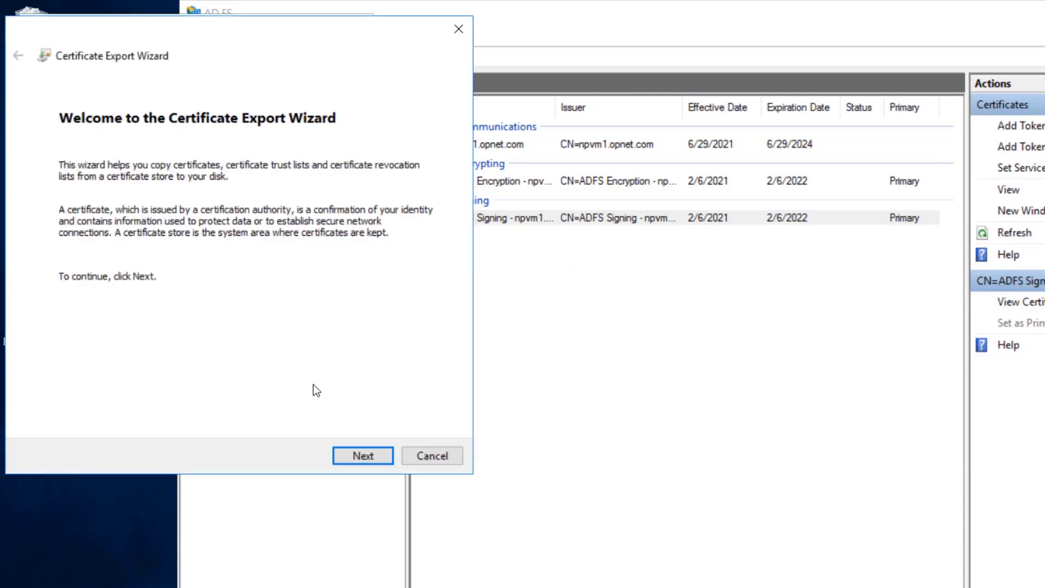
click(362, 455)
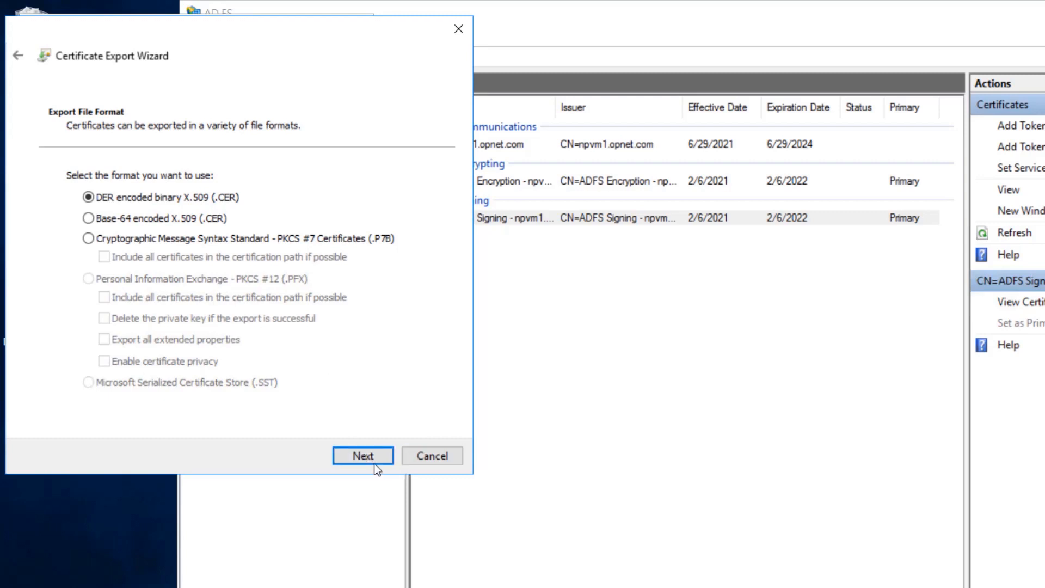
click(362, 456)
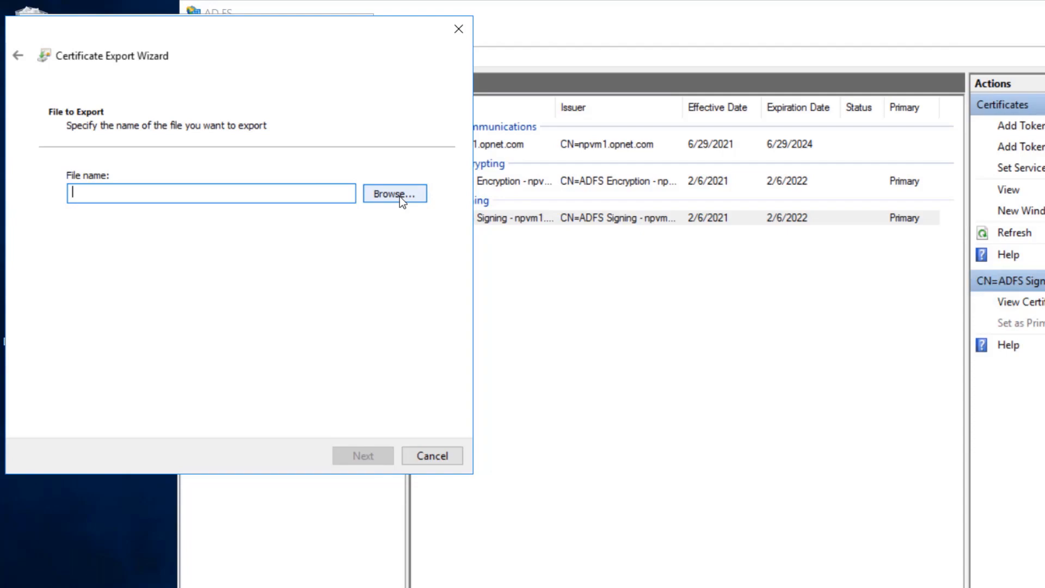
click(394, 194)
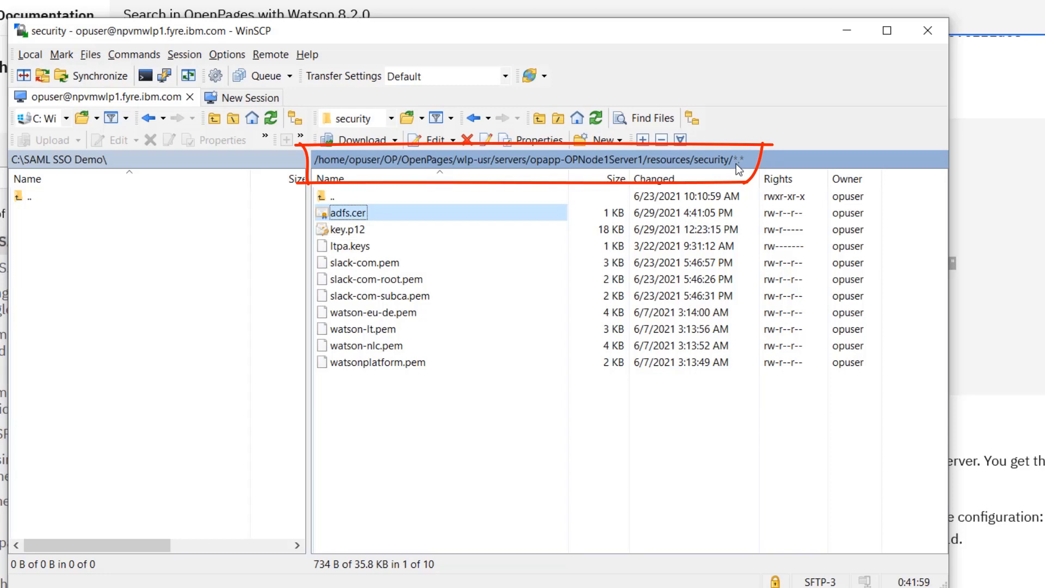
click(346, 230)
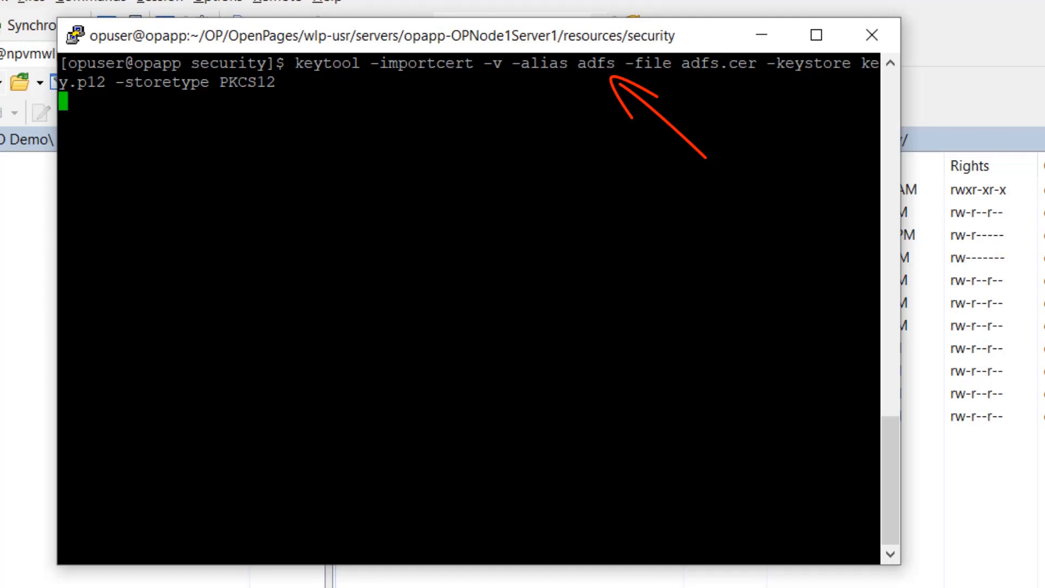
Run the keytool import of adfs.cer into key.p12 as alias adfs, give the password and answer yes.
key(Return)
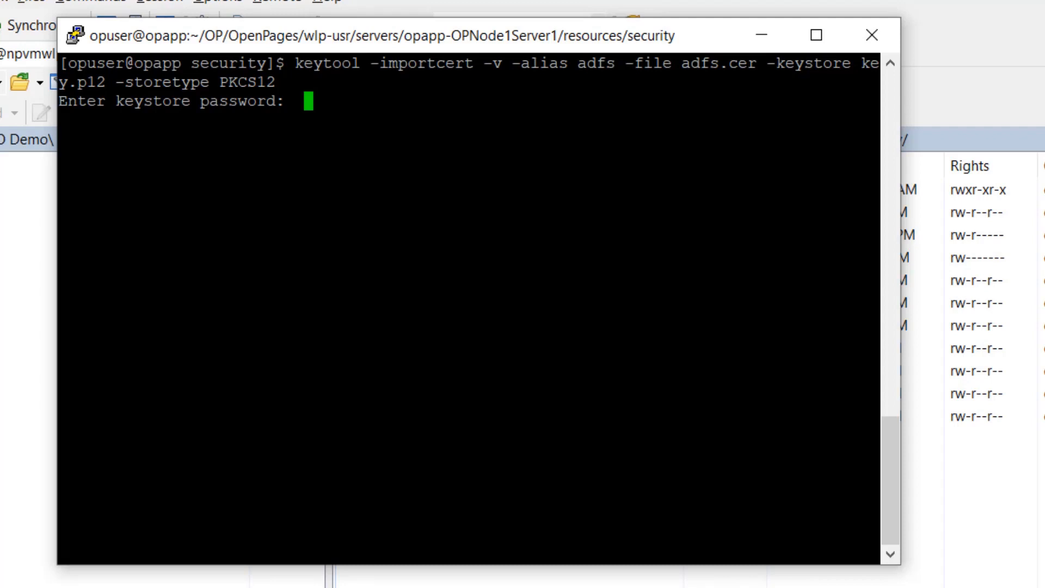
key(Return)
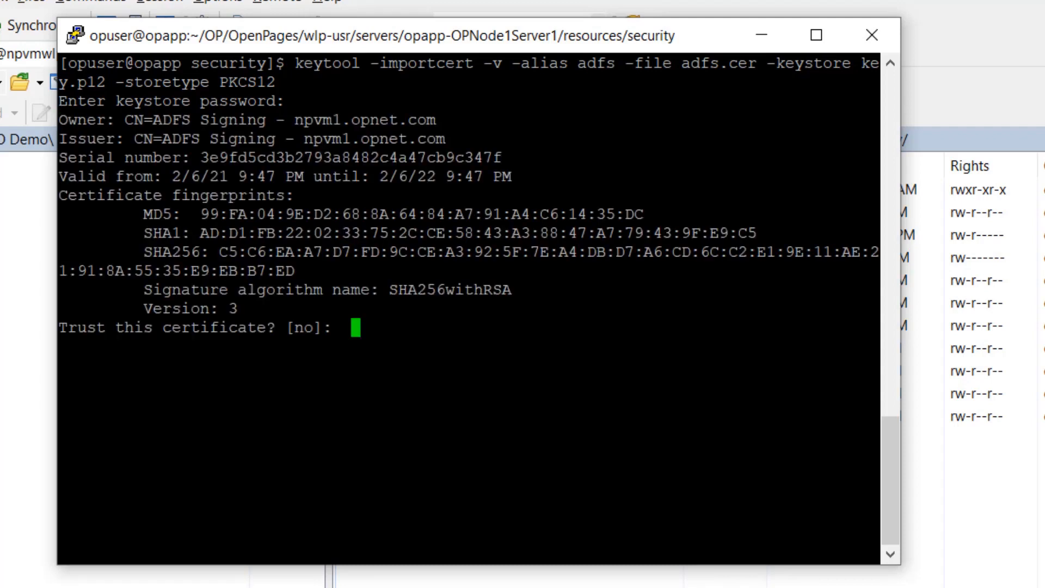
text(yes)
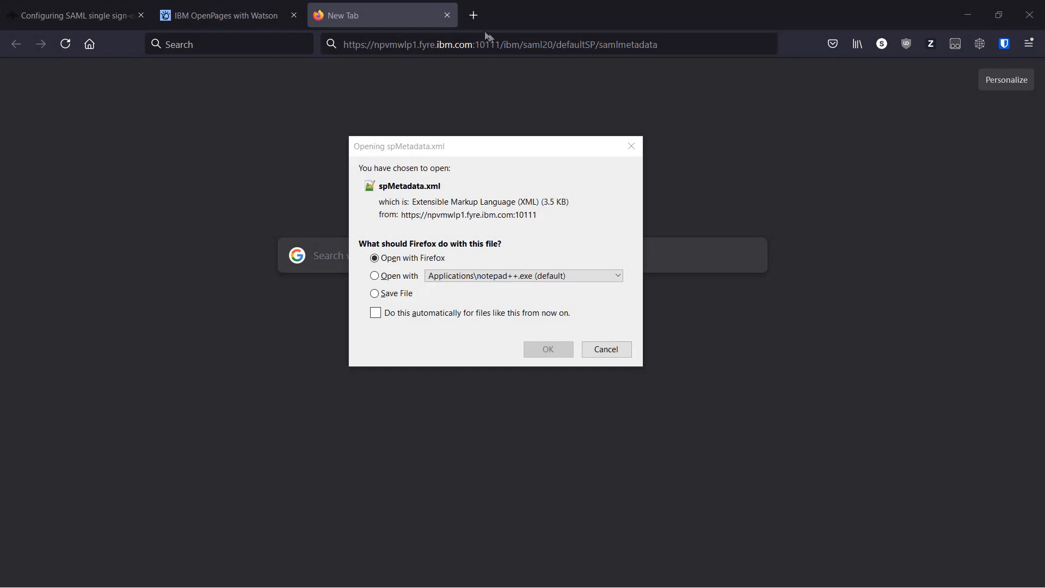
mouse_move(492, 35)
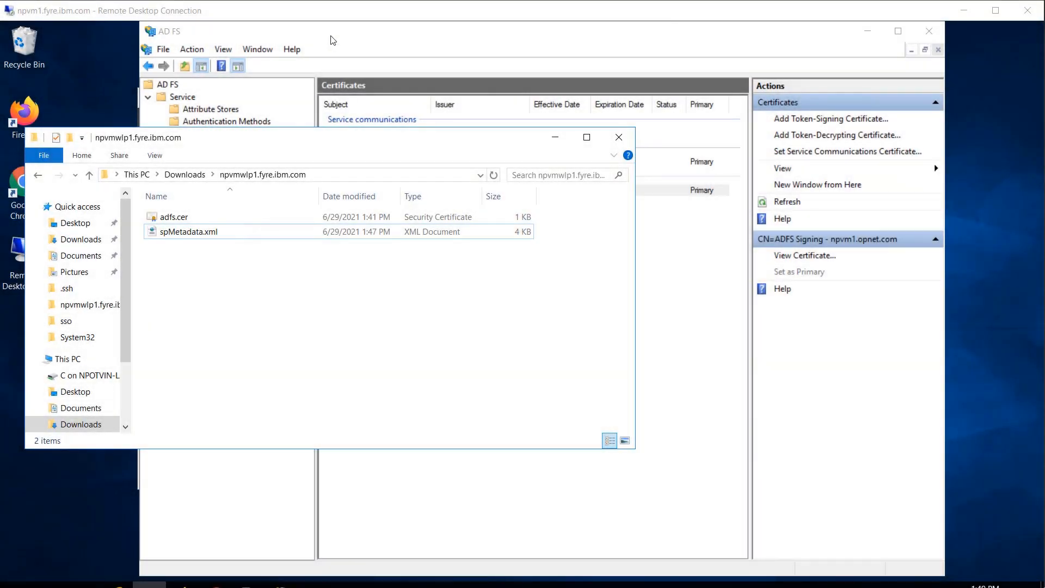
mouse_move(177, 232)
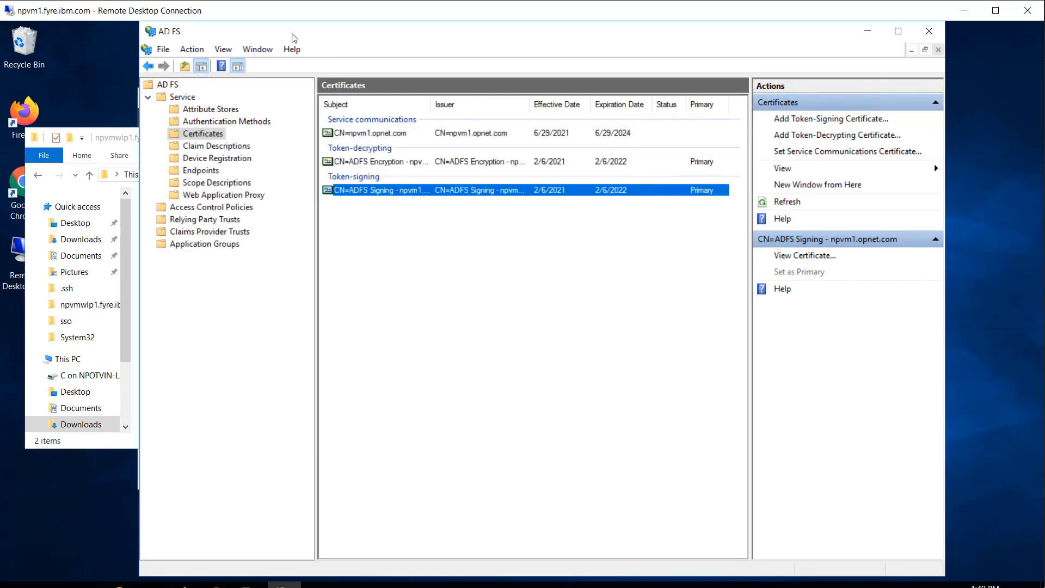
Show the empty Relying Party Trusts list in the AD FS console tree.
click(204, 219)
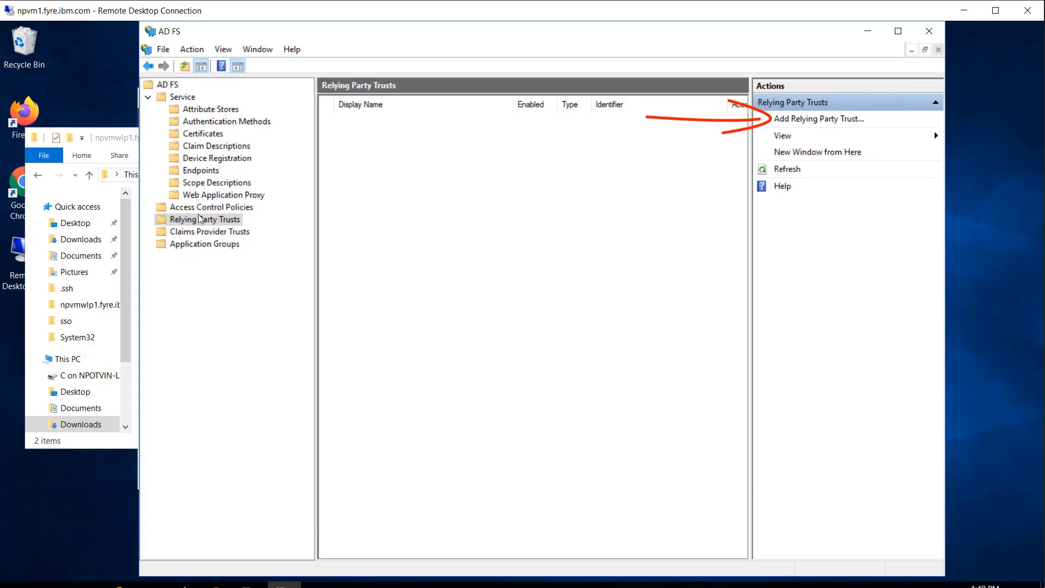
mouse_move(323, 40)
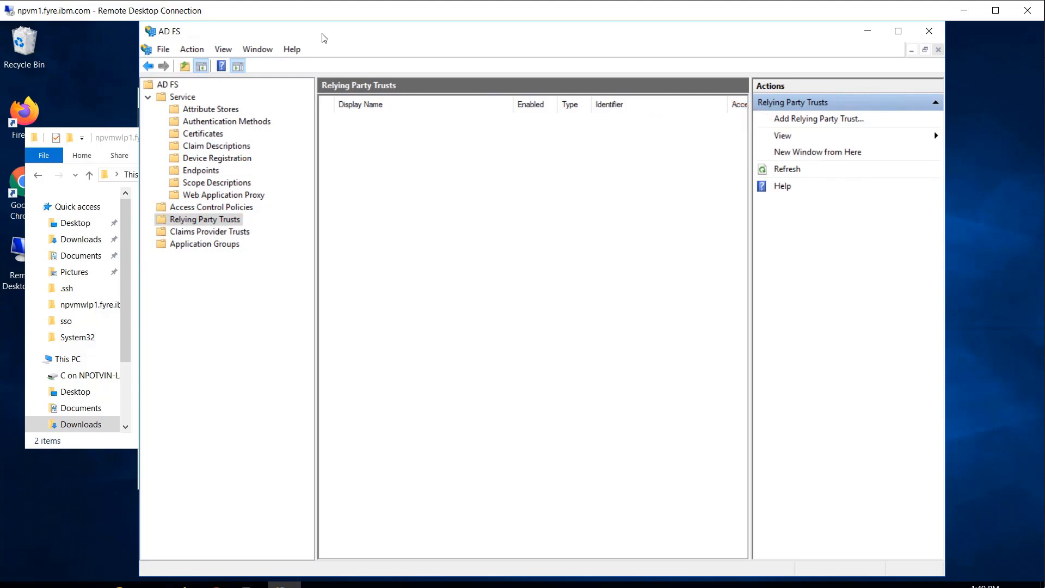
Launch the Add Relying Party Trust wizard from the Actions pane.
click(819, 119)
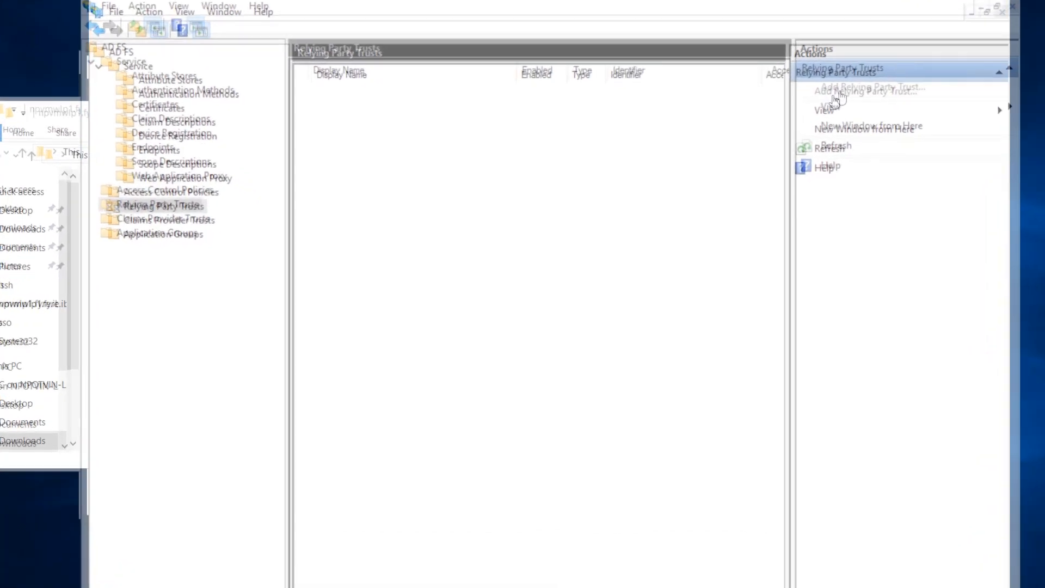
click(866, 88)
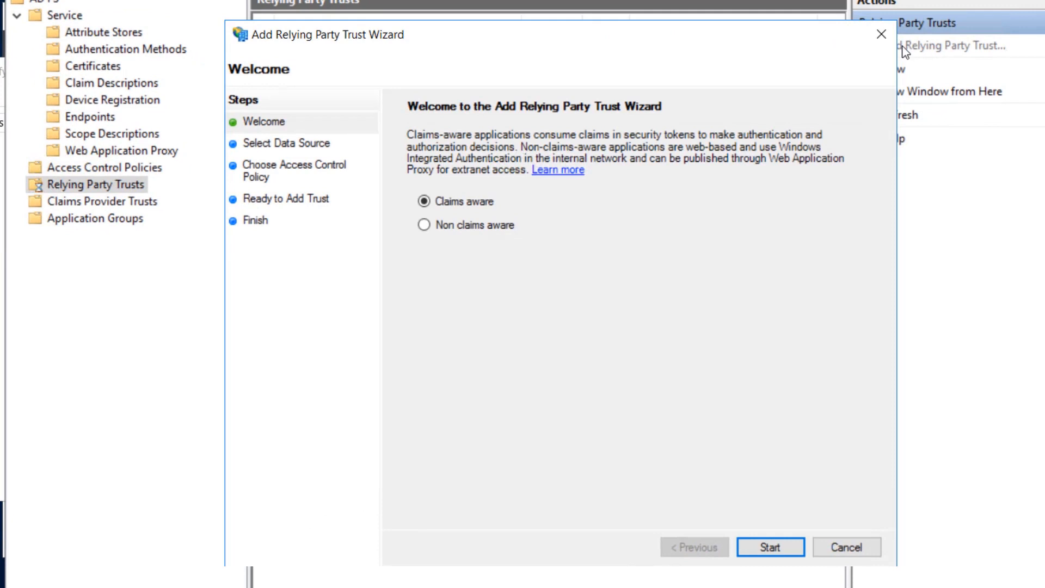
Start the claims-aware trust and import its data from spMetadata.xml.
click(769, 546)
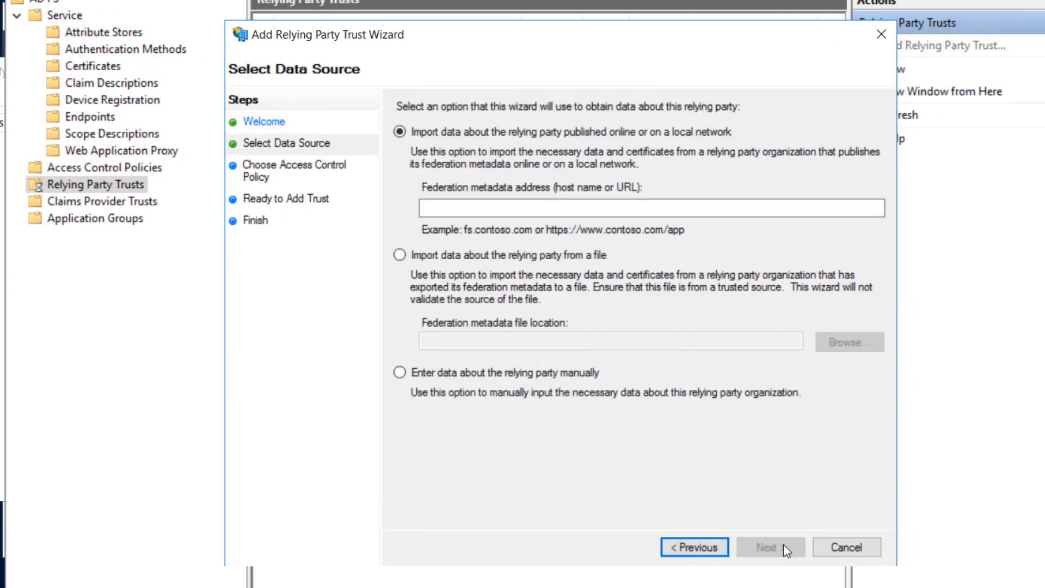
mouse_move(434, 278)
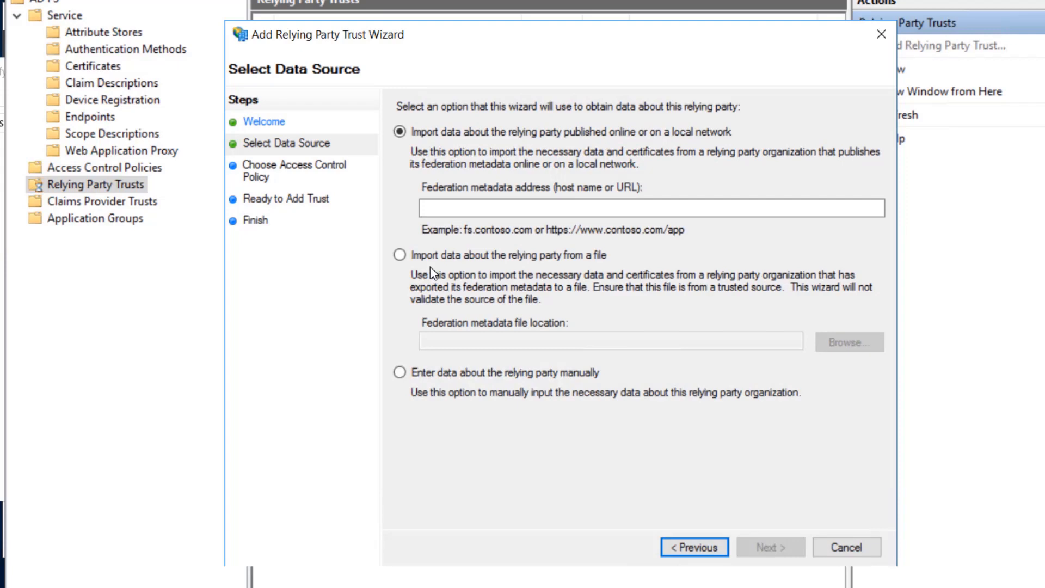
click(847, 341)
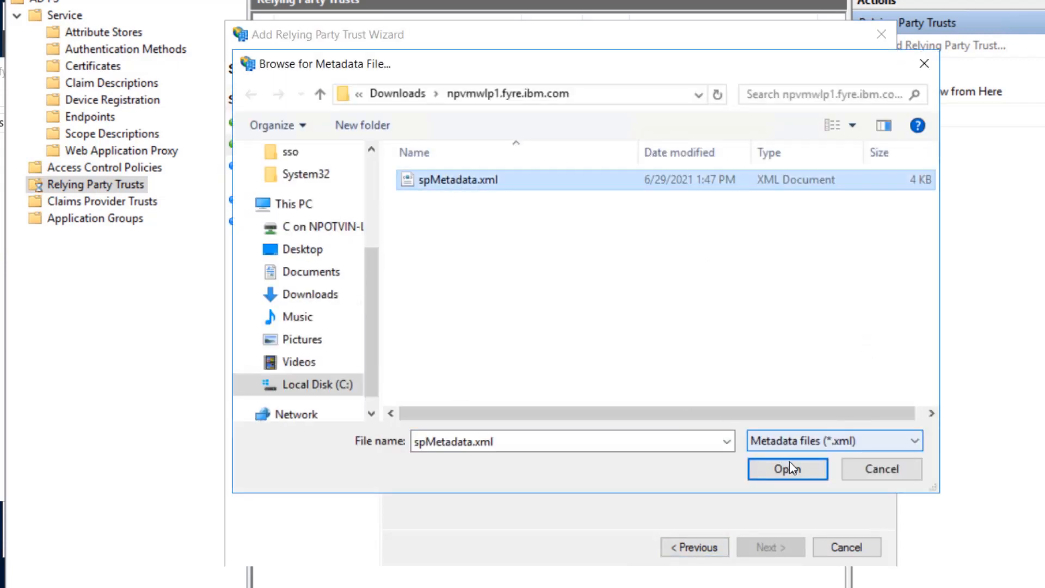
click(787, 468)
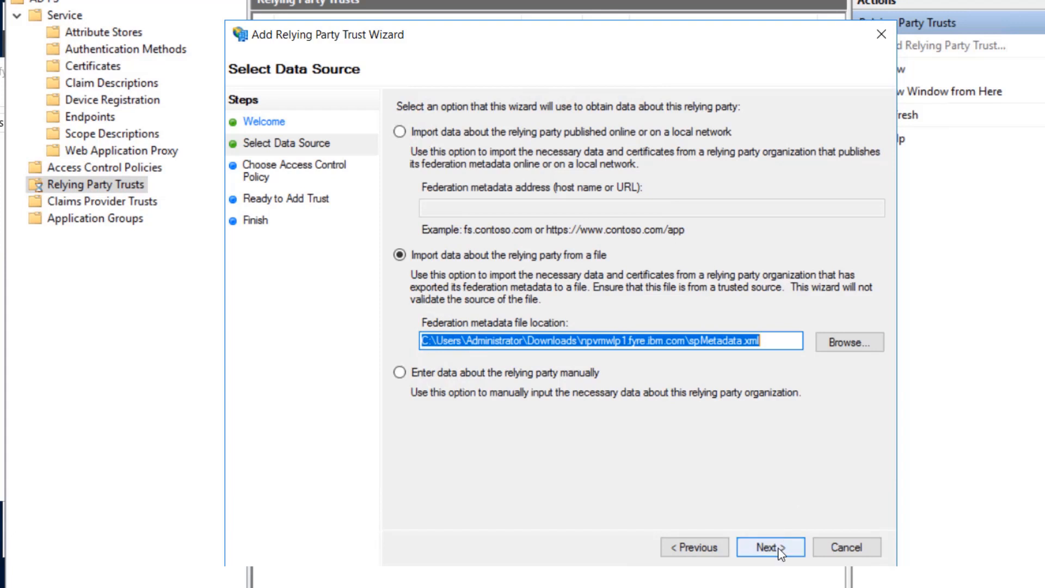
click(768, 546)
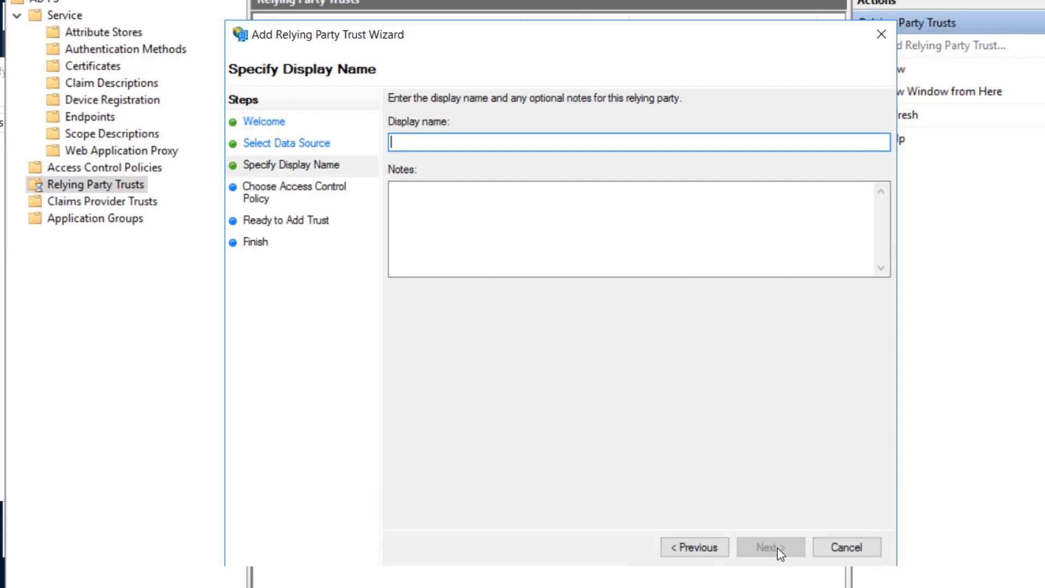
mouse_move(770, 540)
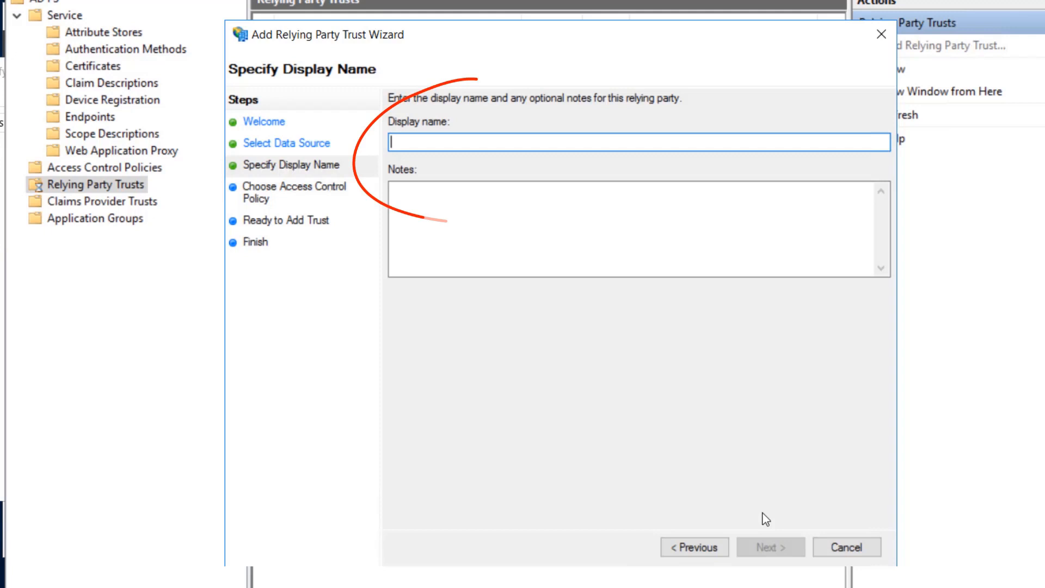
Name the trust npvmwlp1.fyre.ibm.com, keep Permit everyone, add it and finish.
text(npvmwlp1.)
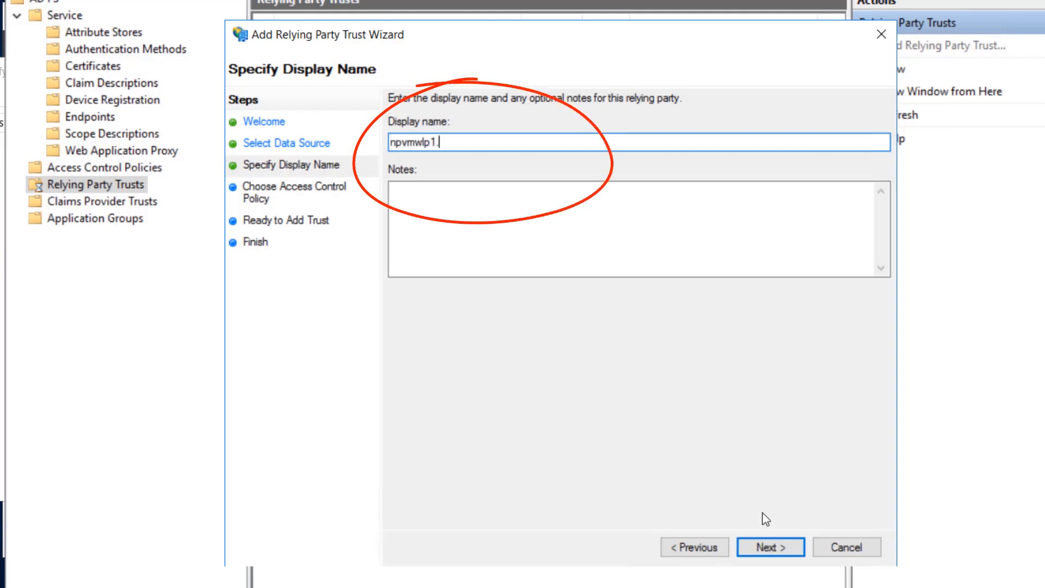
text(fyre.ibm.com)
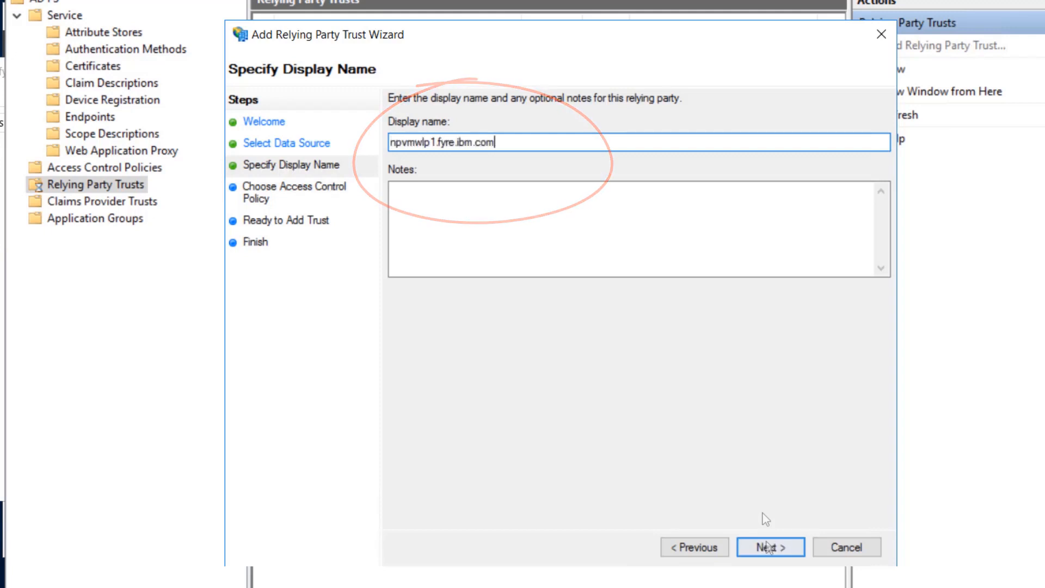
click(770, 546)
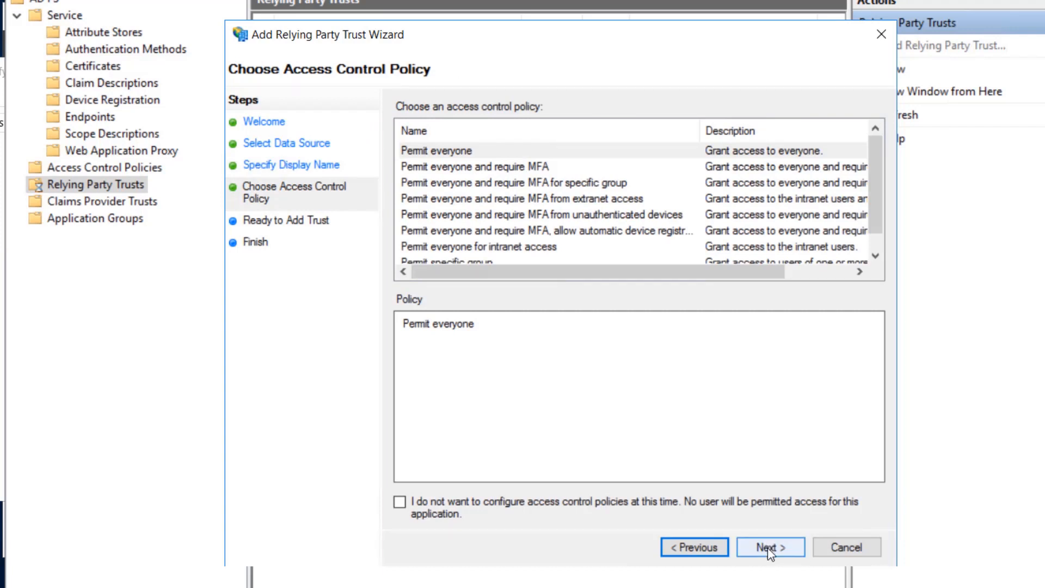
click(770, 546)
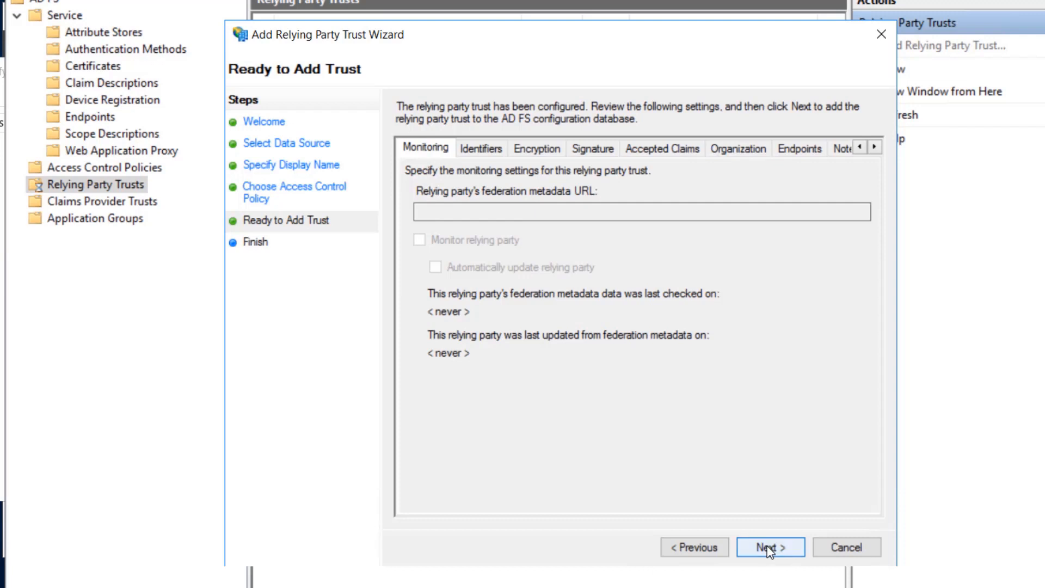
click(770, 546)
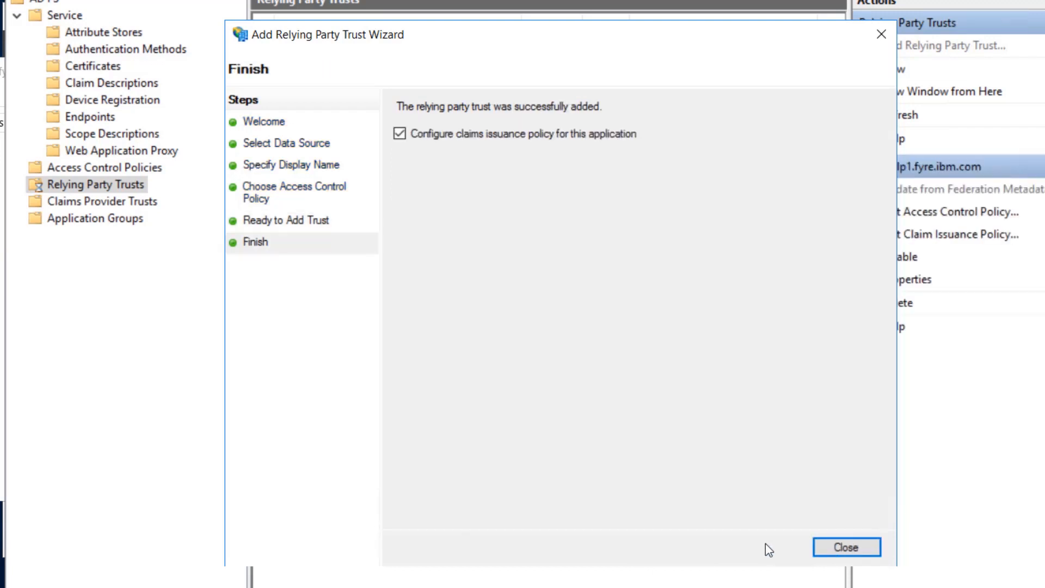
click(846, 547)
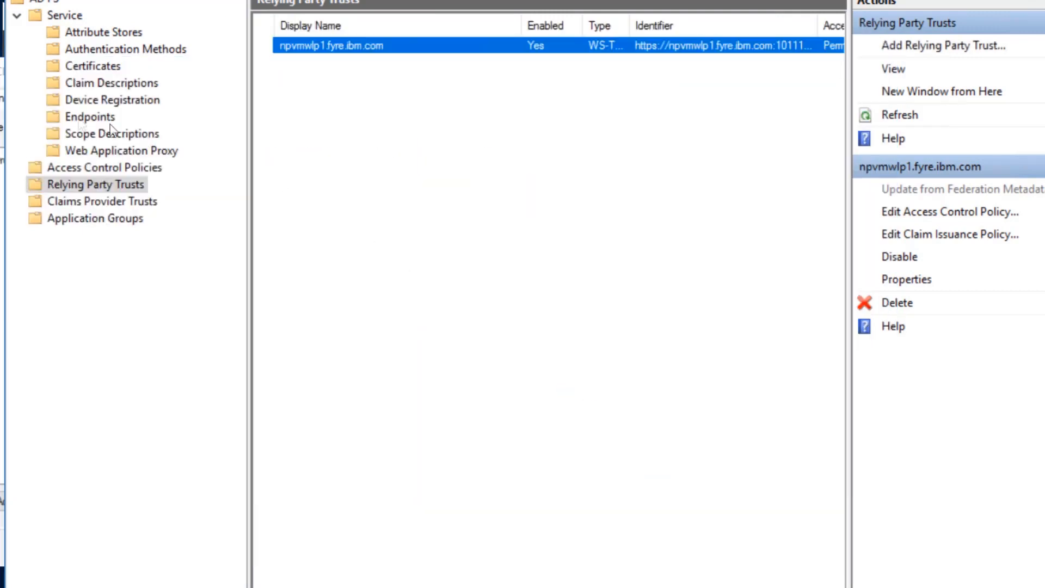
Edit the trust's claim issuance policy and start a new custom rule.
click(949, 234)
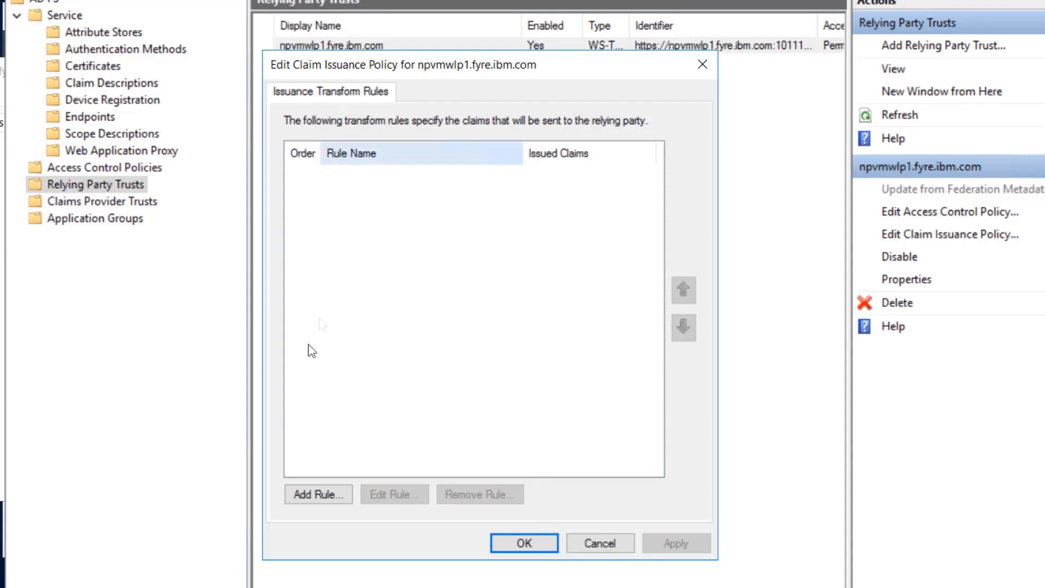
click(318, 494)
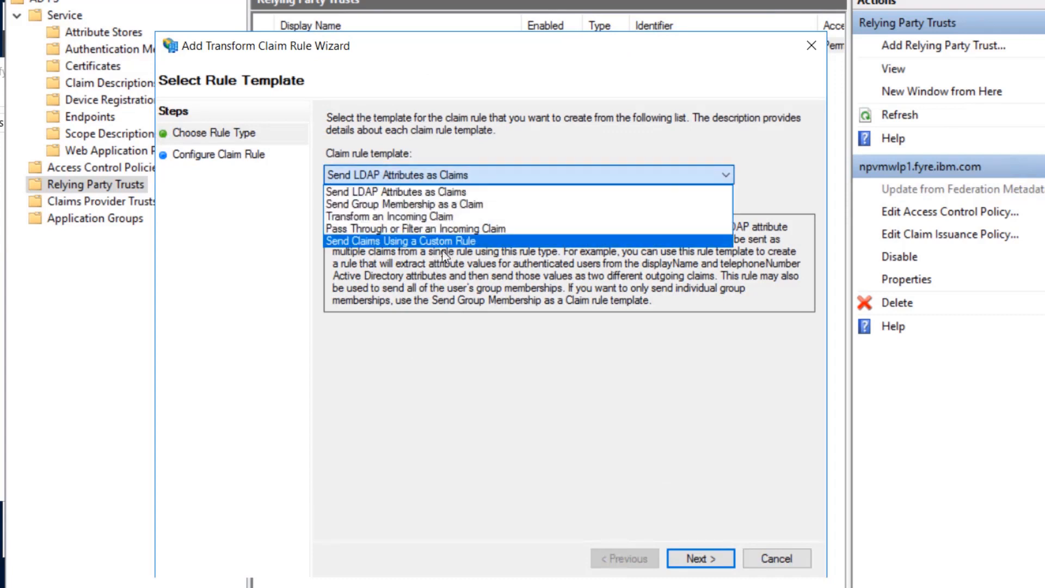
click(402, 241)
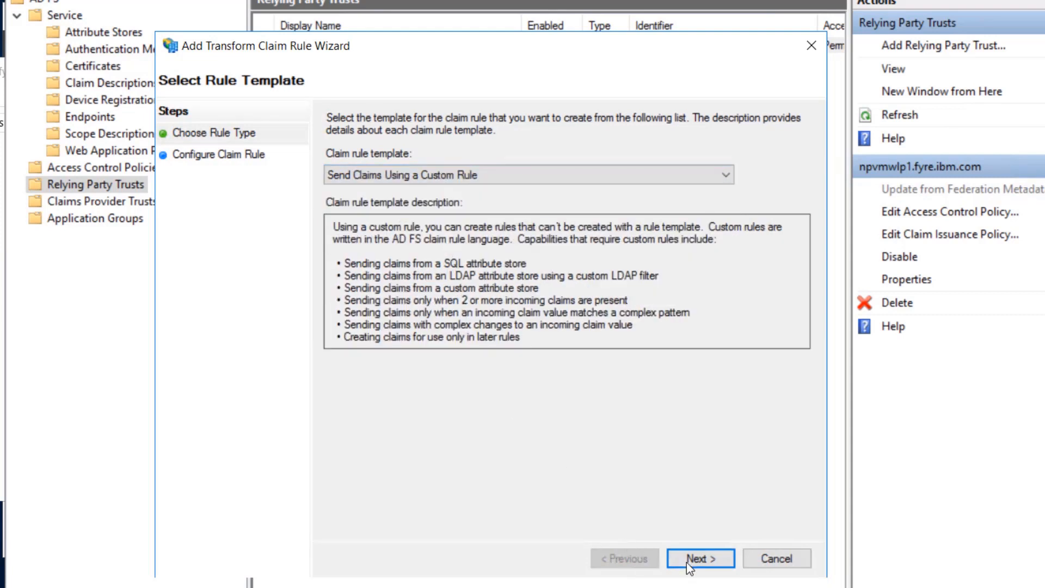
click(699, 558)
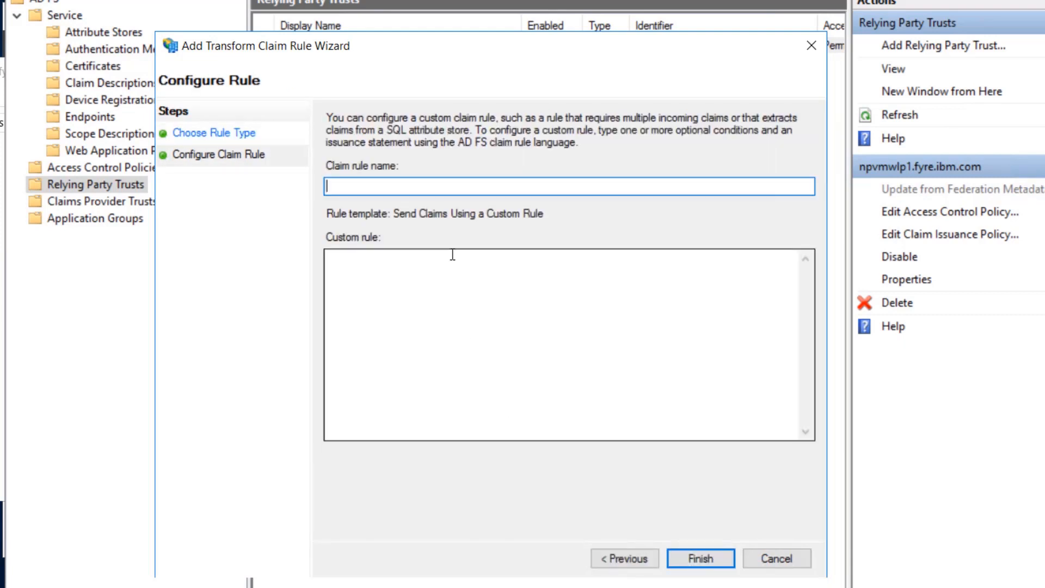
Name the custom claim rule GetUpn and save it.
text(G)
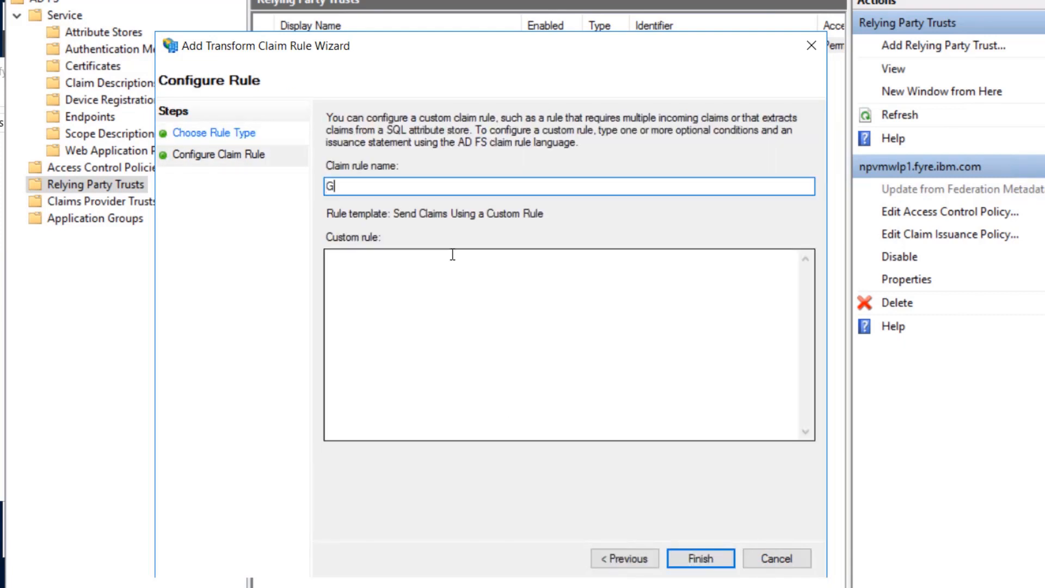
text(etUpn)
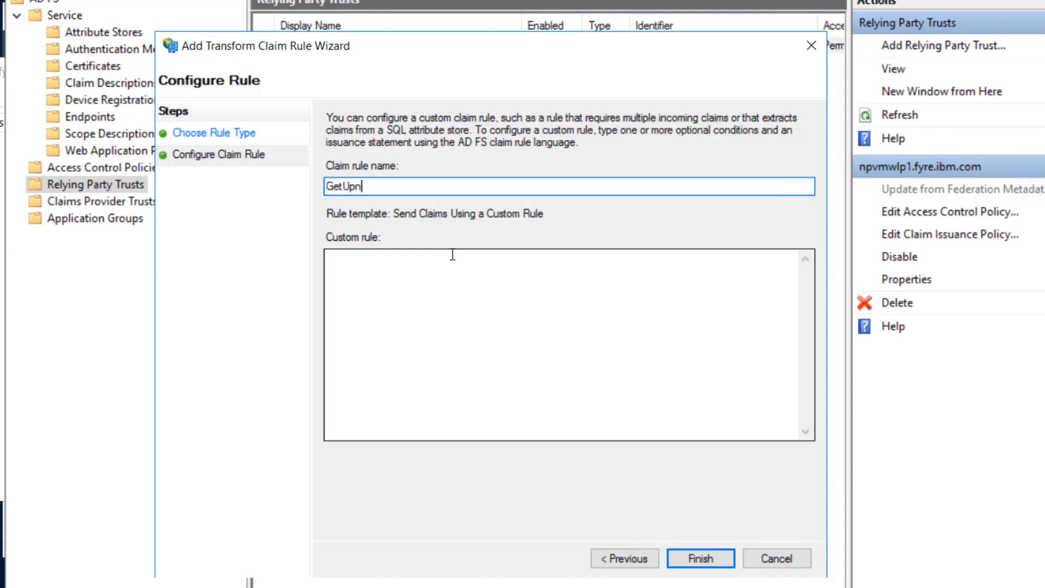
mouse_move(498, 338)
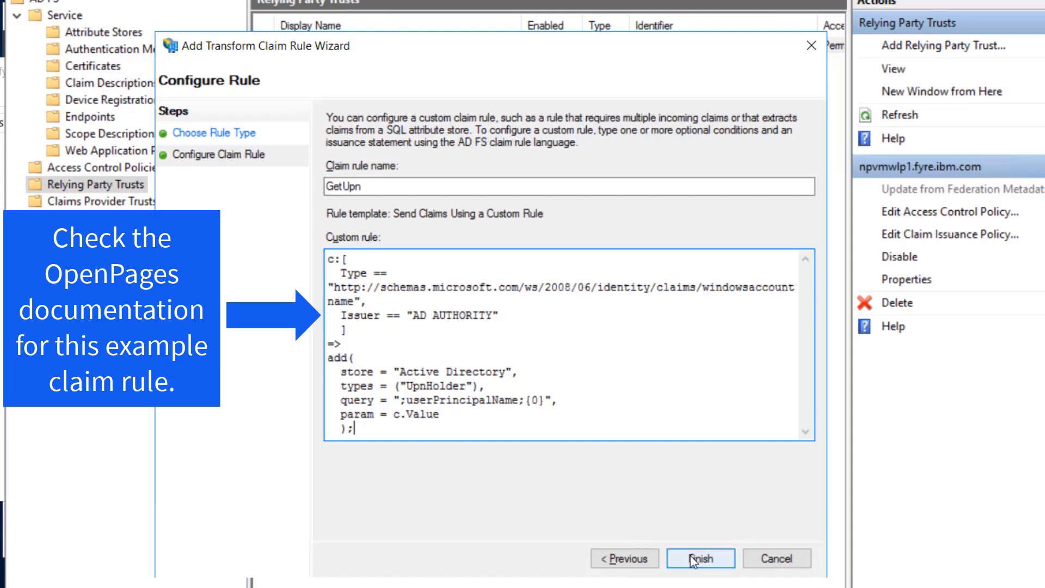
click(700, 557)
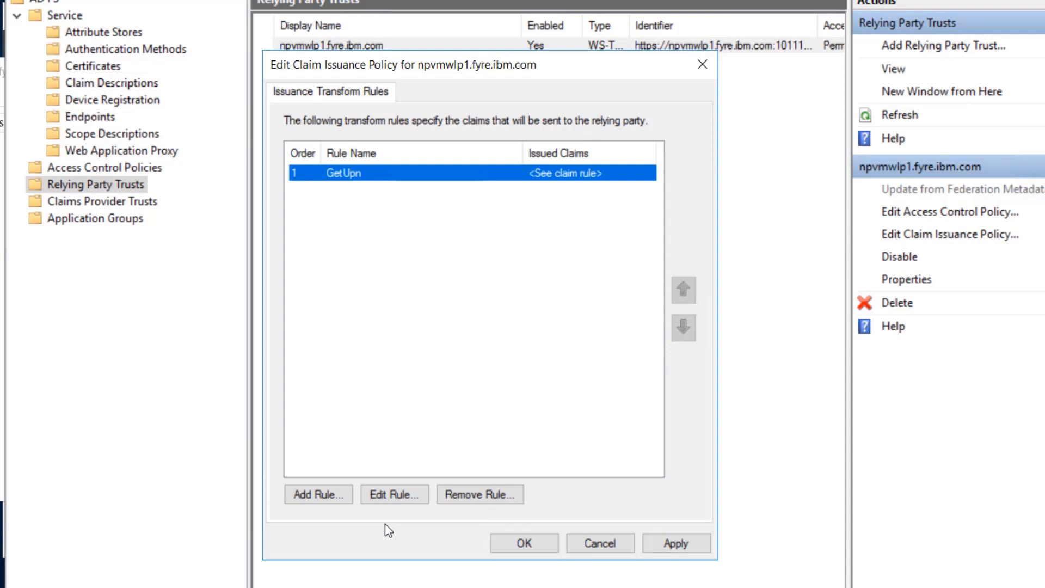
mouse_move(380, 527)
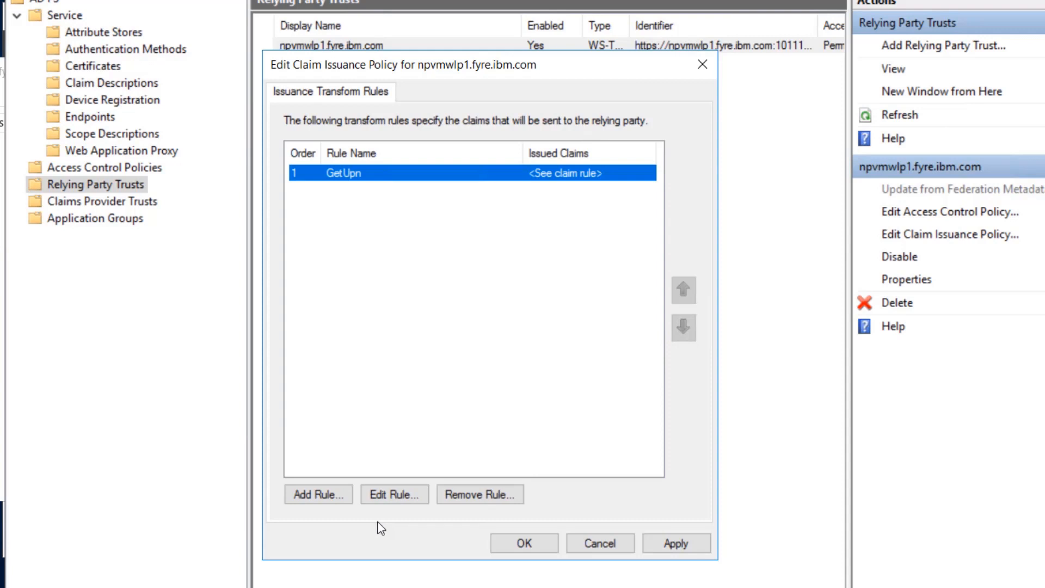
Start another claim rule using the custom rule template.
click(318, 494)
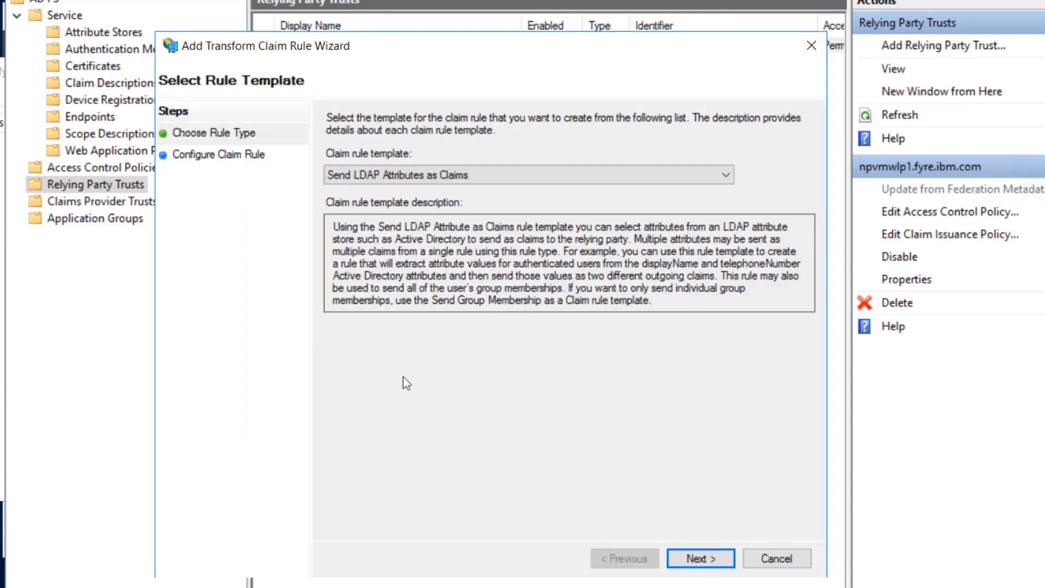
click(527, 174)
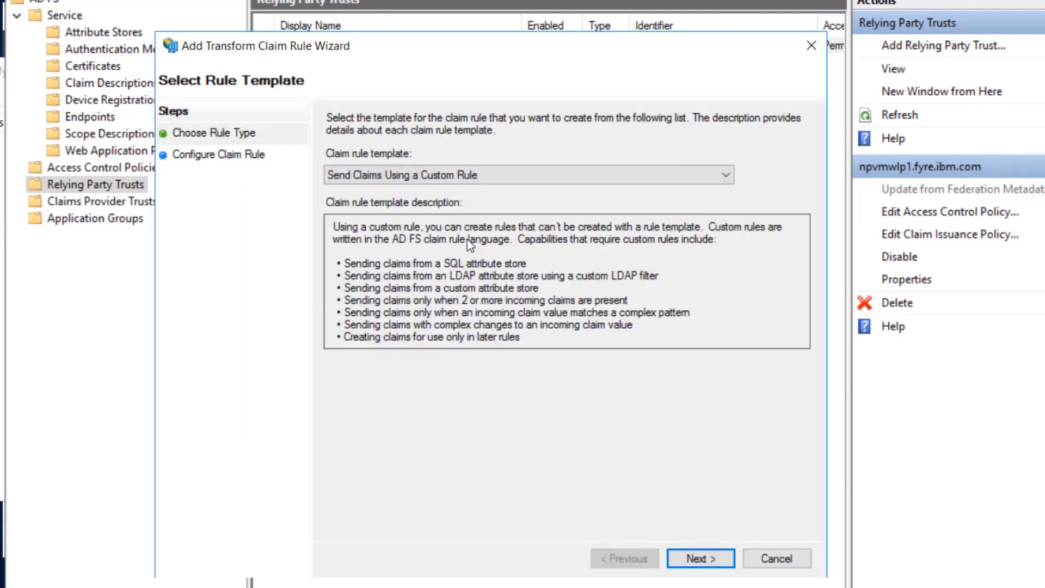
mouse_move(700, 558)
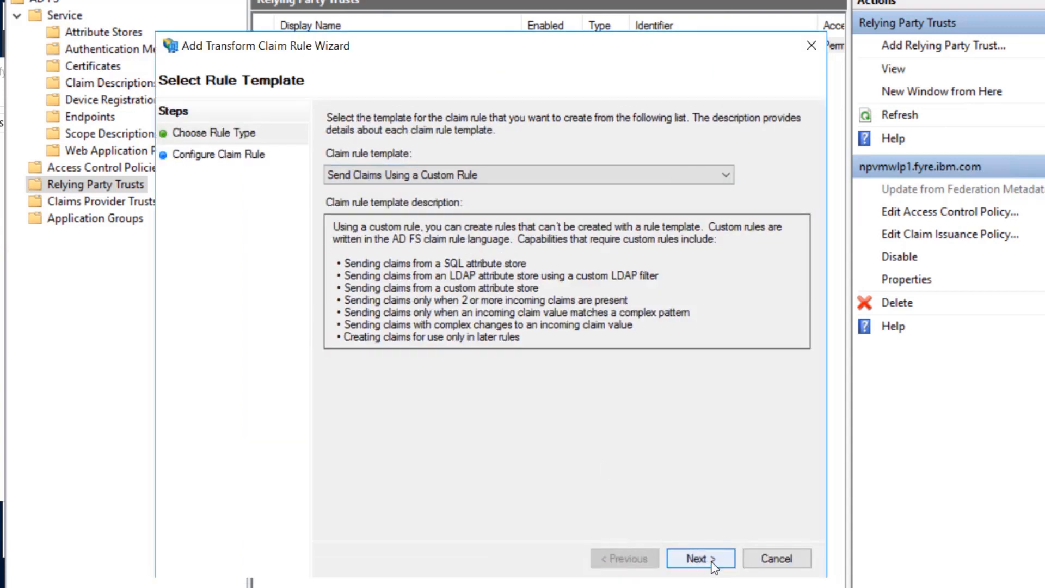
click(700, 558)
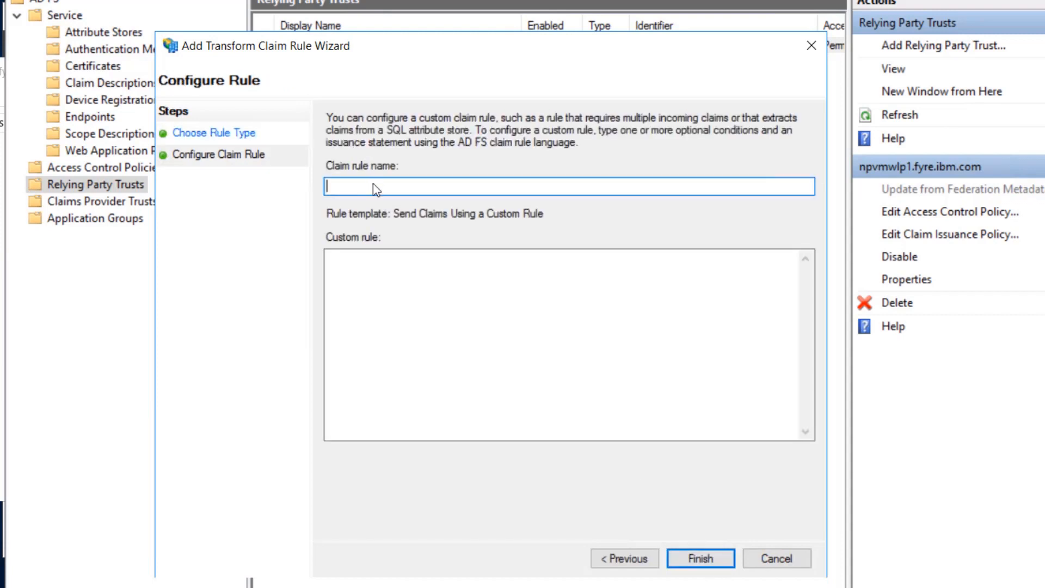
Name the rule UpnToNameID, finish it and apply the claim policy.
text(Upn)
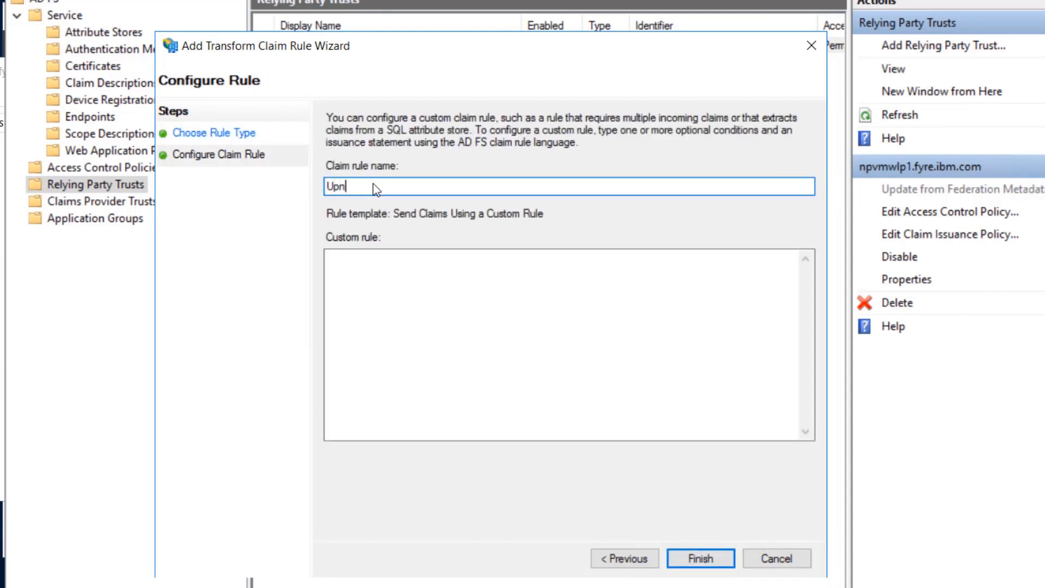
text(ToNameID)
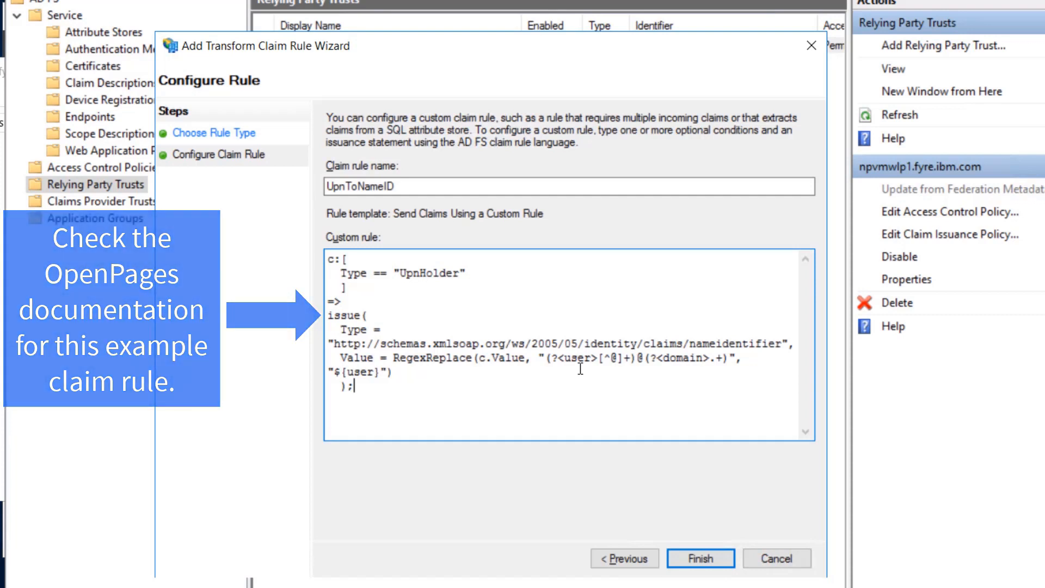
click(700, 557)
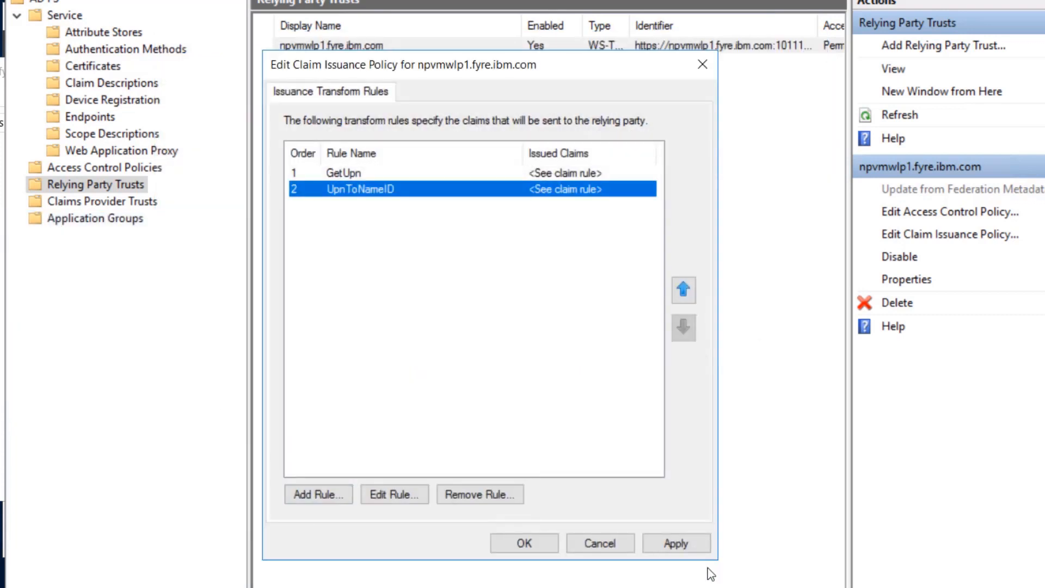
mouse_move(705, 571)
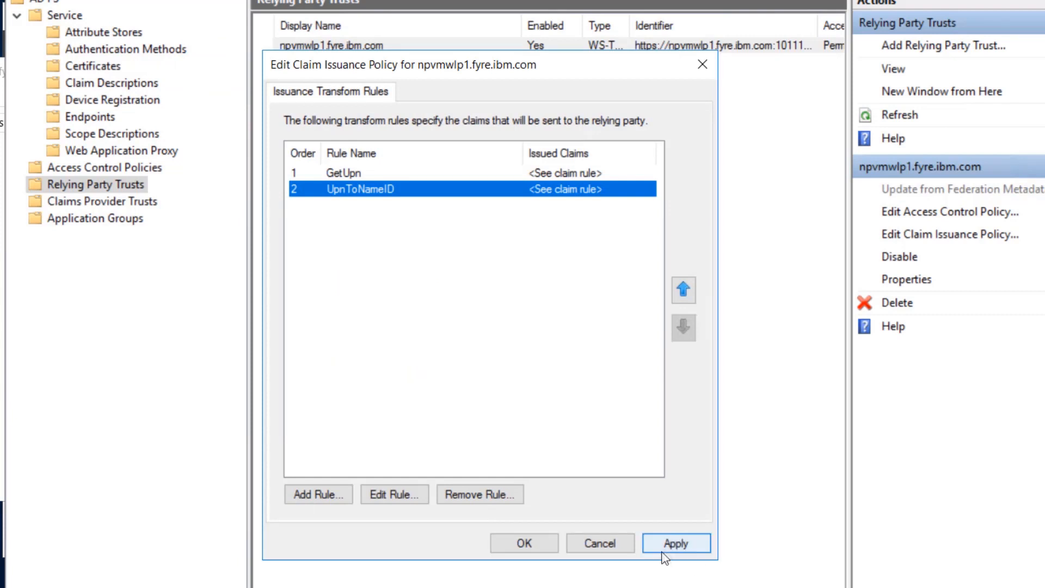
click(675, 542)
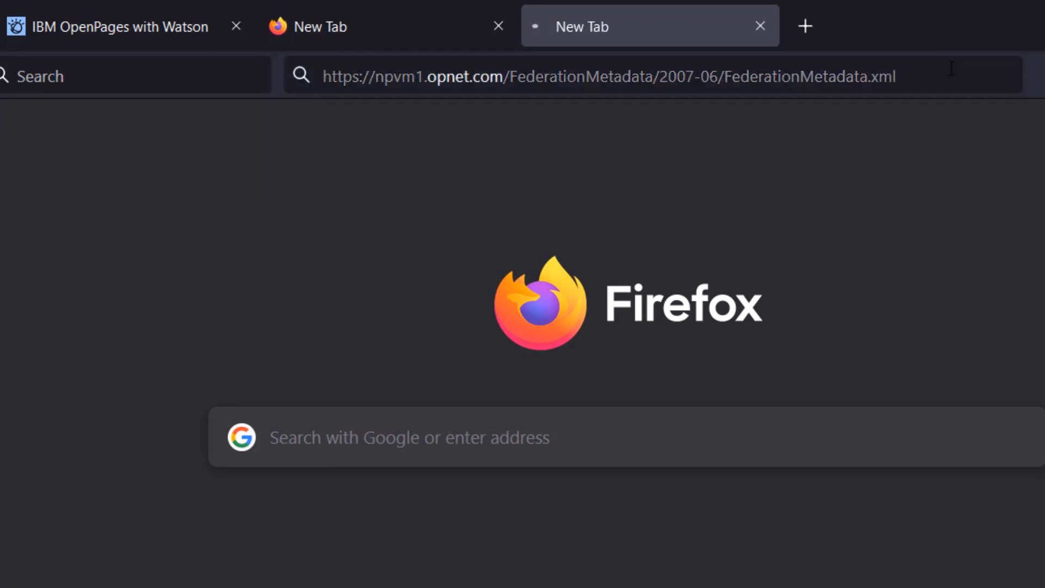
Load the FederationMetadata.xml address and save the downloaded file.
key(Return)
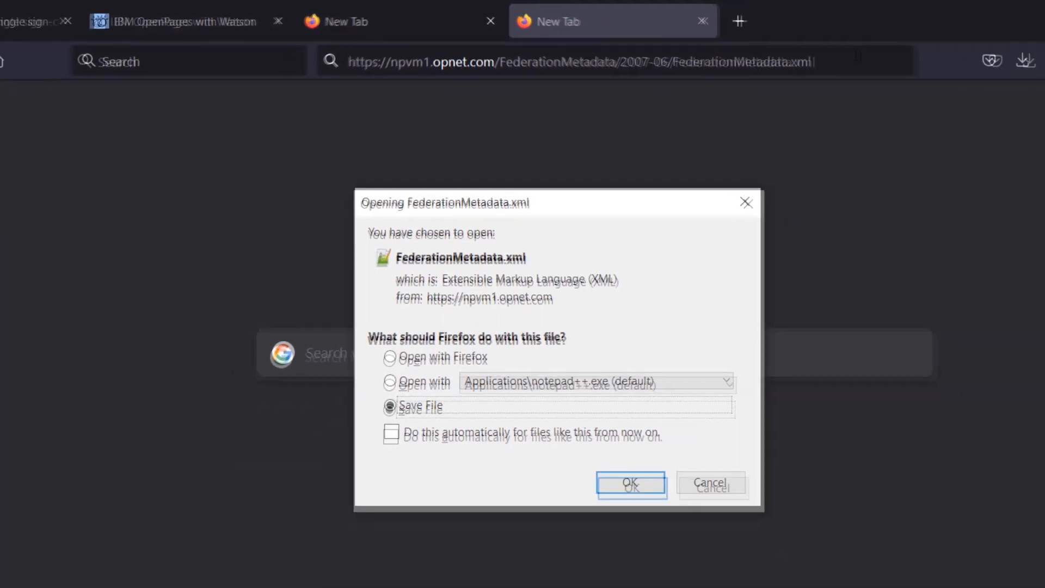
click(630, 482)
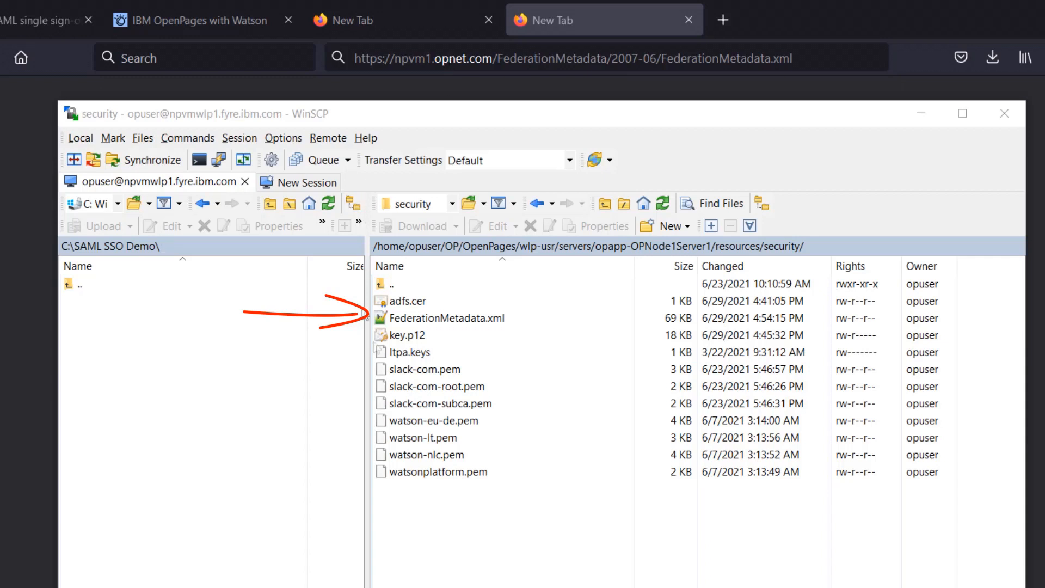
In a PuTTY session run stopAllServers.sh, then startAllServers.sh --clean.
click(448, 317)
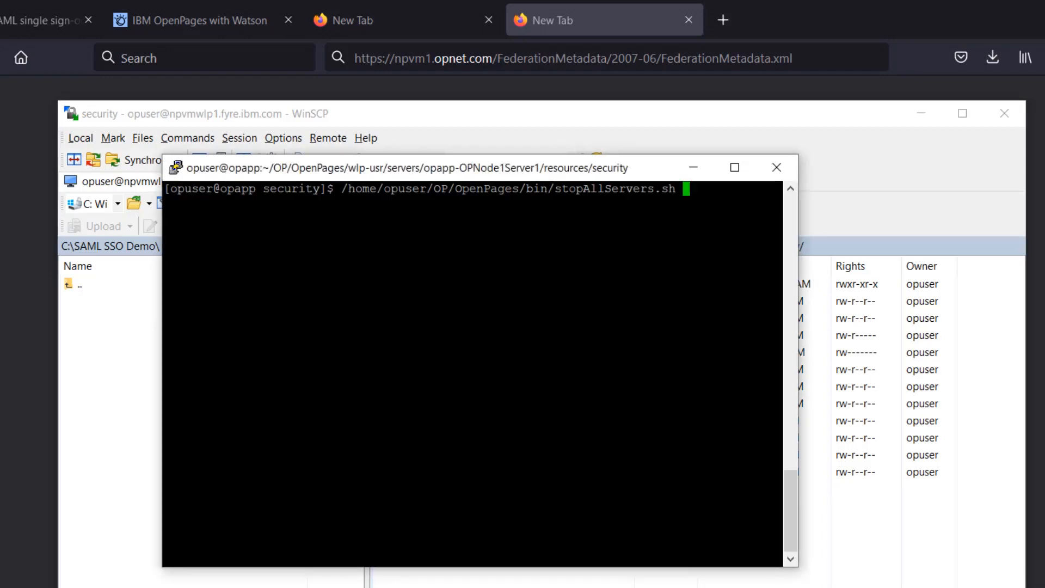
key(Return)
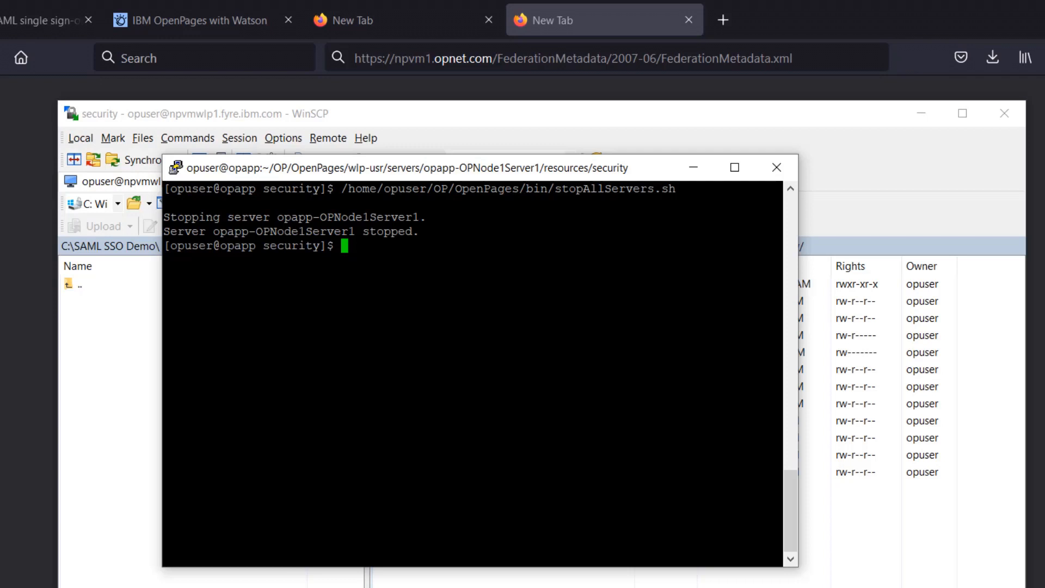
text(/home/opuser/OP/OpenPages/bin/startAllServers.sh --clean)
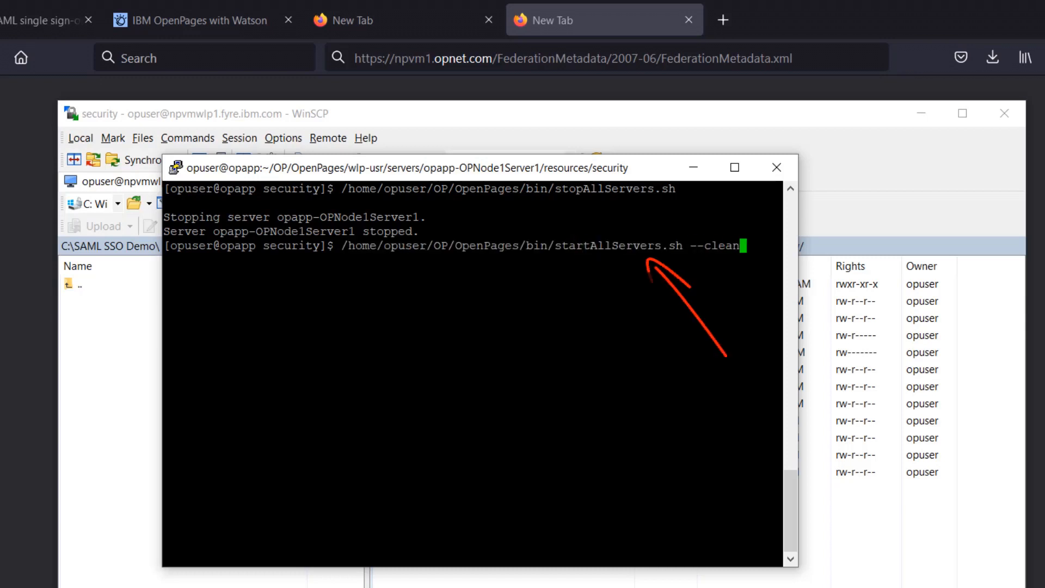
key(Return)
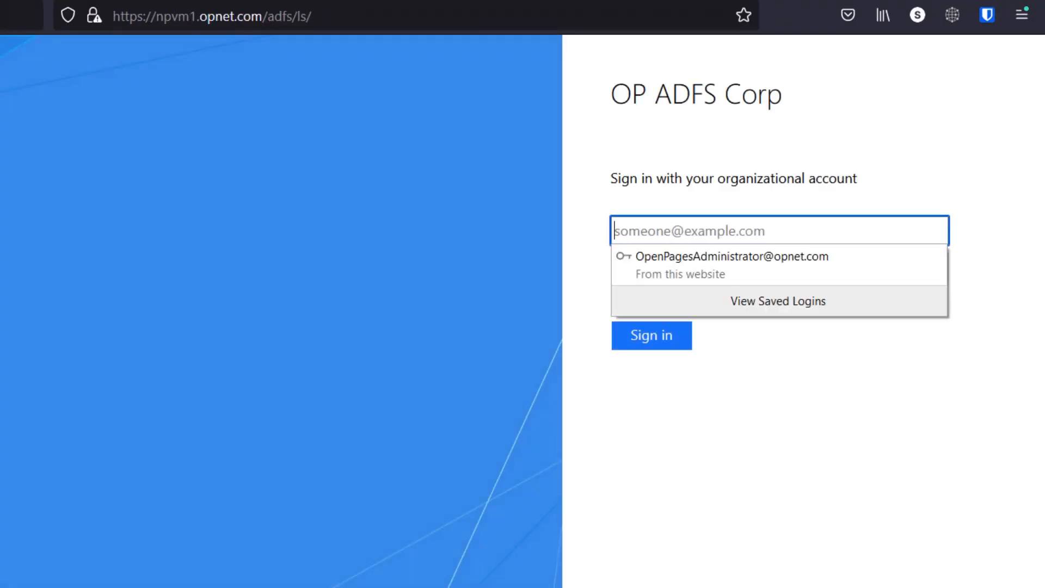
mouse_move(552, 129)
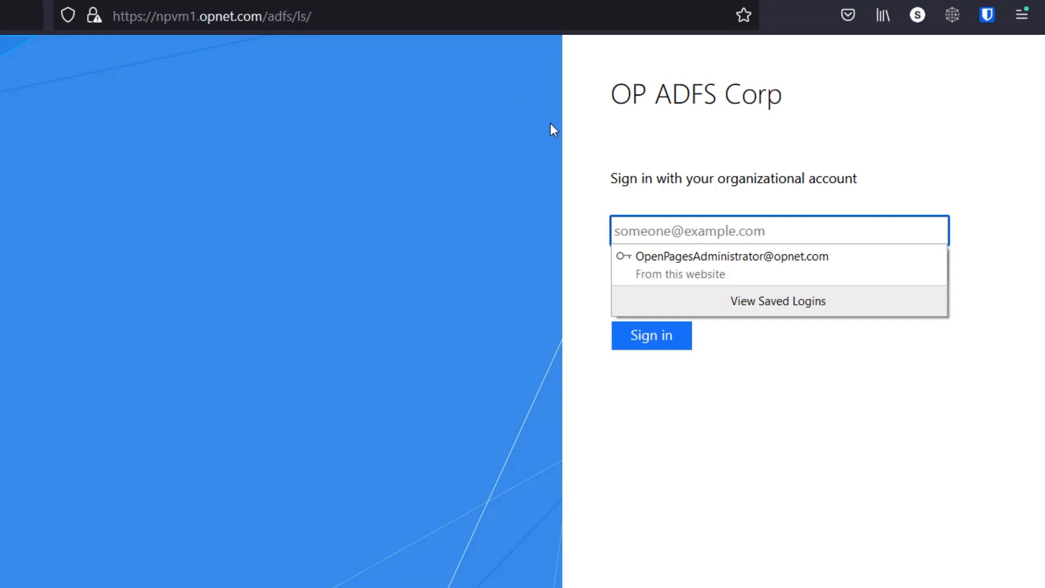
Sign in with the saved administrator credentials on OP ADFS Corp and show the admin options.
text(OpenPage)
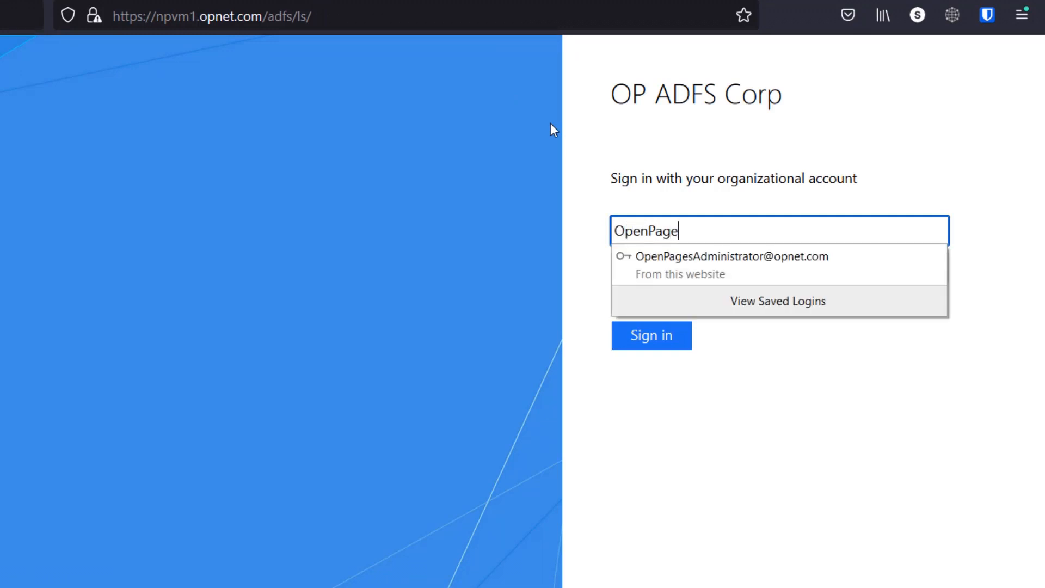
click(732, 265)
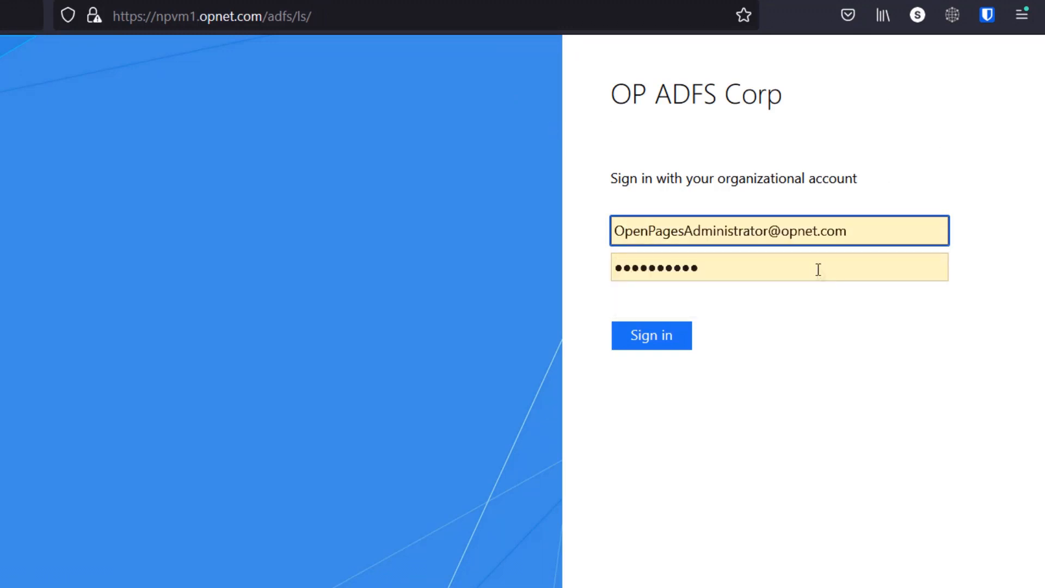
click(651, 335)
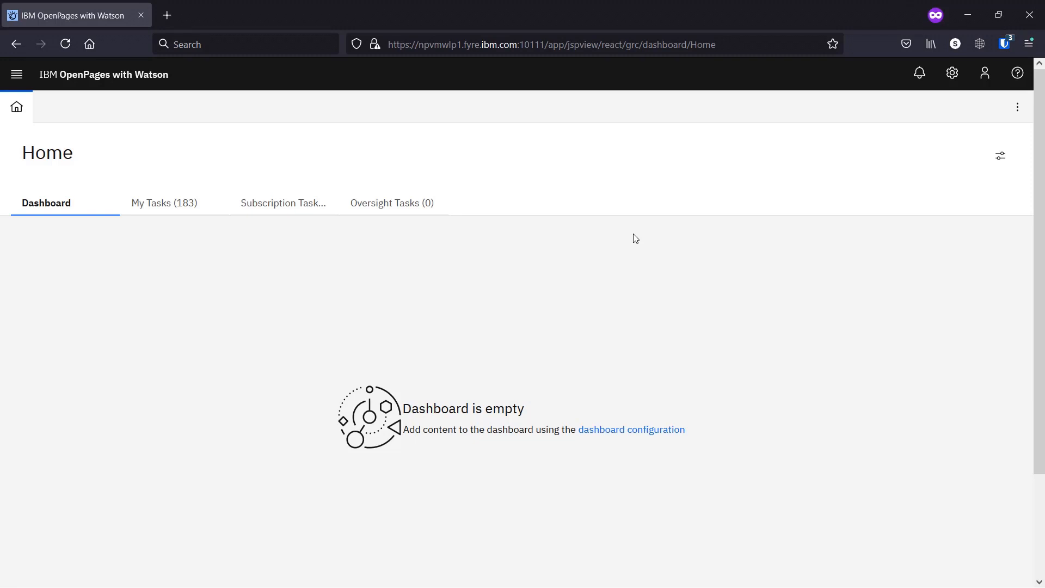
mouse_move(952, 73)
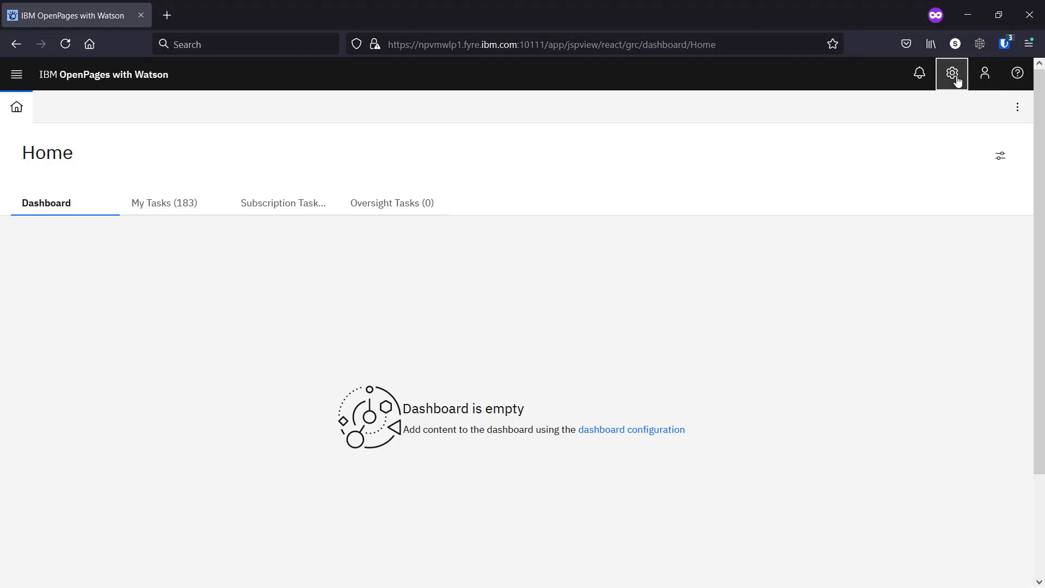
click(951, 73)
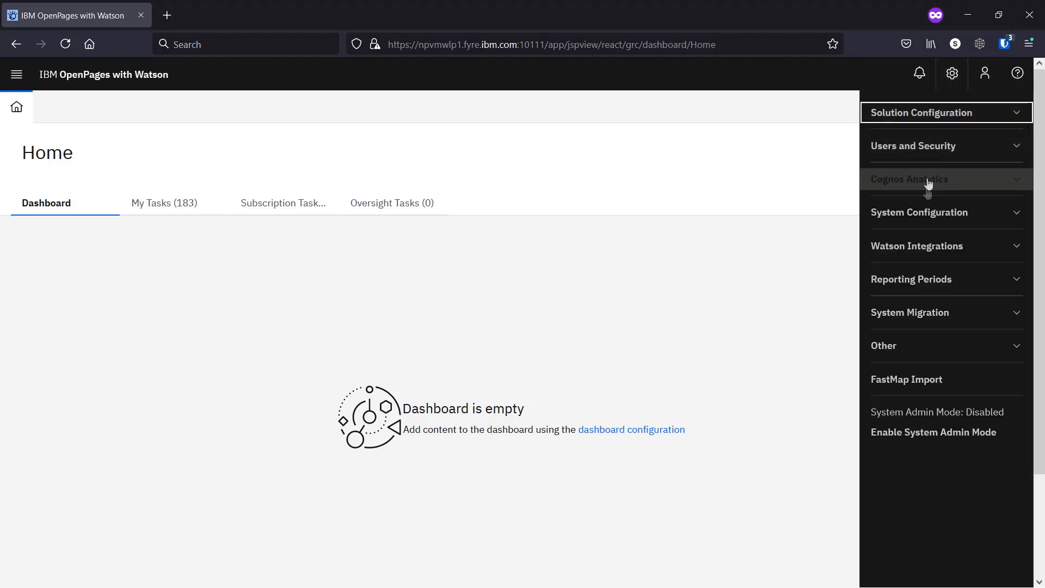
Go to System Configuration Settings and expand the Security folder.
click(919, 212)
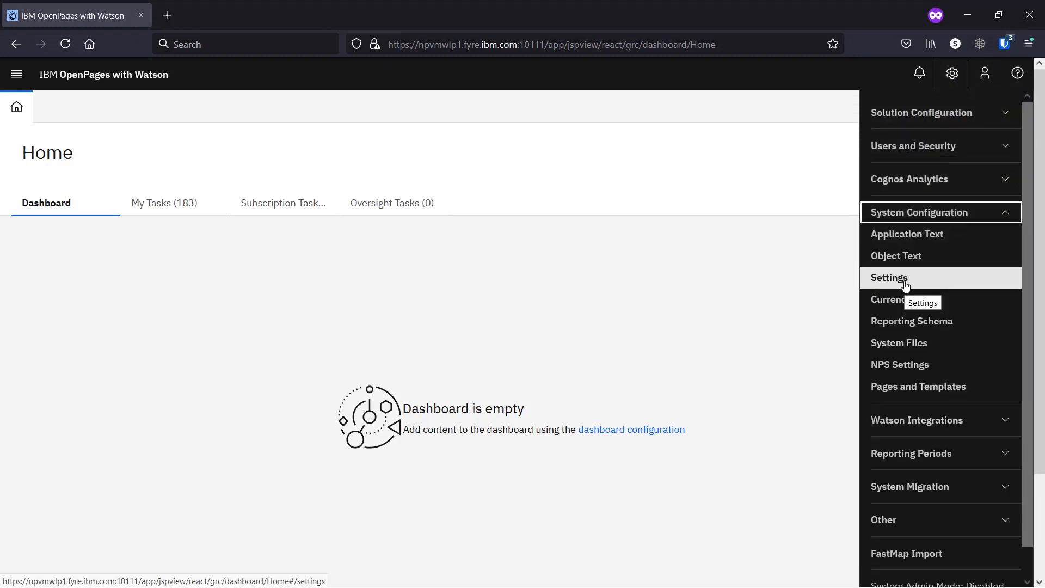
click(889, 277)
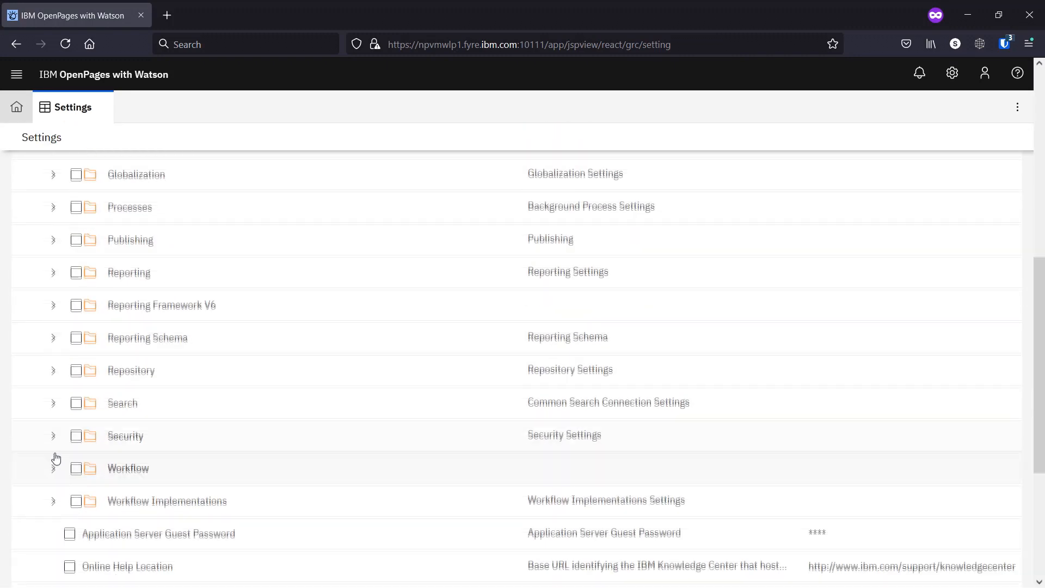
click(52, 436)
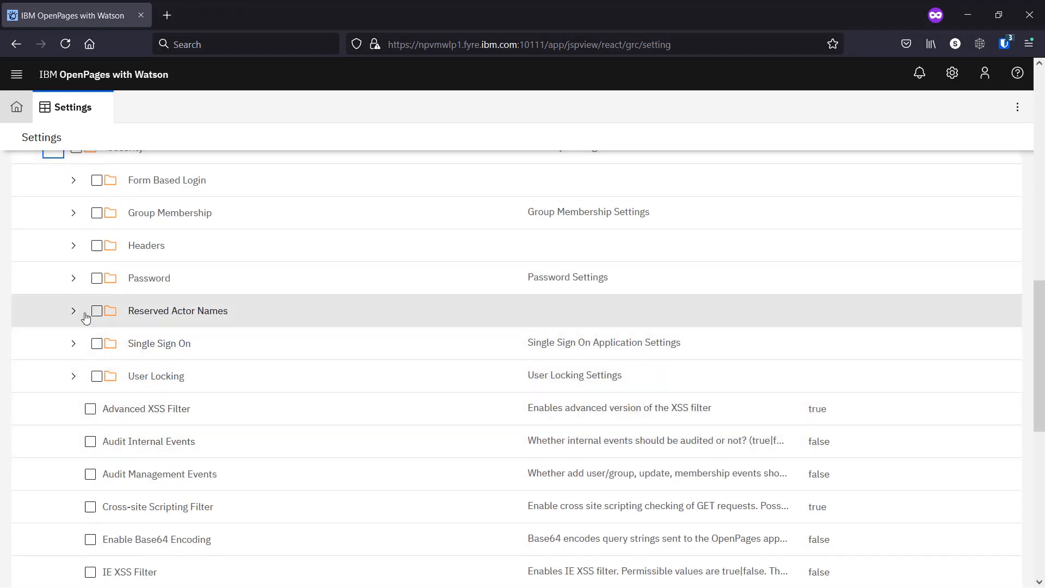
Under Form Based Login, set the Enabled value to false.
click(73, 180)
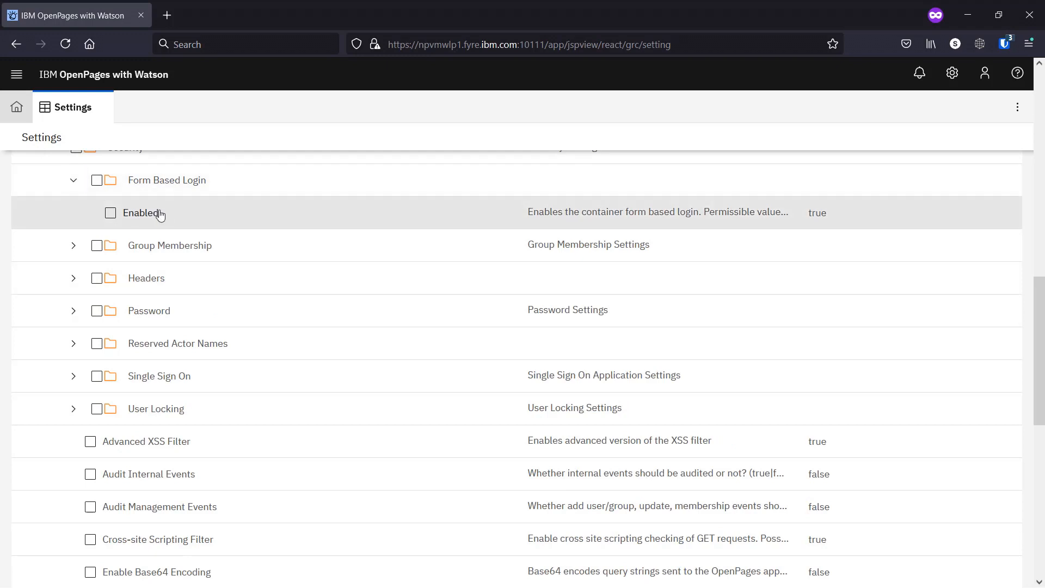
click(141, 212)
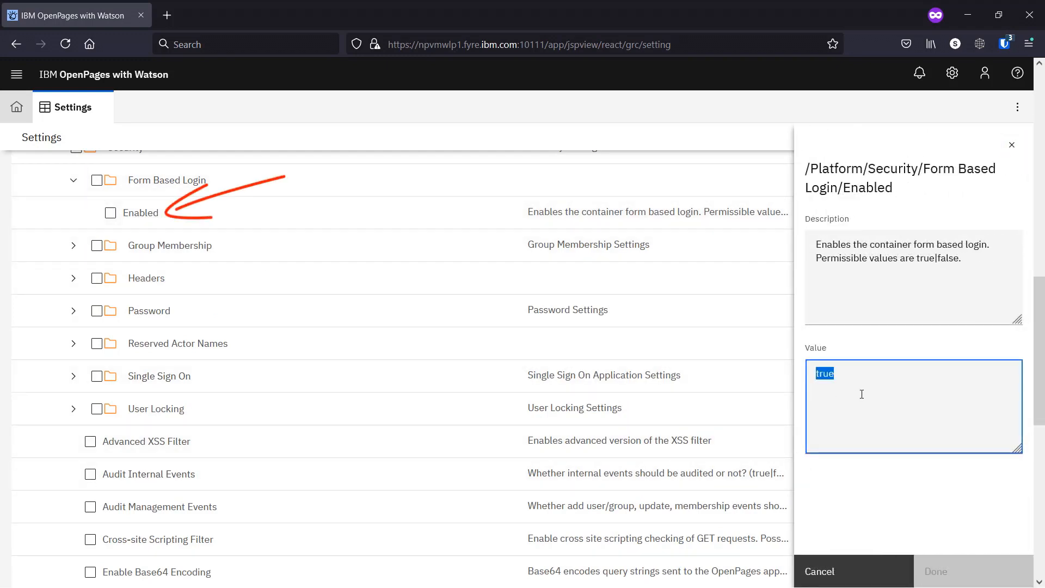
text(false)
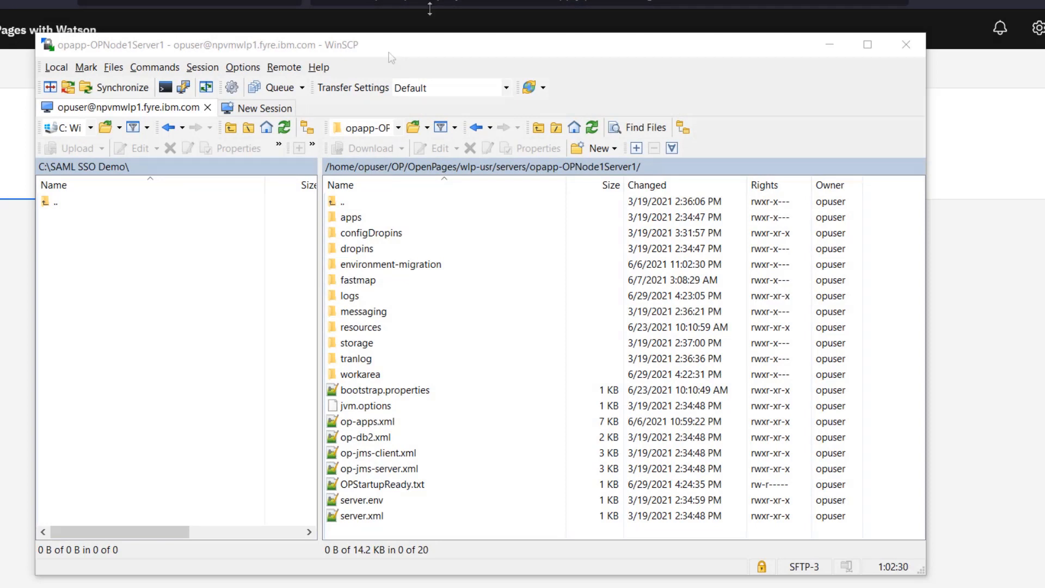
mouse_move(540, 45)
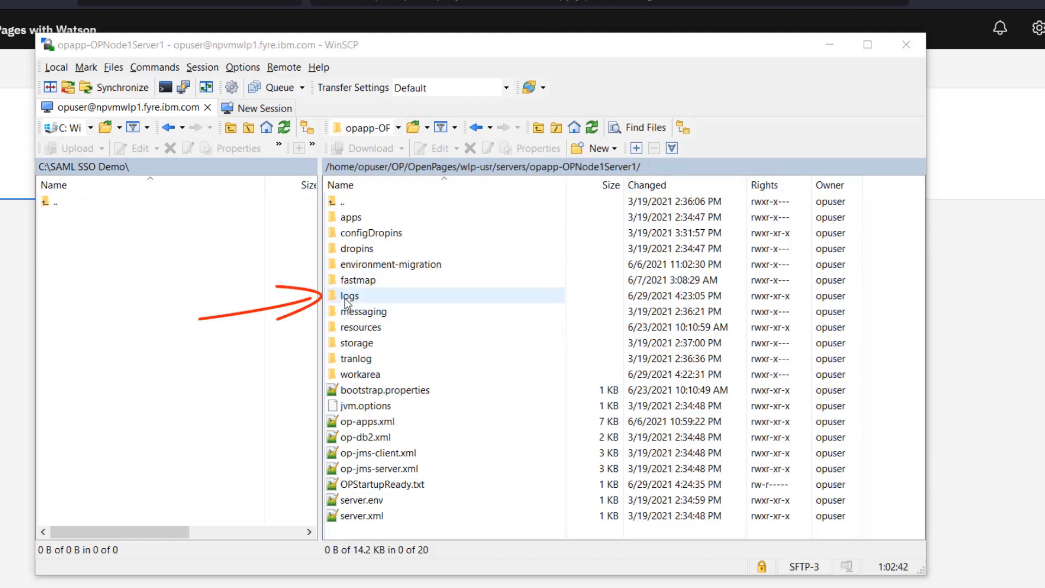
Show console.log and messages.log in the logs folder, then list /home/opuser/OP/OpenPages/.
double_click(350, 295)
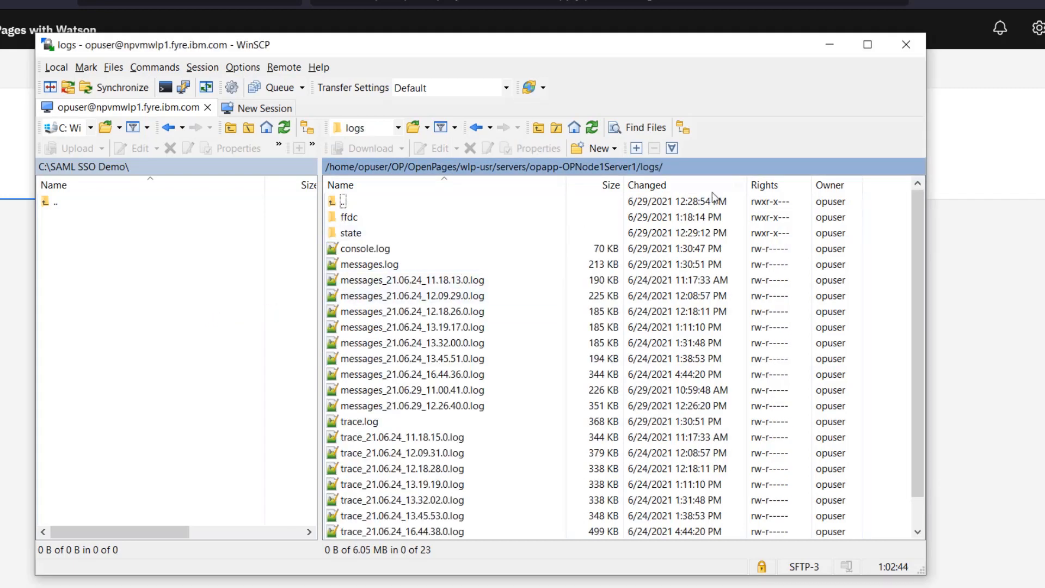
click(369, 264)
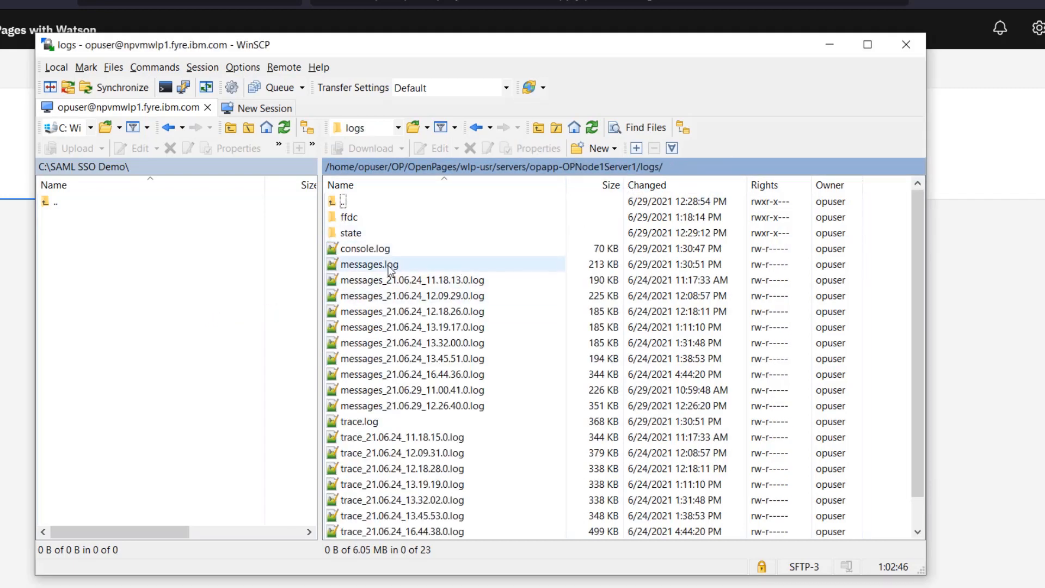
click(365, 248)
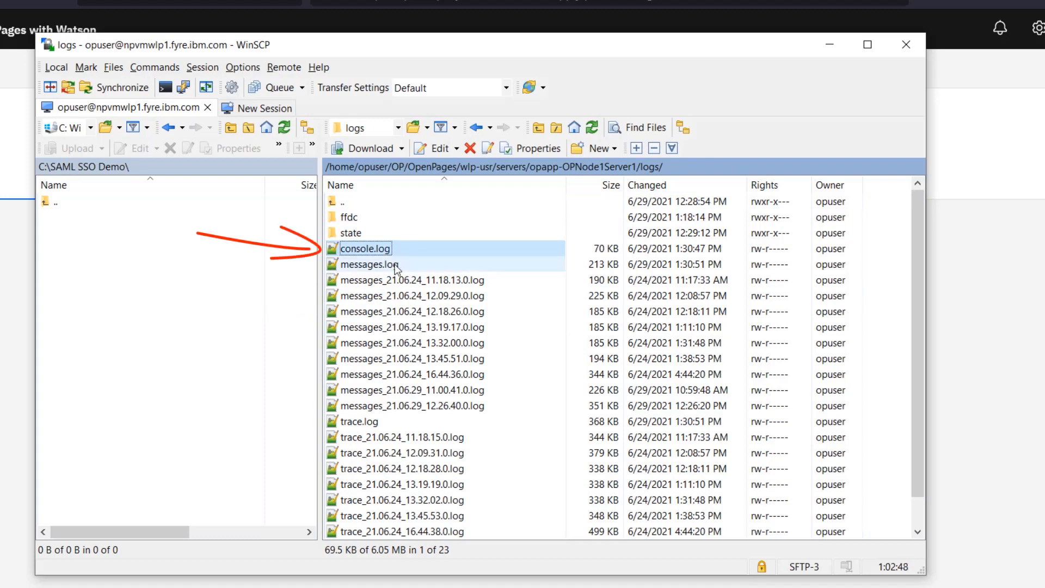
click(370, 264)
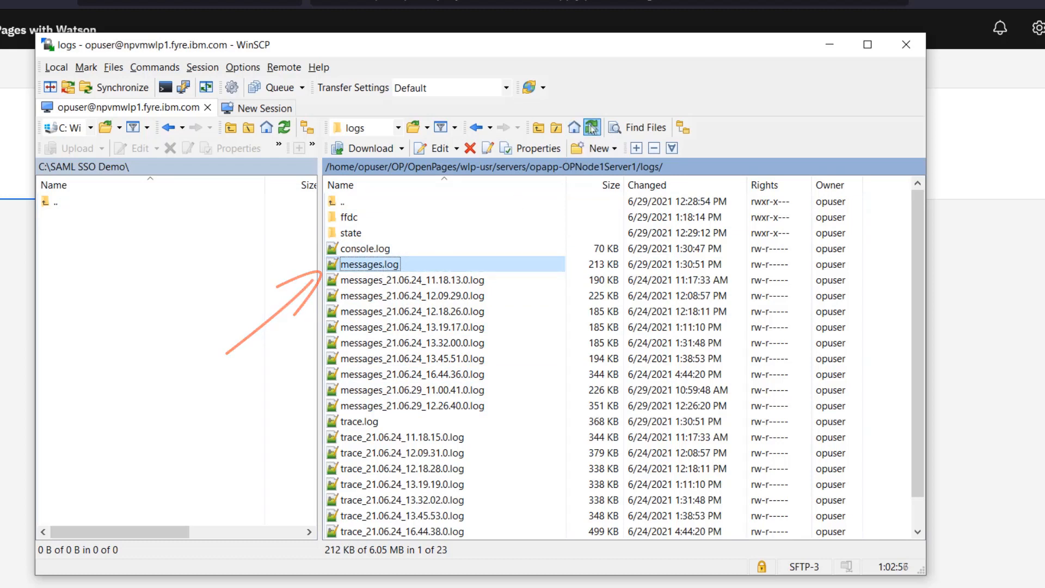
mouse_move(591, 128)
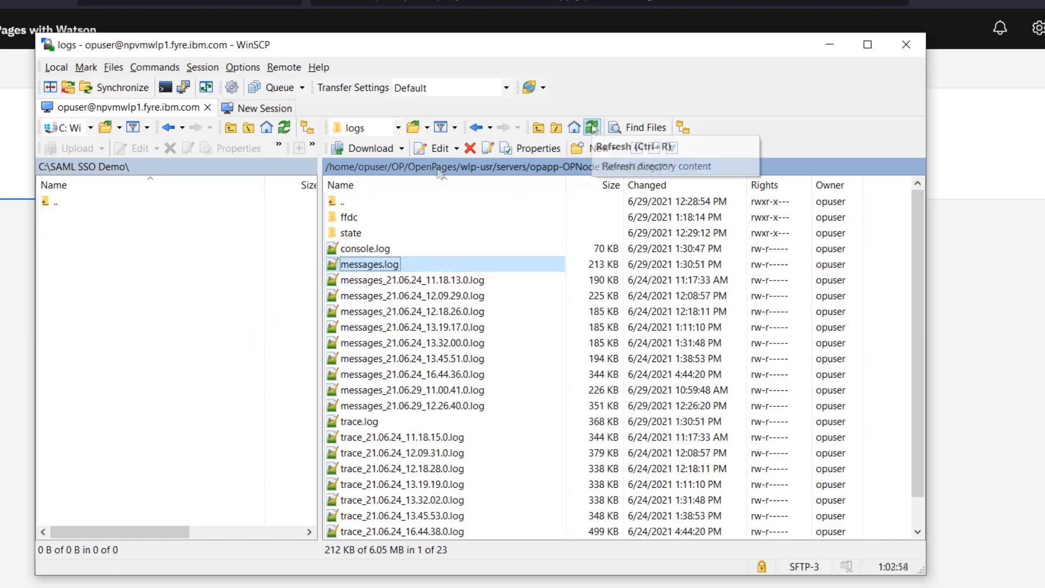
click(556, 127)
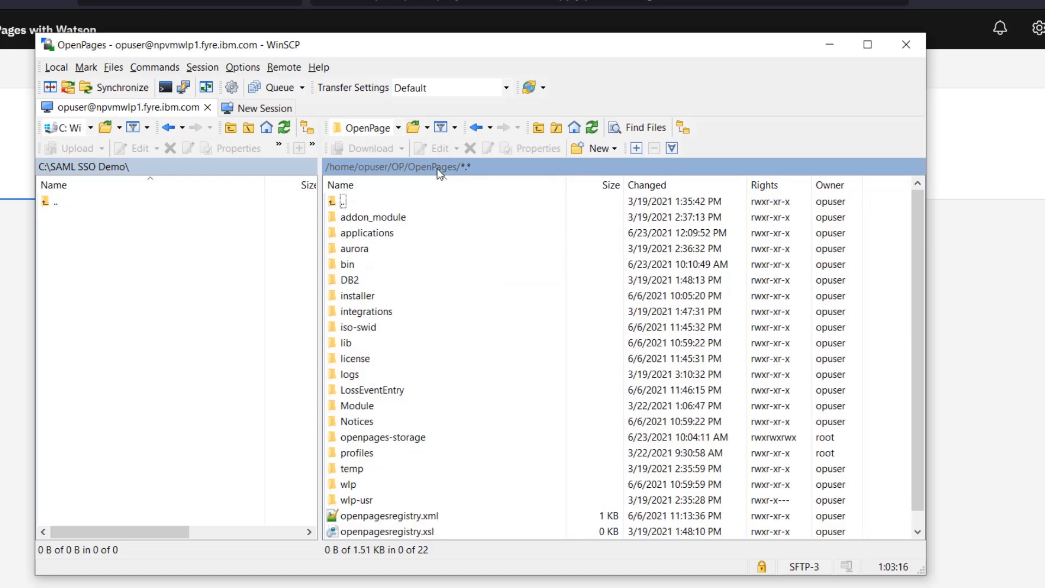
Open aurora/conf/auroralogging.properties in the editor.
click(373, 264)
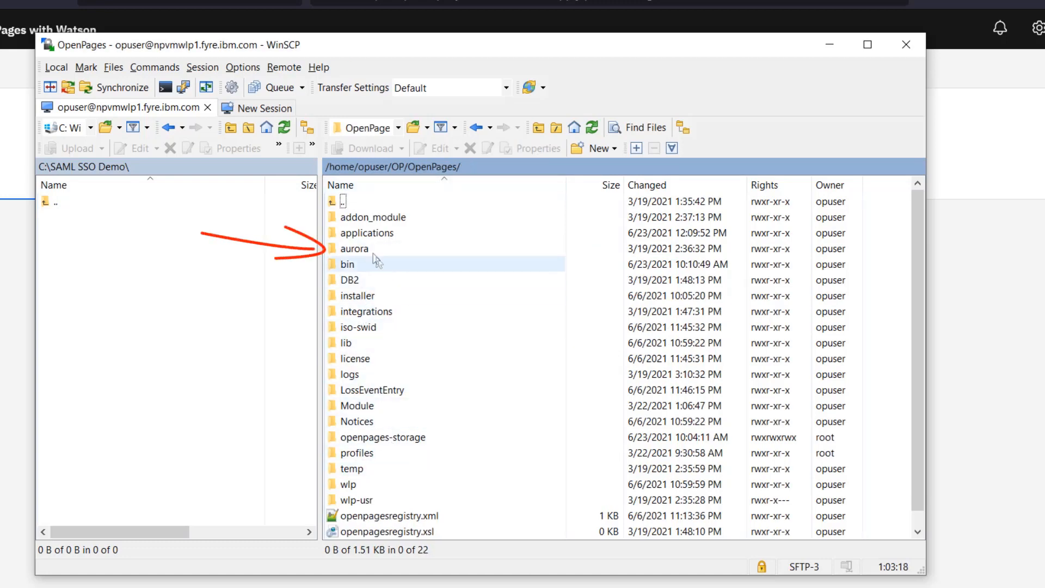
double_click(354, 248)
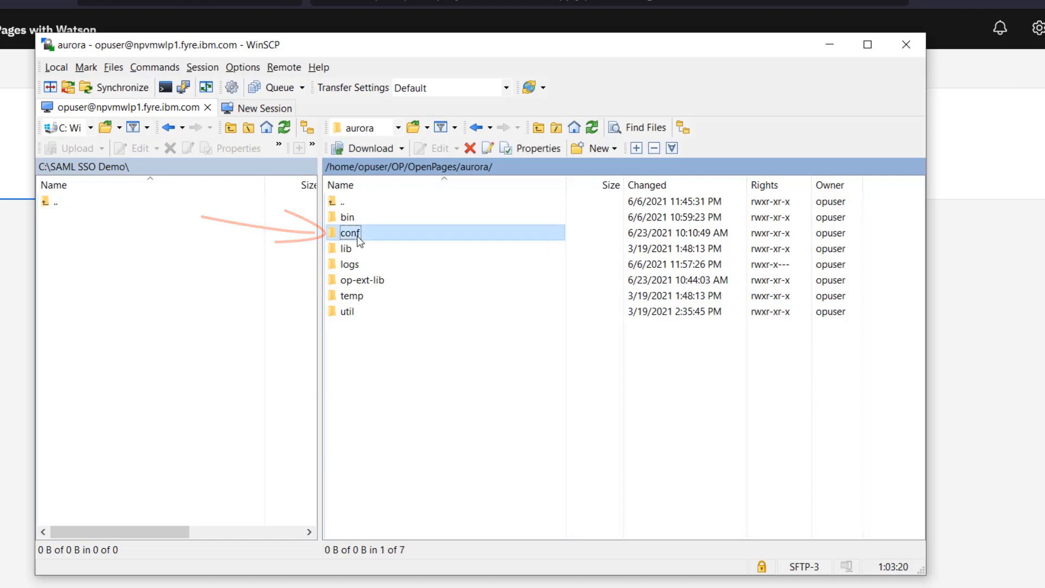
double_click(349, 232)
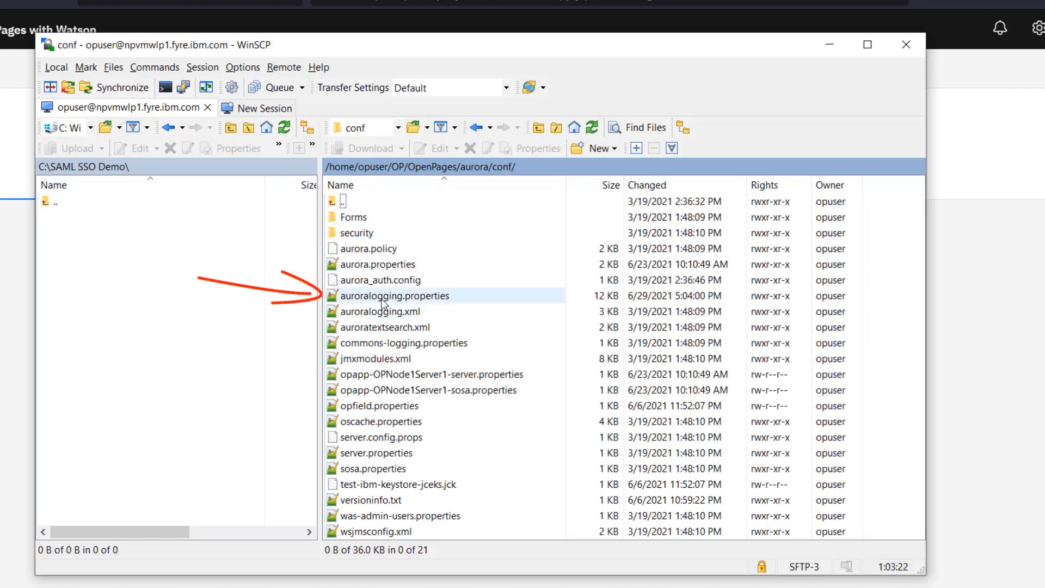
click(394, 295)
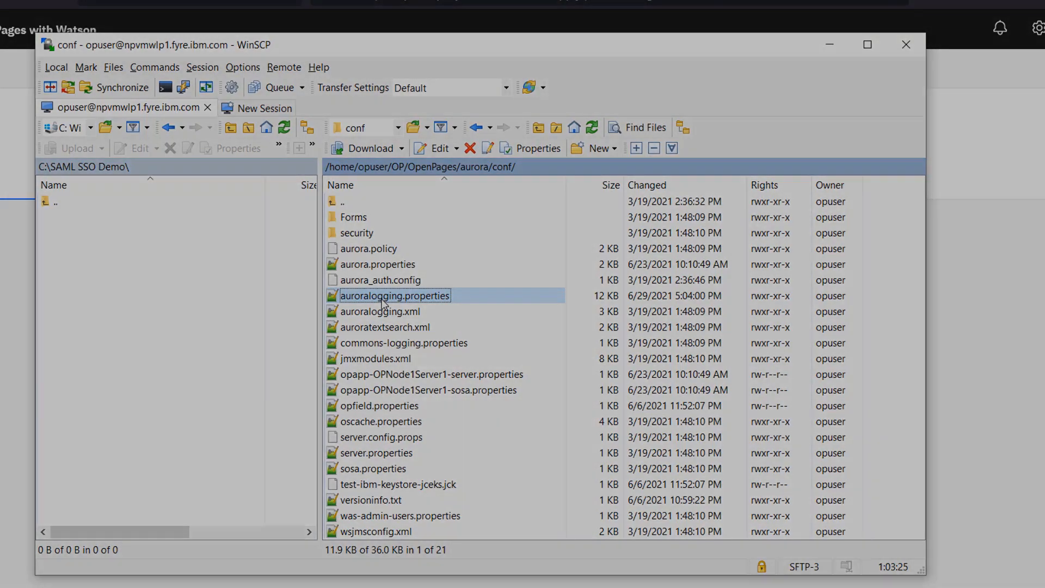
double_click(394, 295)
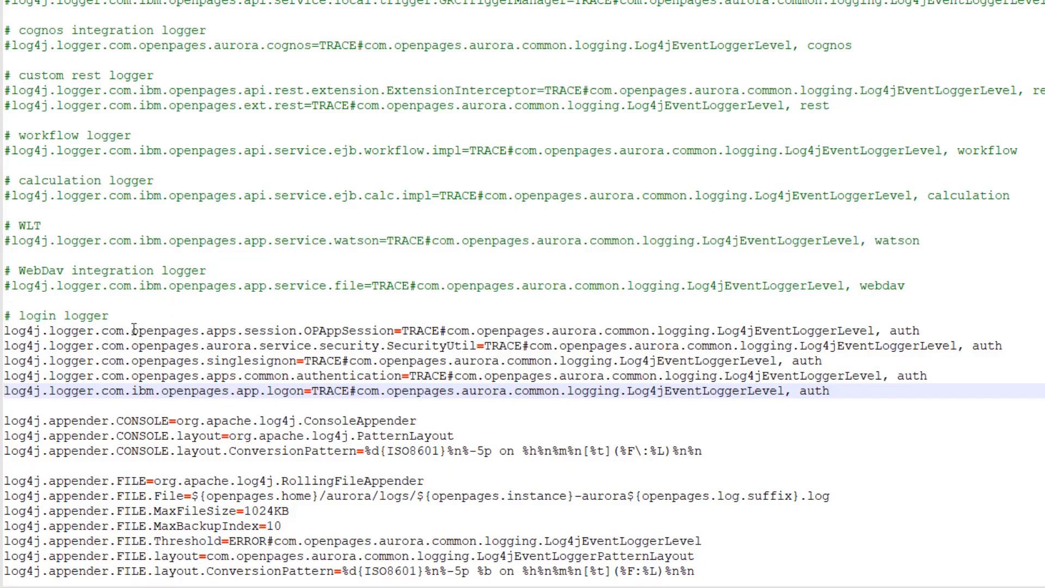
Scroll to the login logger TRACE entries and appender sections of auroralogging.properties.
scroll(down, 3)
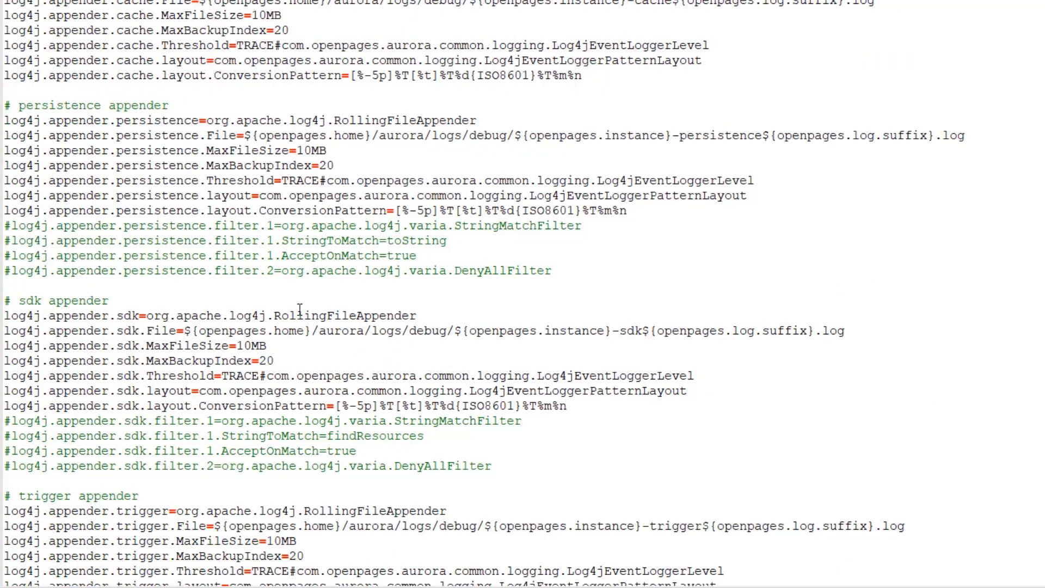
scroll(down, 3)
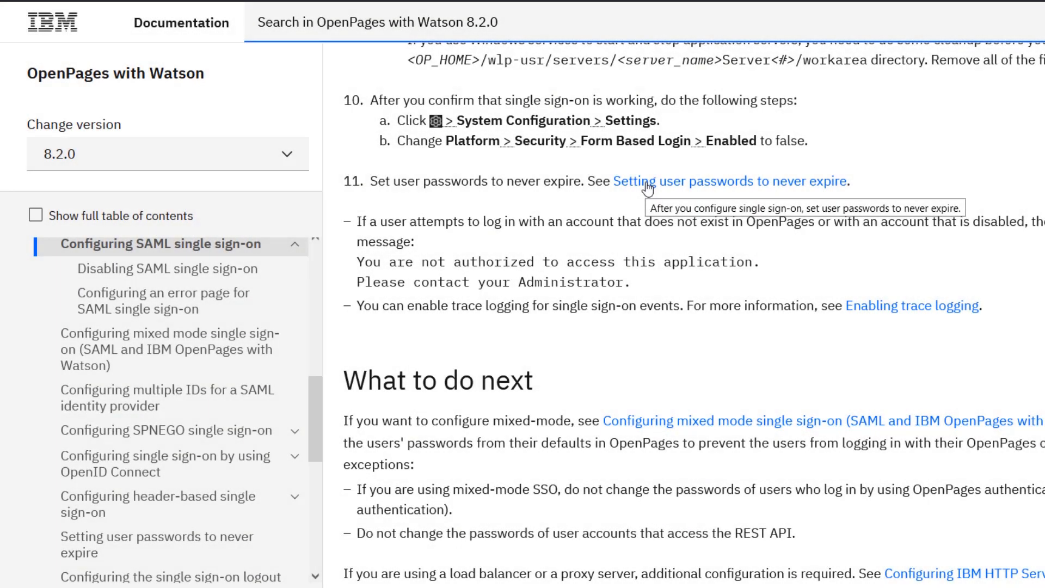
mouse_move(872, 189)
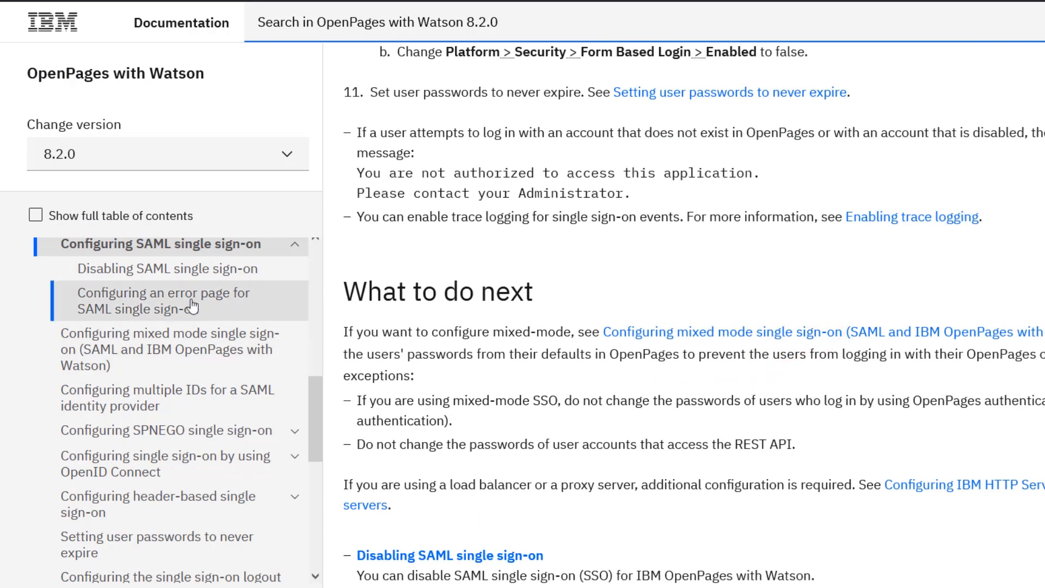
Read the Procedure of the 'Configuring an error page for SAML single sign-on' topic.
click(164, 300)
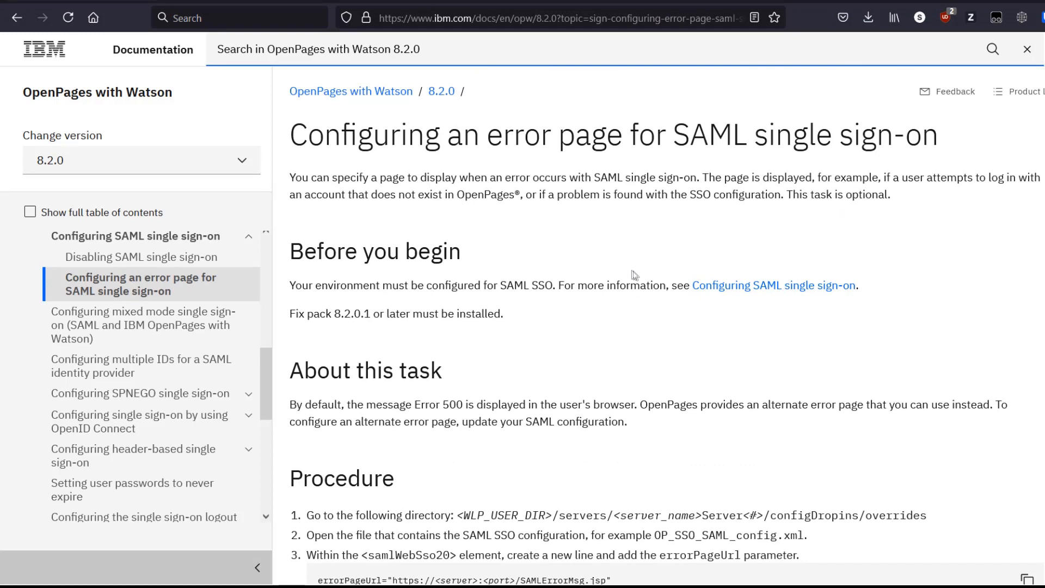
mouse_move(575, 384)
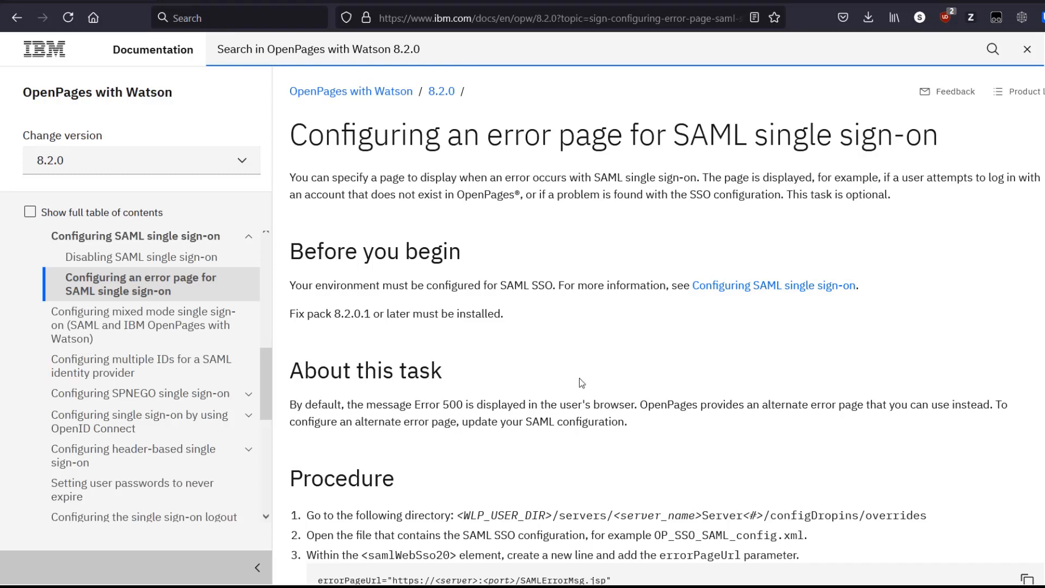
scroll(down, 3)
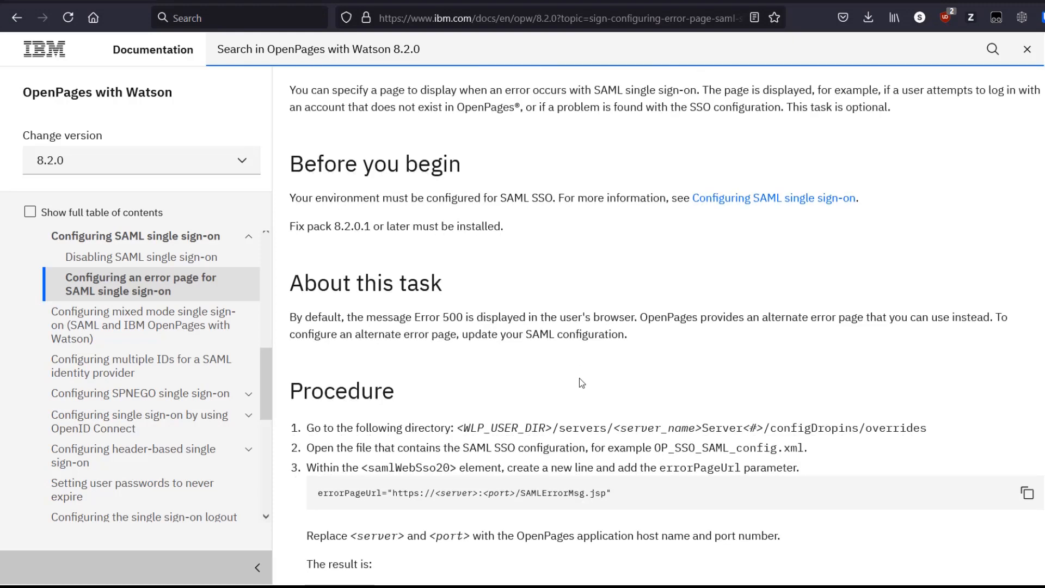
scroll(down, 3)
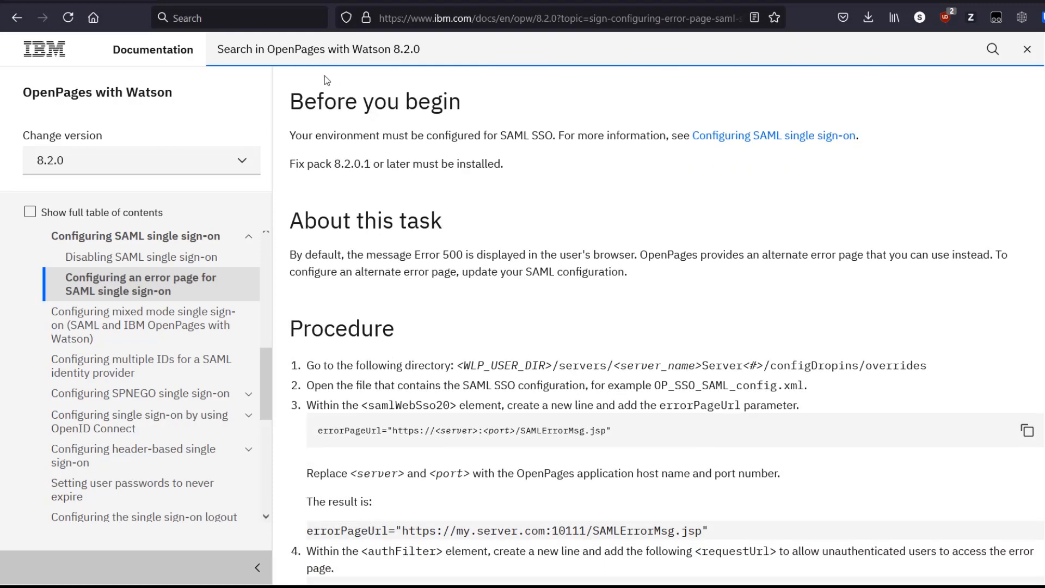
mouse_move(506, 314)
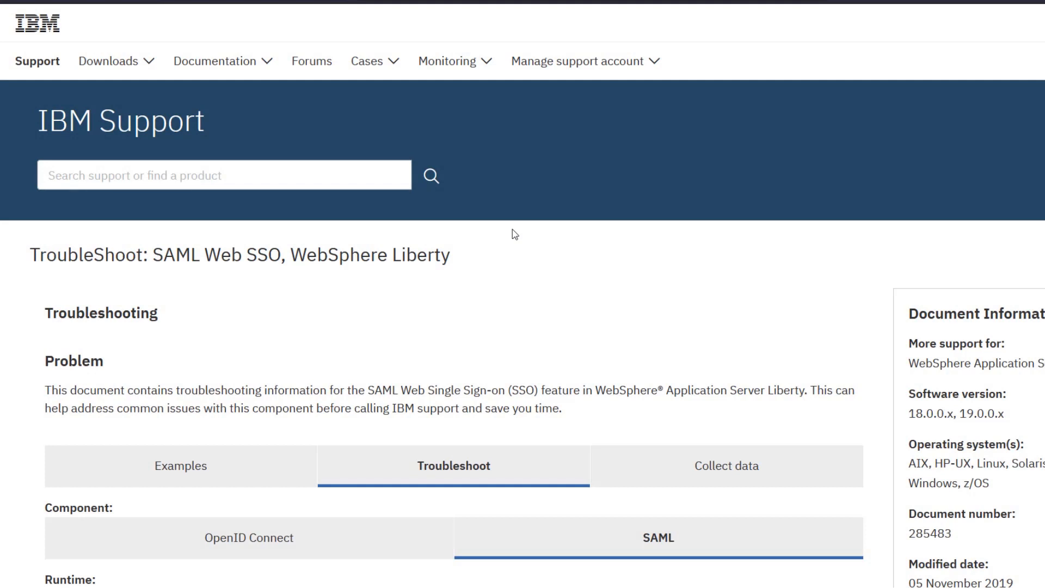
mouse_move(569, 224)
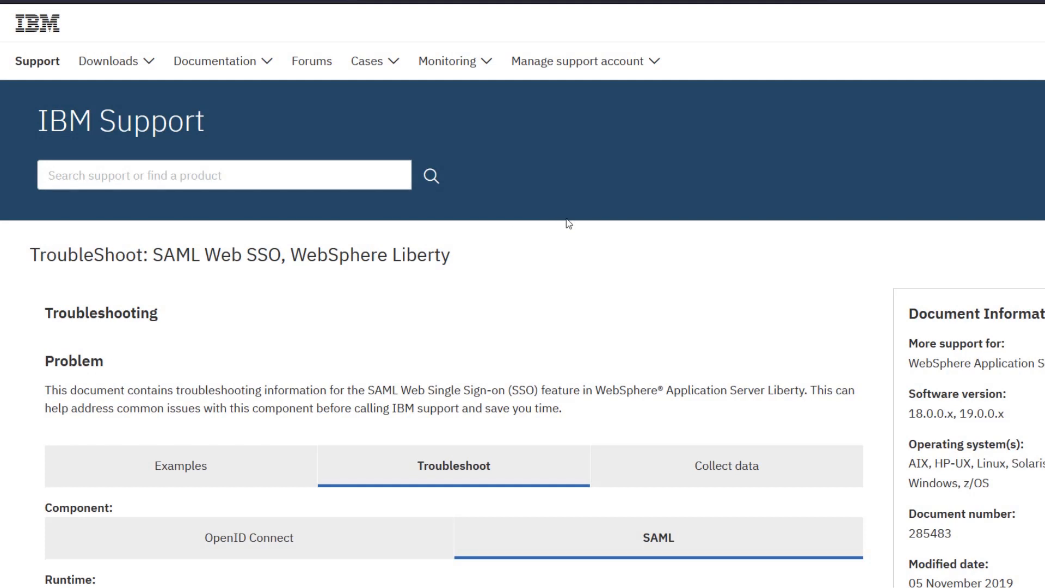
Scroll through the Liberty SAML Web SSO feature installation and configuration checks, then return to the top.
scroll(down, 3)
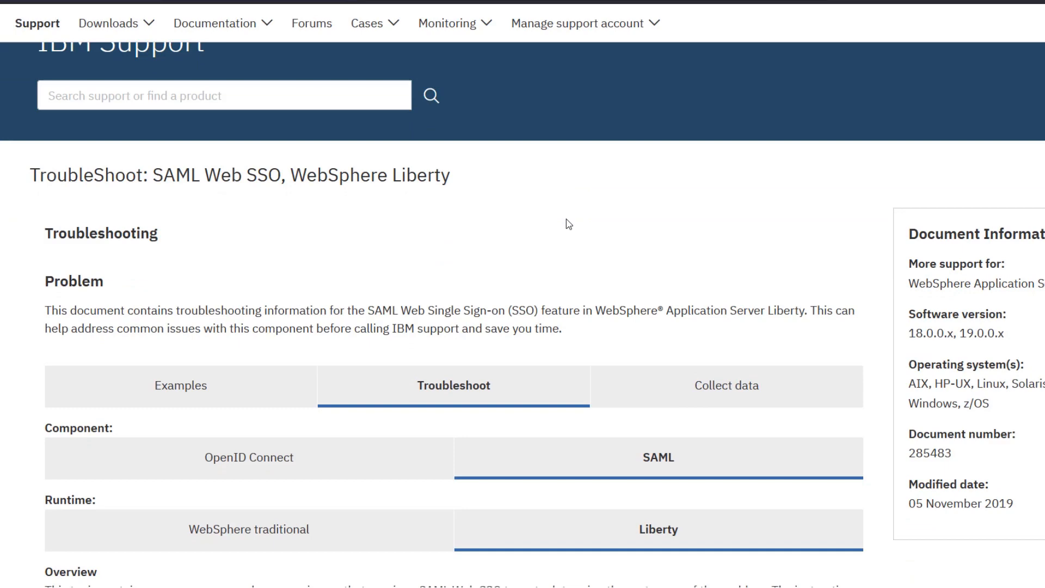
scroll(down, 3)
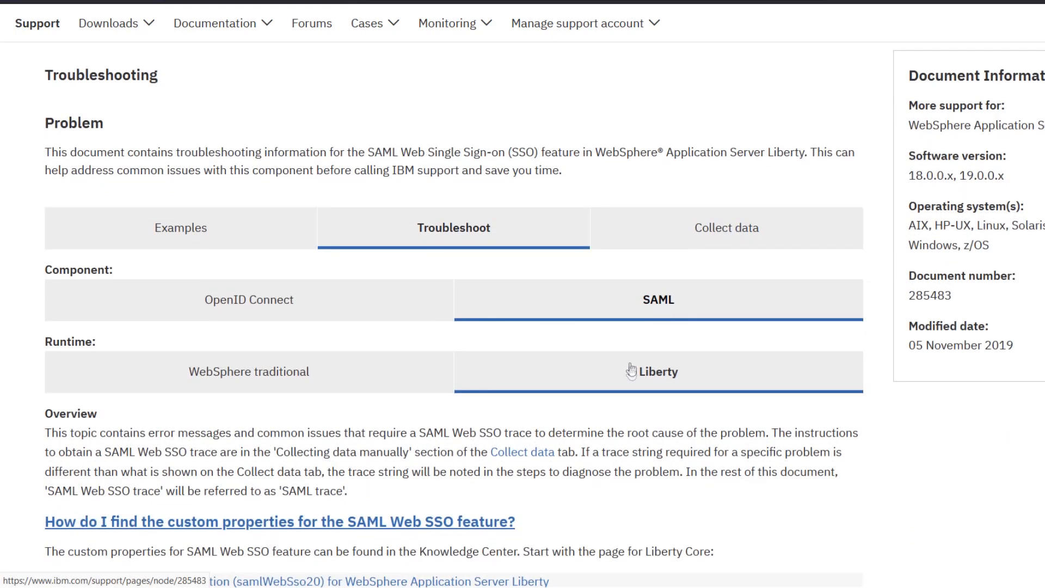
scroll(down, 3)
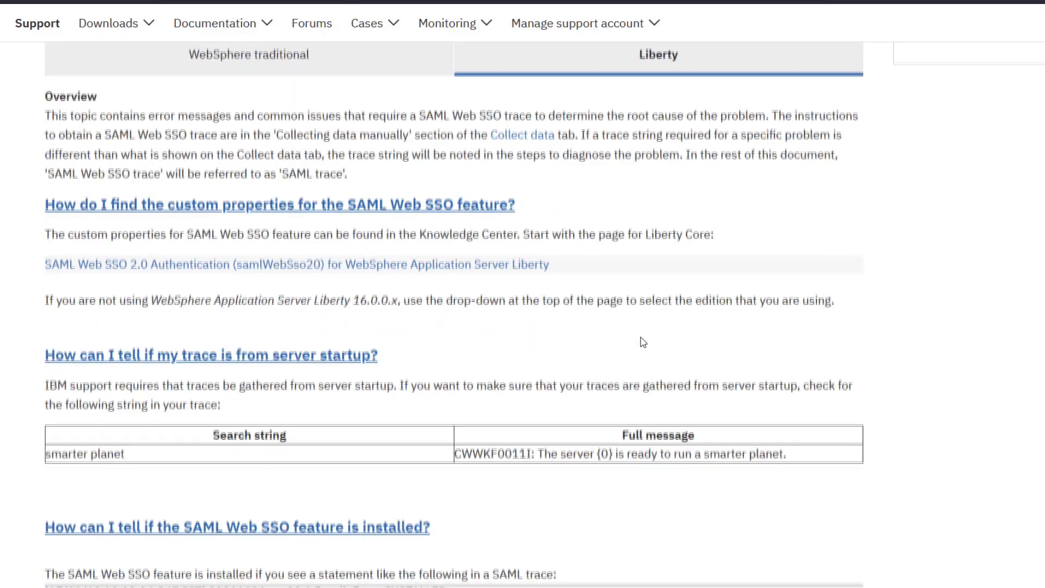
scroll(down, 3)
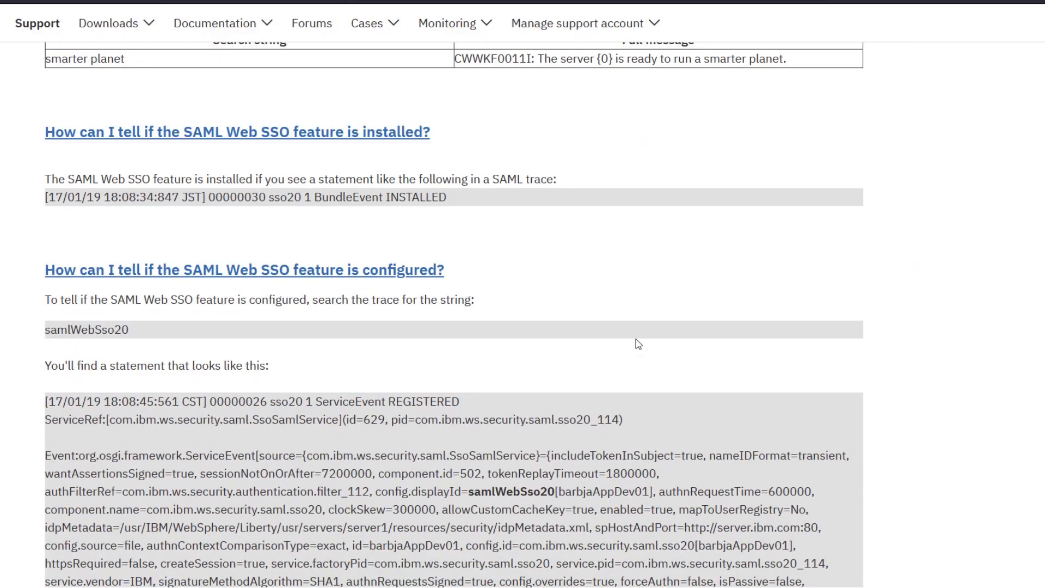
scroll(down, 3)
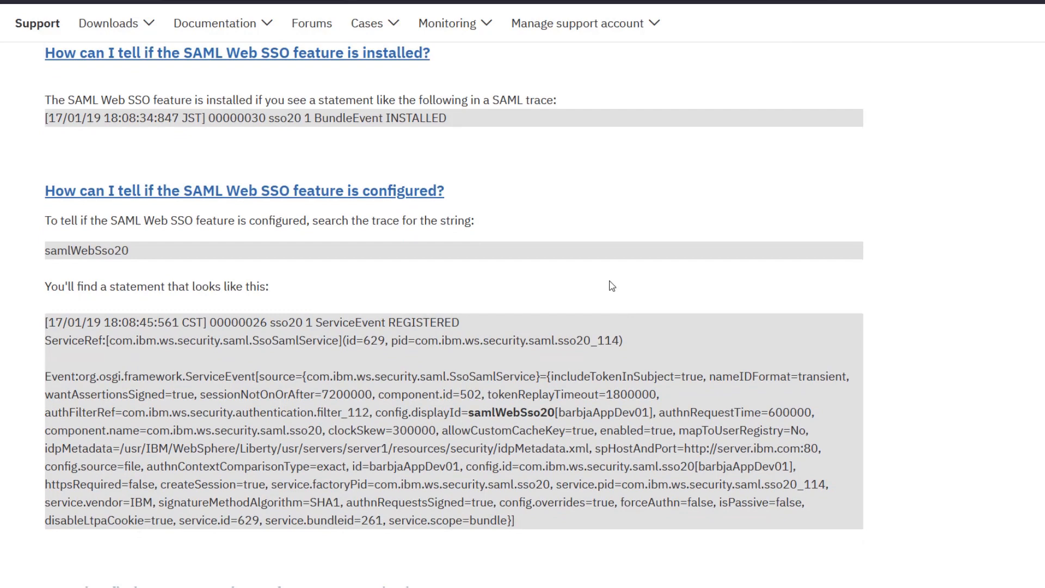
mouse_move(606, 284)
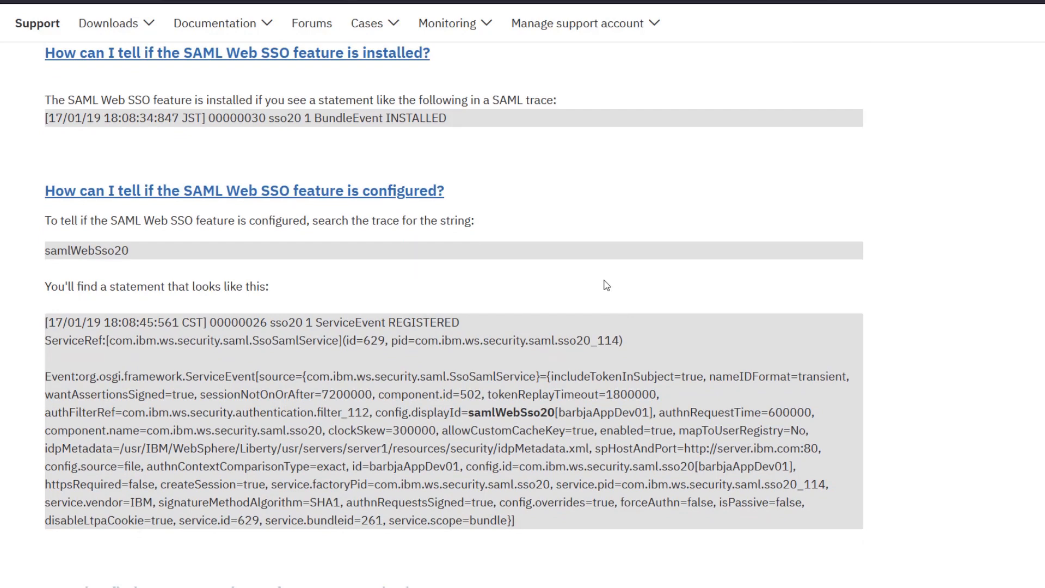
scroll(up, 3)
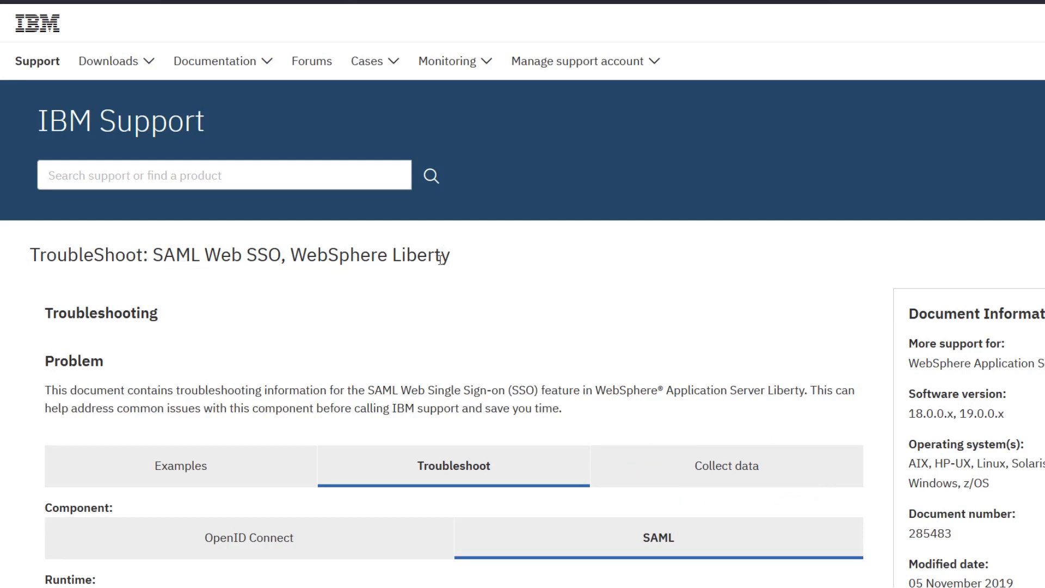
mouse_move(457, 265)
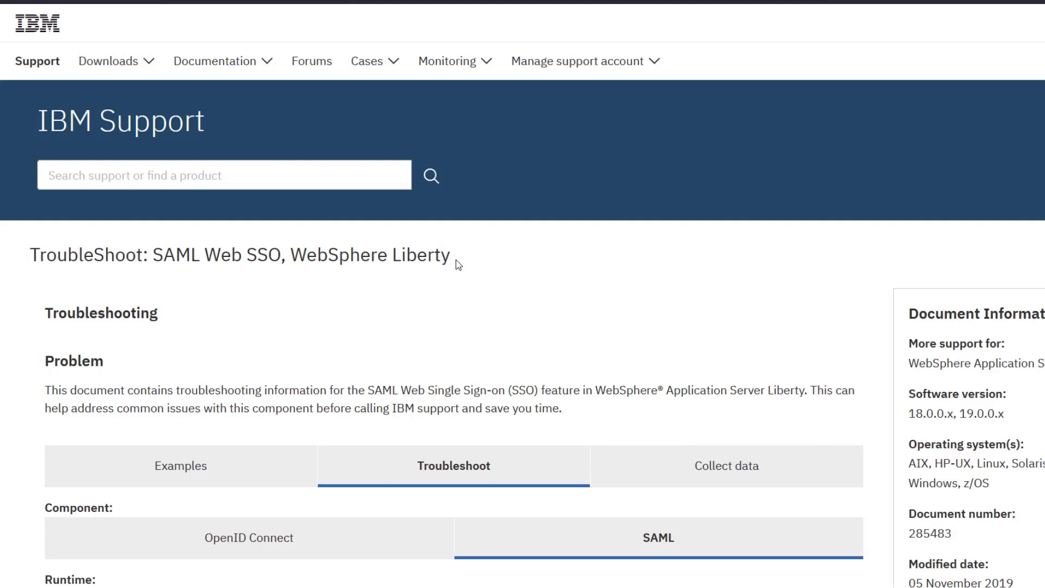